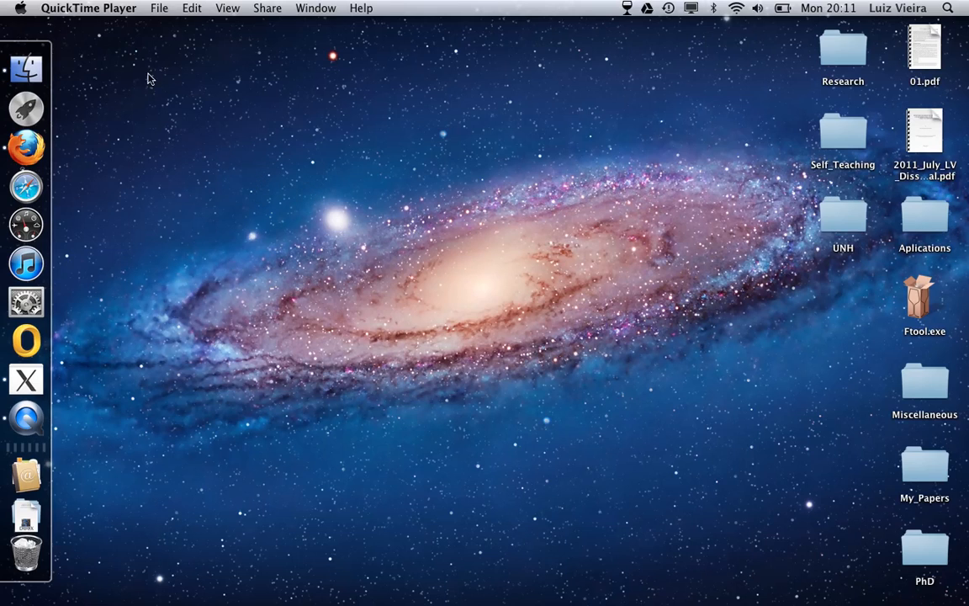
# Google 'ftool' and reach the Tecgraf/PUC-Rio Ftool site's Windows and Linux download section
pyautogui.click(24, 148)
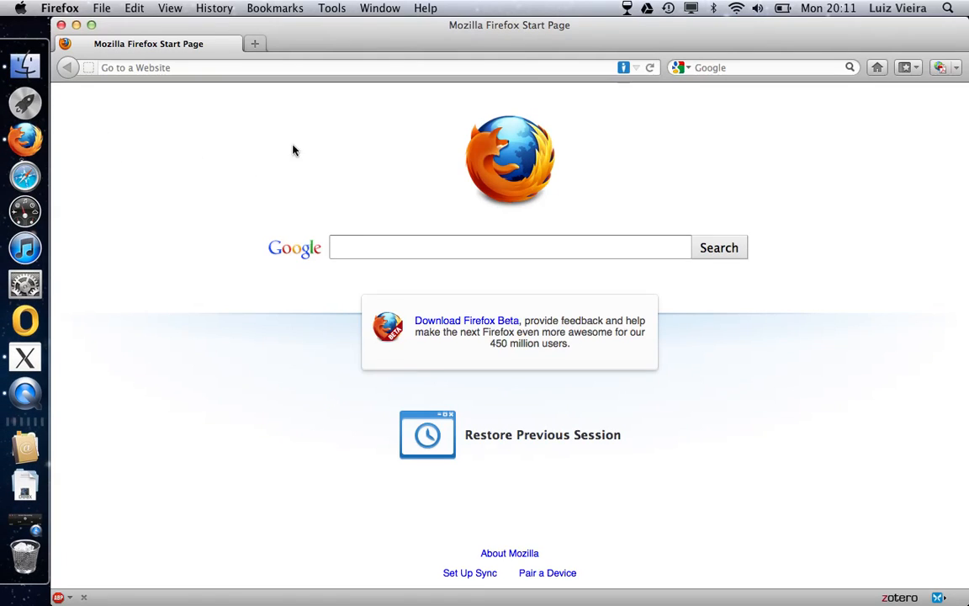
pyautogui.write('ftool')
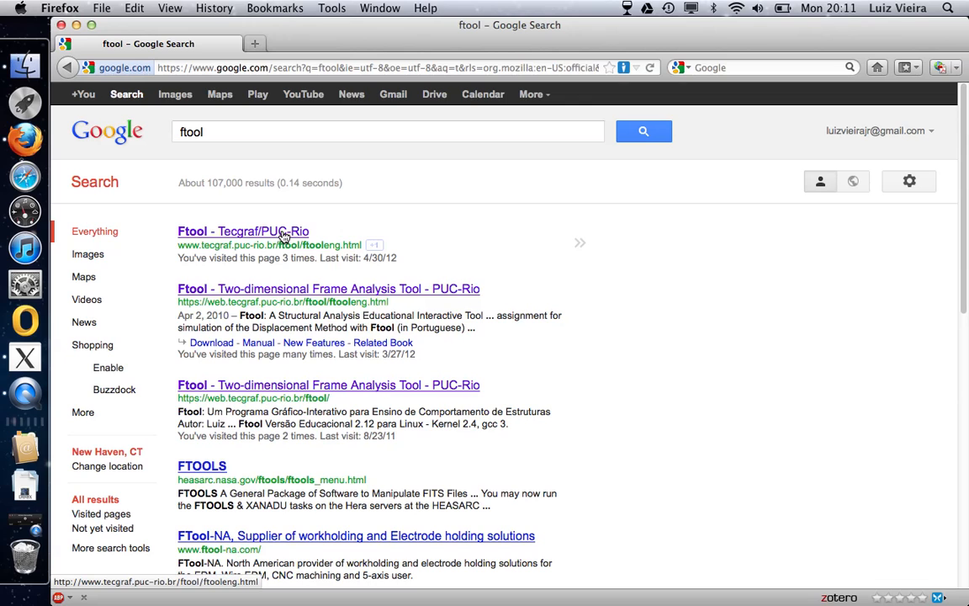
pyautogui.click(242, 231)
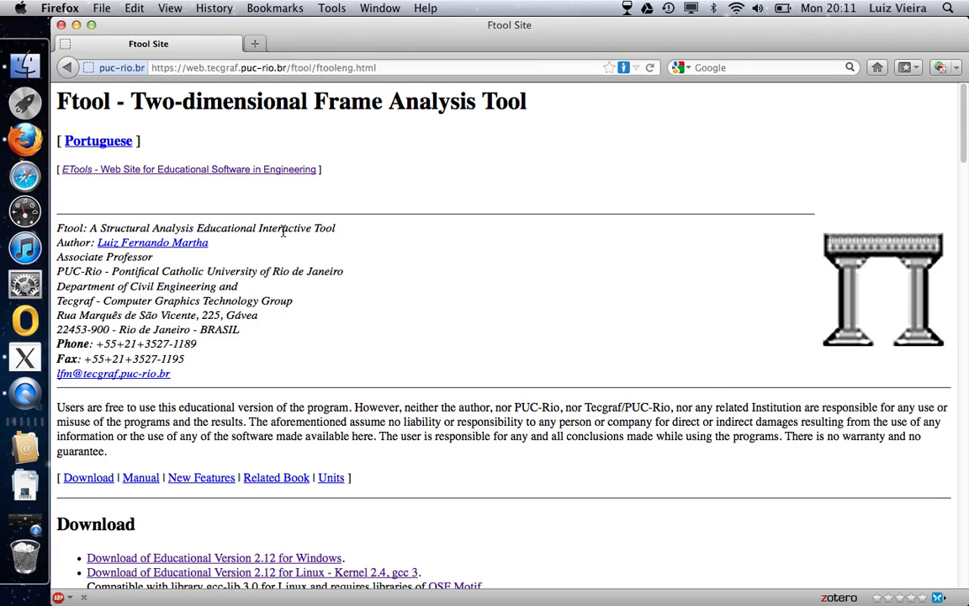
pyautogui.scroll(-3)
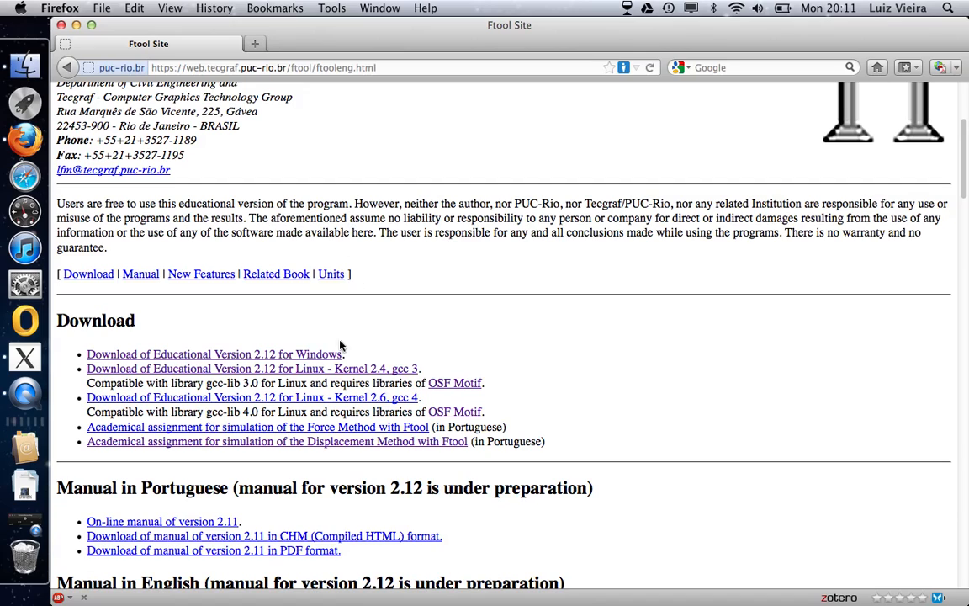
pyautogui.moveTo(335, 353)
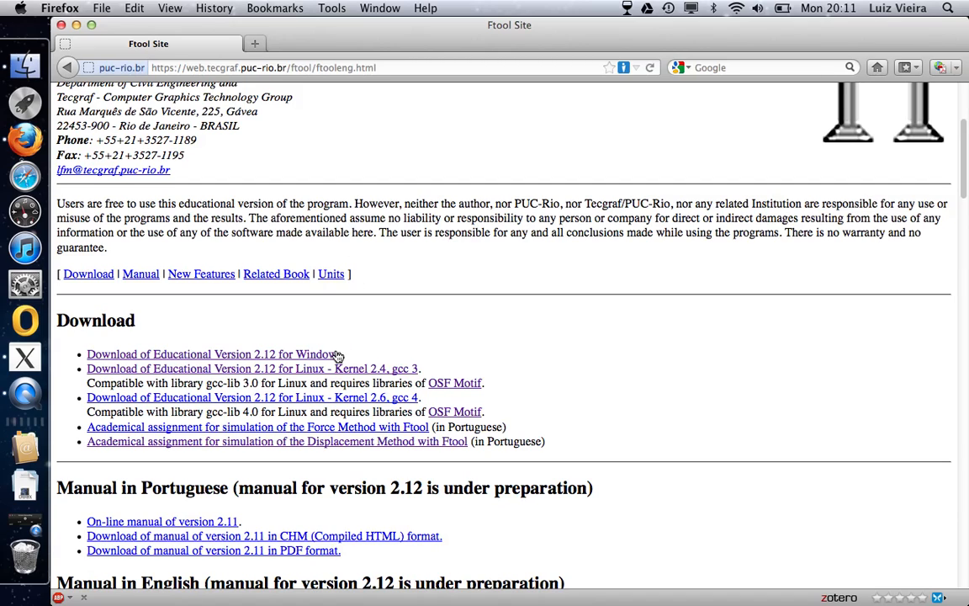
pyautogui.moveTo(457, 364)
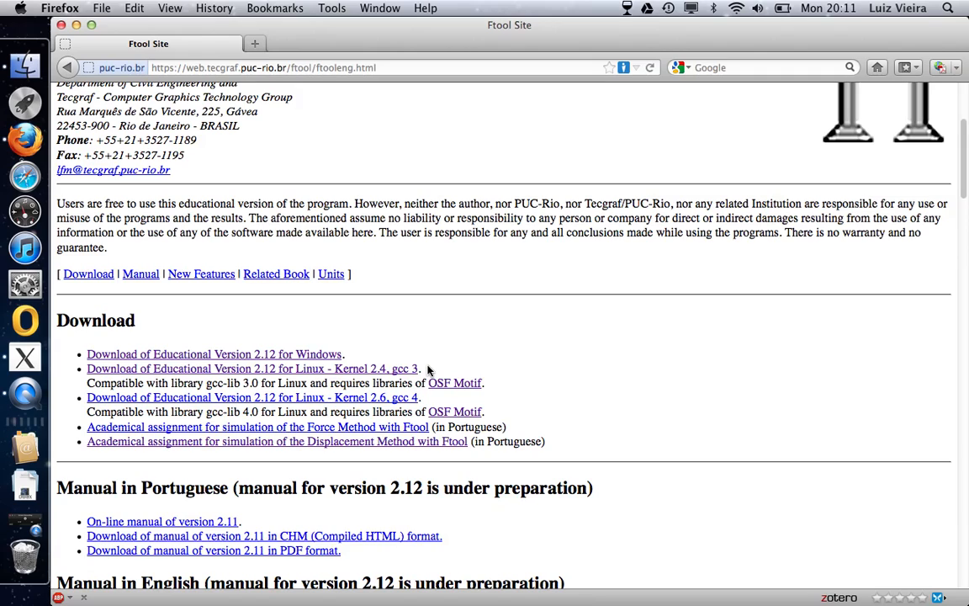
pyautogui.moveTo(451, 357)
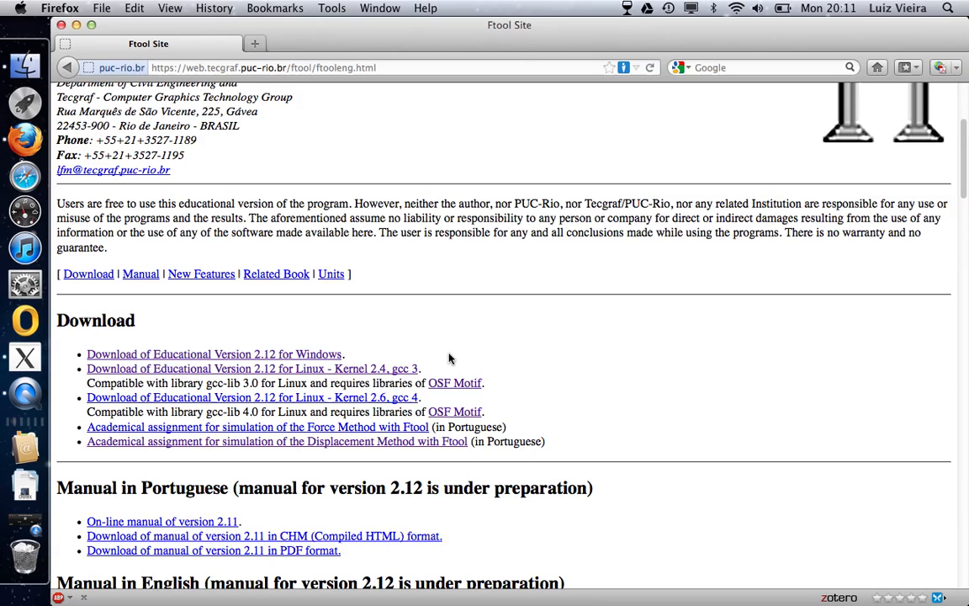
pyautogui.moveTo(335, 360)
pyautogui.write('wine')
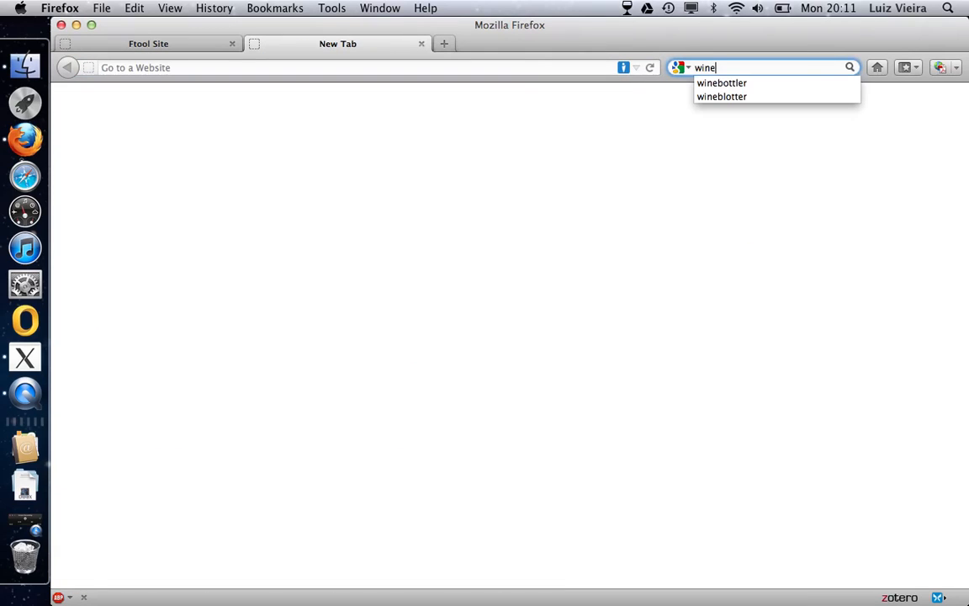
# Search 'winebottler' and reach the WineBottler – Run Windows Programs on OS X homepage
pyautogui.click(727, 84)
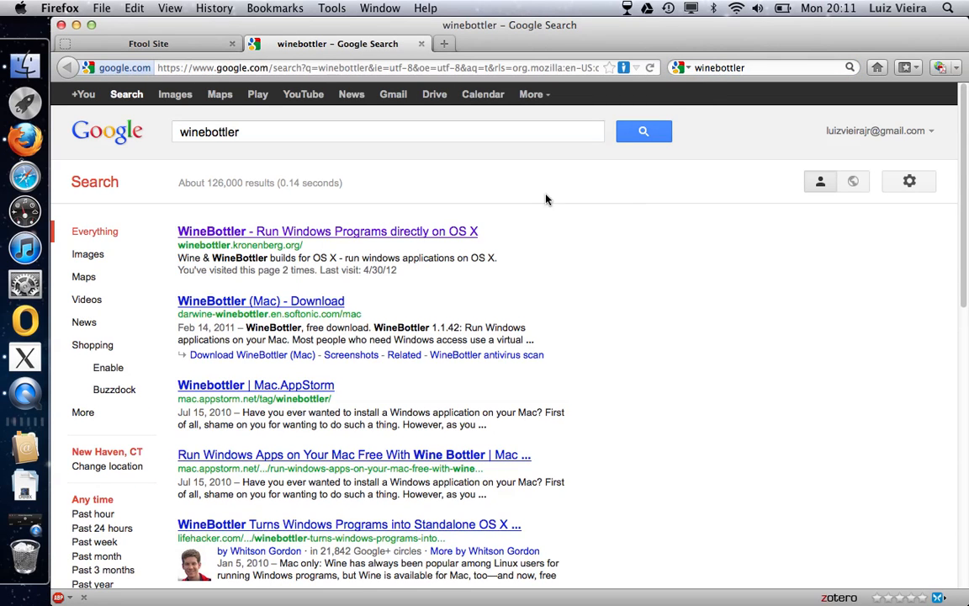
pyautogui.click(328, 232)
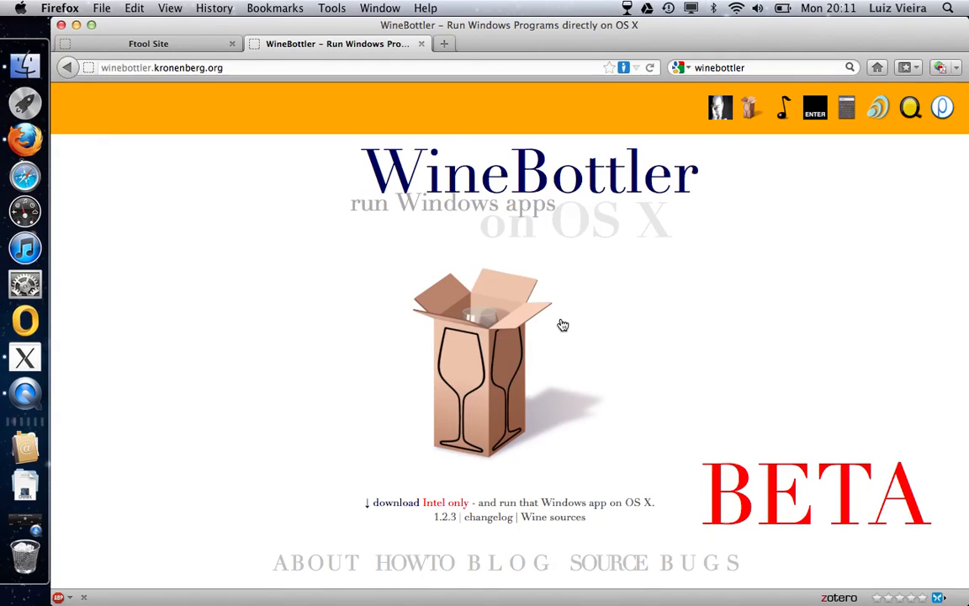
pyautogui.moveTo(410, 288)
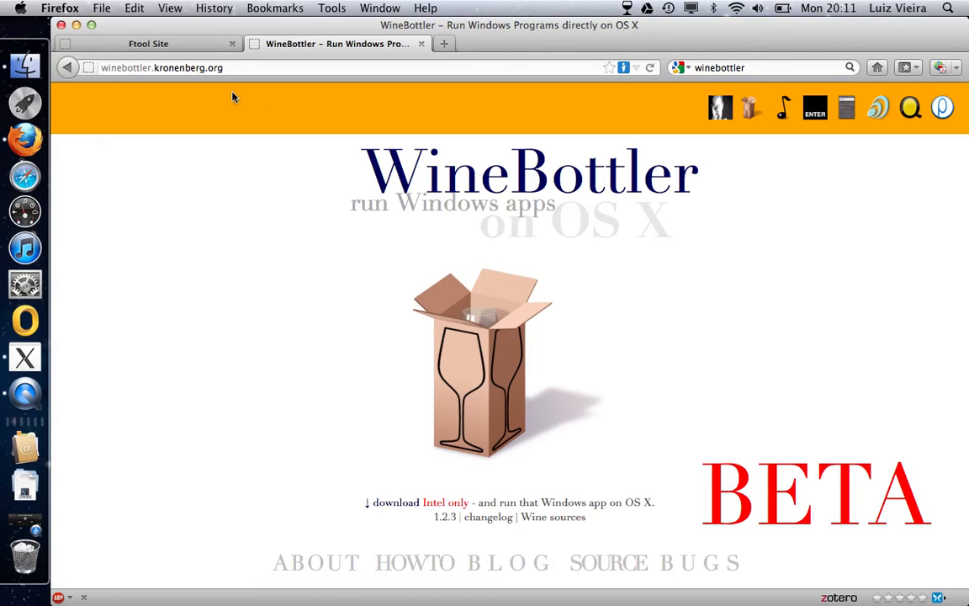
pyautogui.click(151, 44)
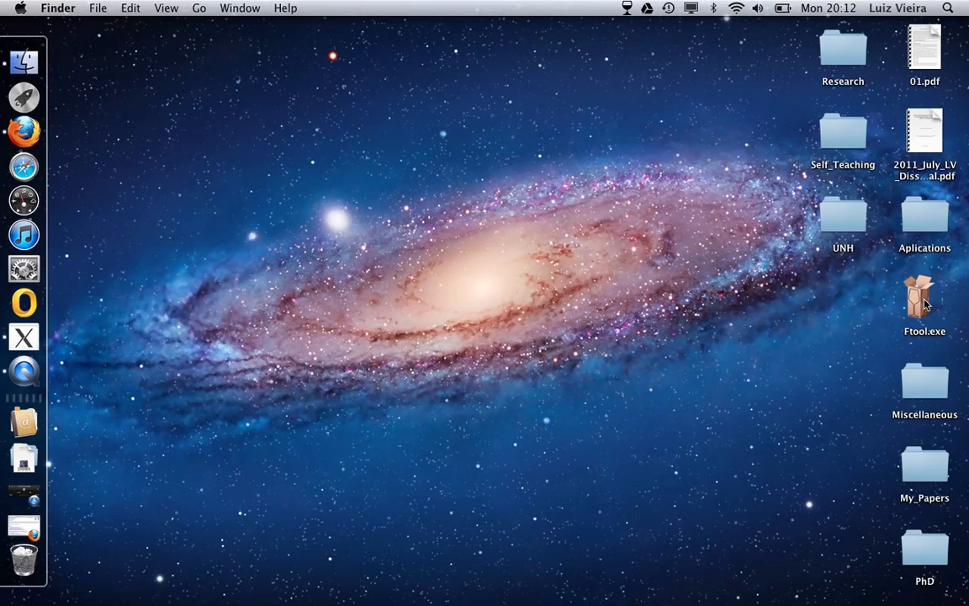
pyautogui.moveTo(916, 301)
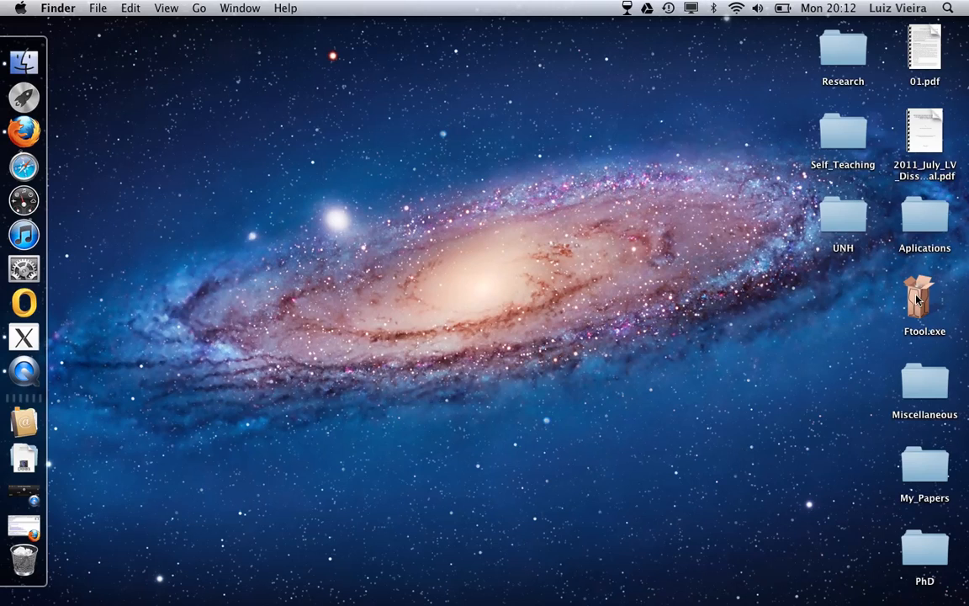
# Run Ftool.exe from the desktop directly through Wine until its credits window appears
pyautogui.doubleClick(926, 300)
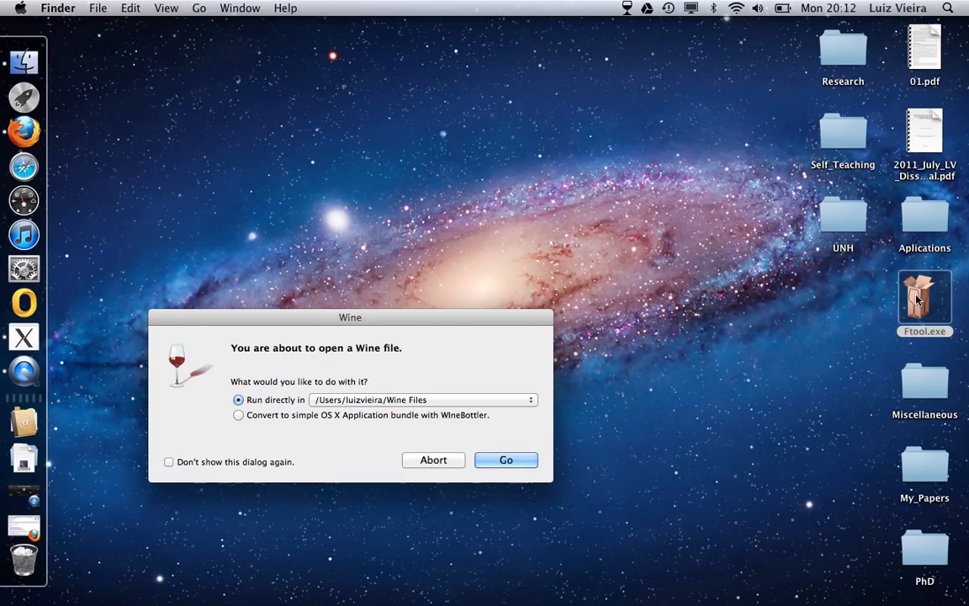
pyautogui.moveTo(267, 416)
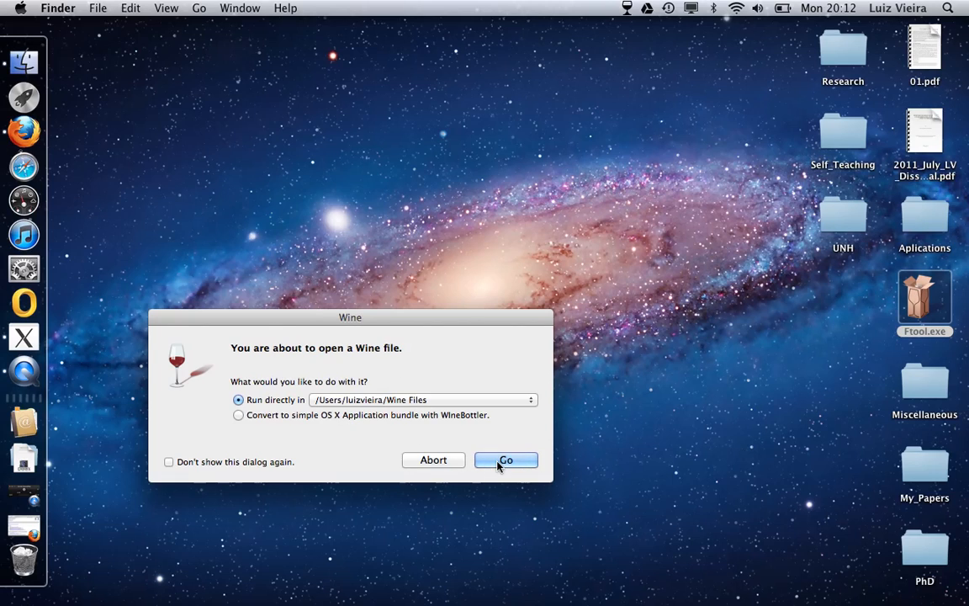
pyautogui.click(506, 460)
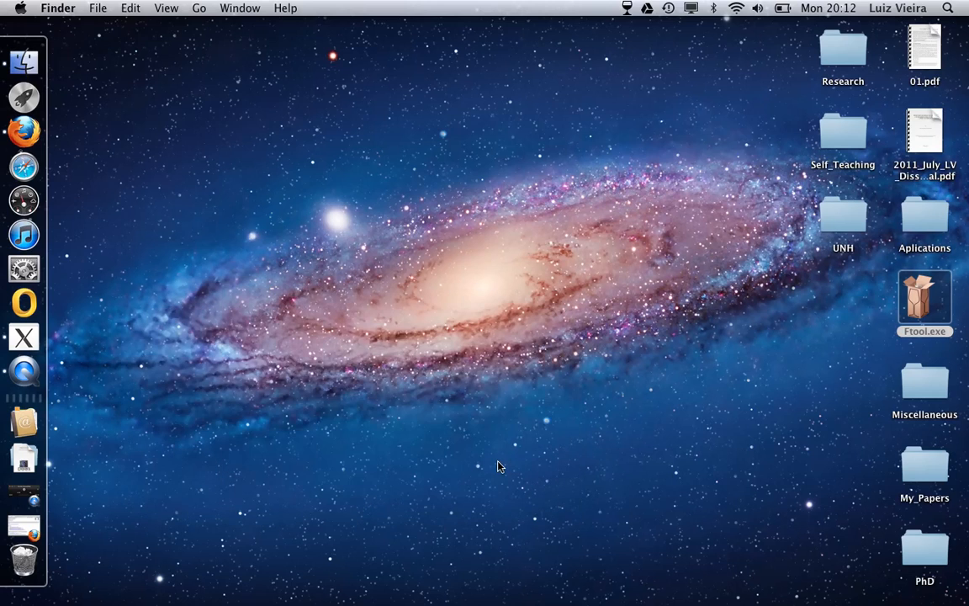
pyautogui.doubleClick(926, 303)
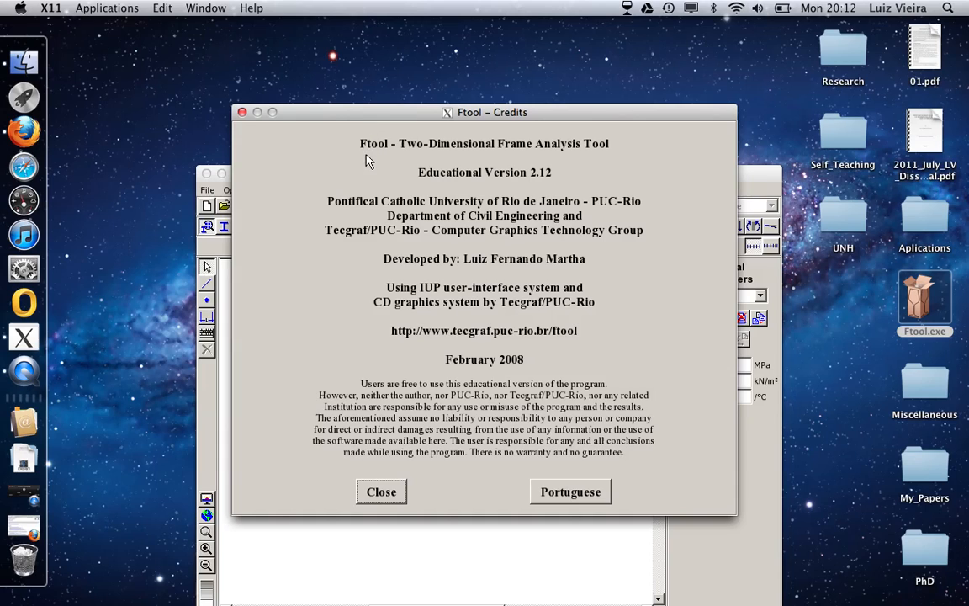
pyautogui.moveTo(585, 263)
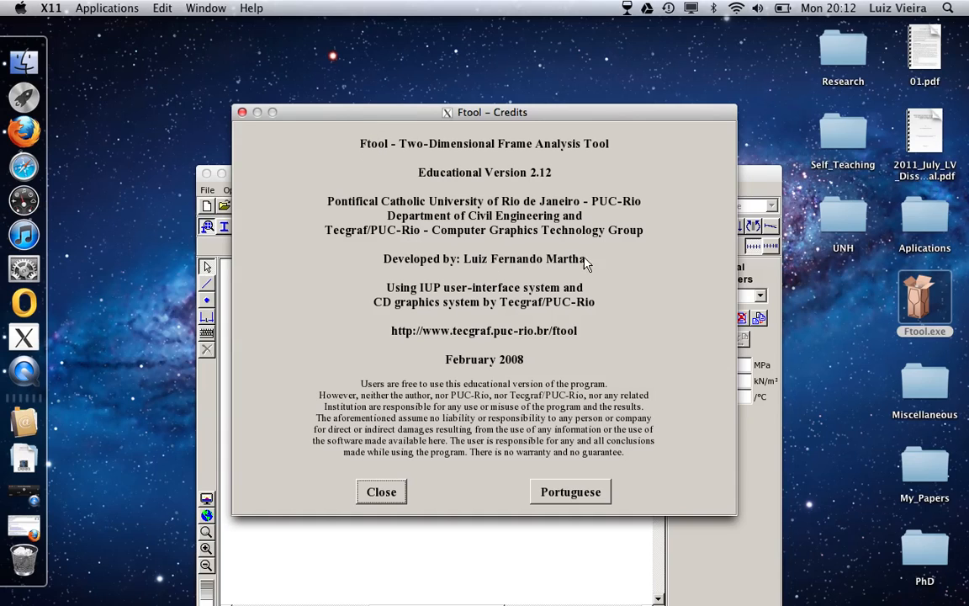
pyautogui.moveTo(489, 210)
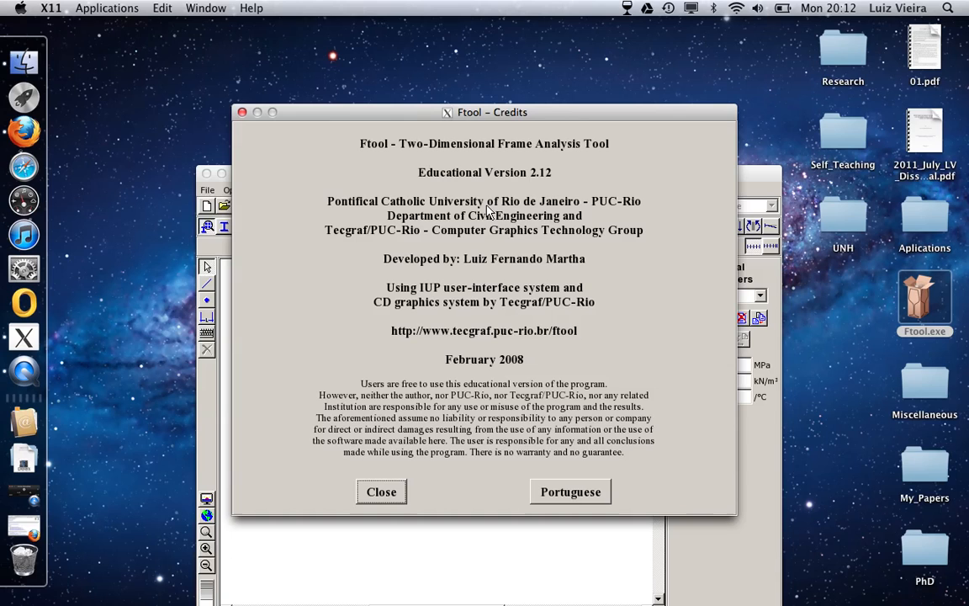
# Close the Ftool credits window to reach the empty frame-analysis workspace
pyautogui.click(381, 492)
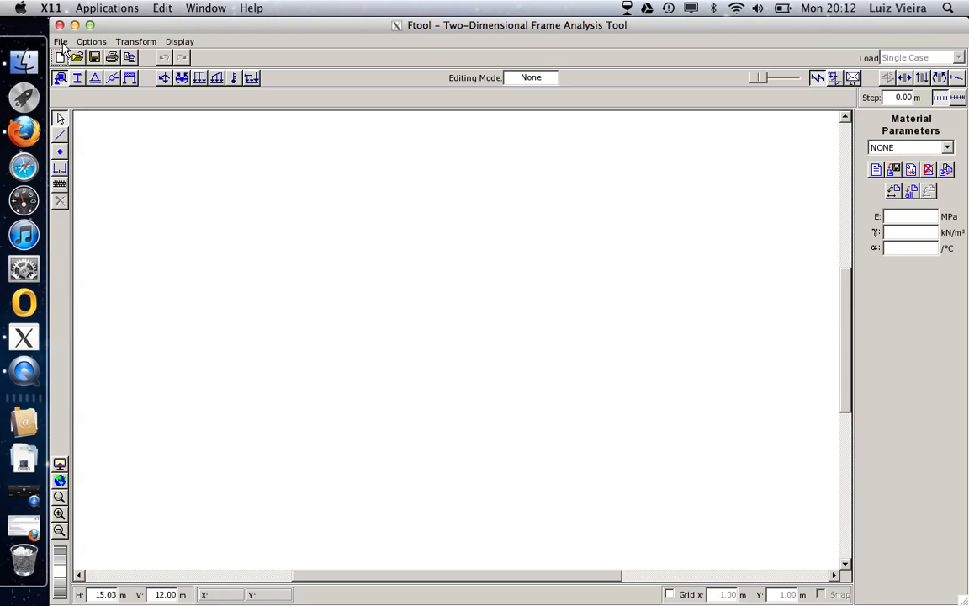
# Browse File > Export Screen formats, then list the Options menu's analysis and units entries
pyautogui.click(60, 40)
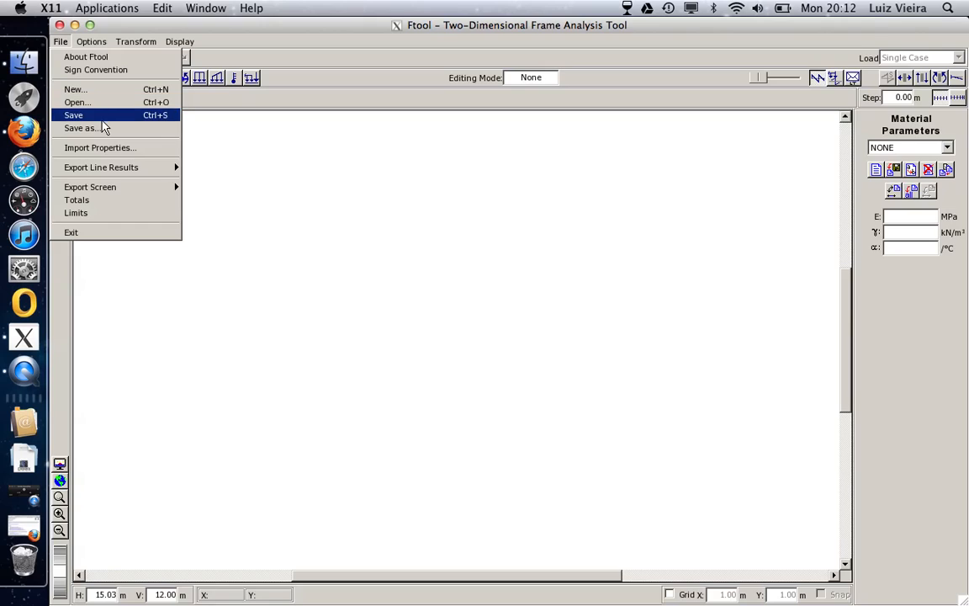
pyautogui.moveTo(126, 185)
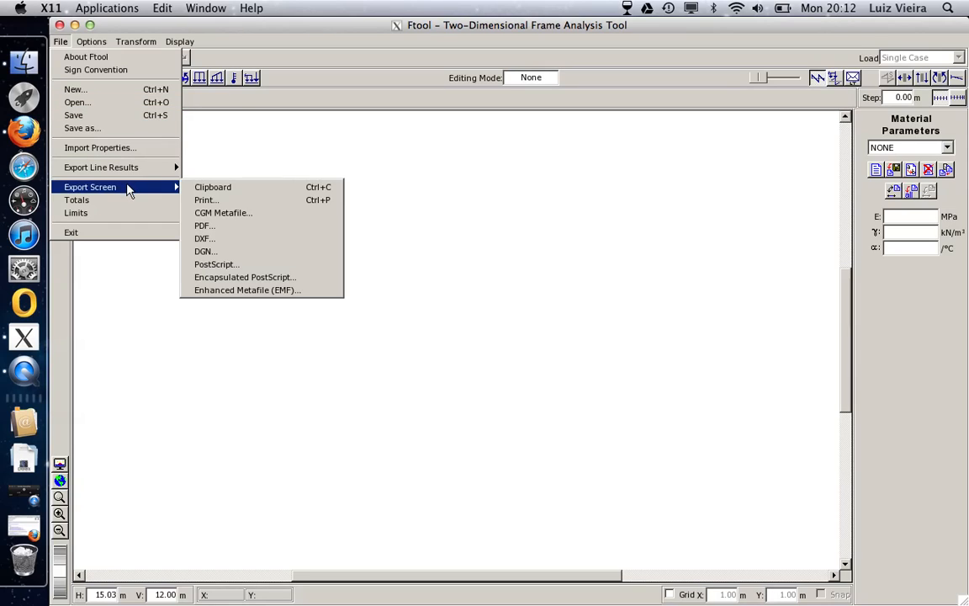
pyautogui.moveTo(204, 226)
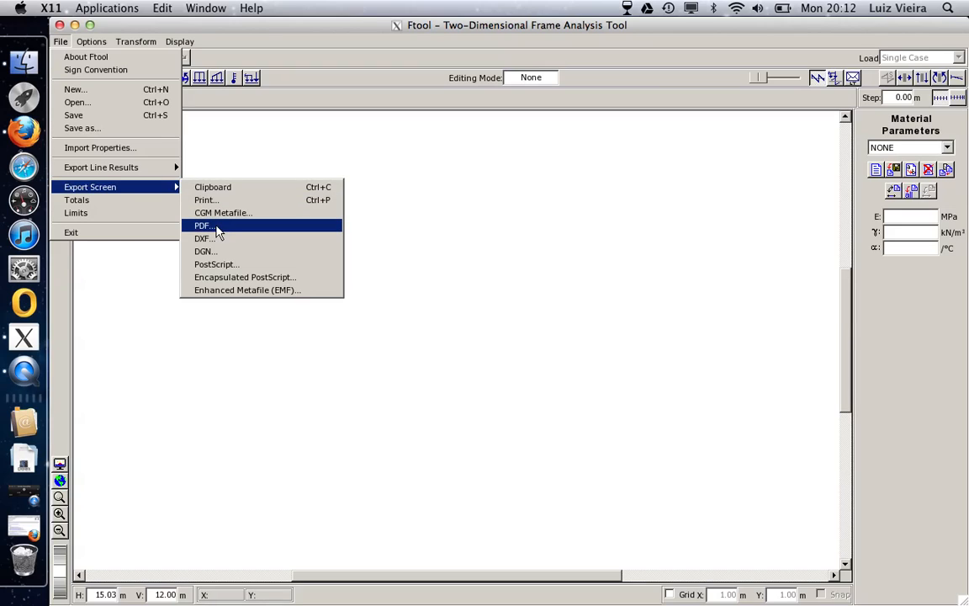
pyautogui.moveTo(232, 227)
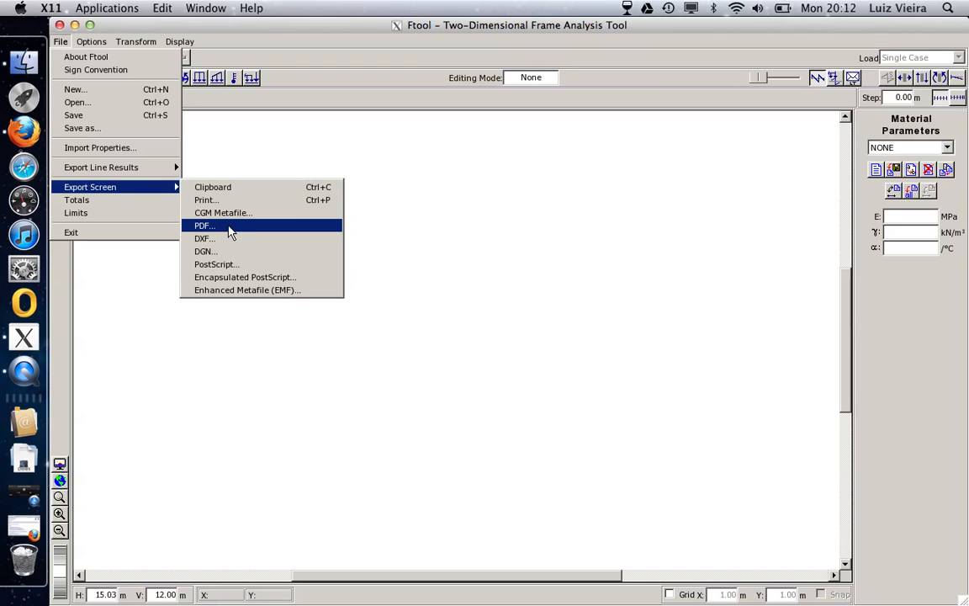
pyautogui.moveTo(293, 234)
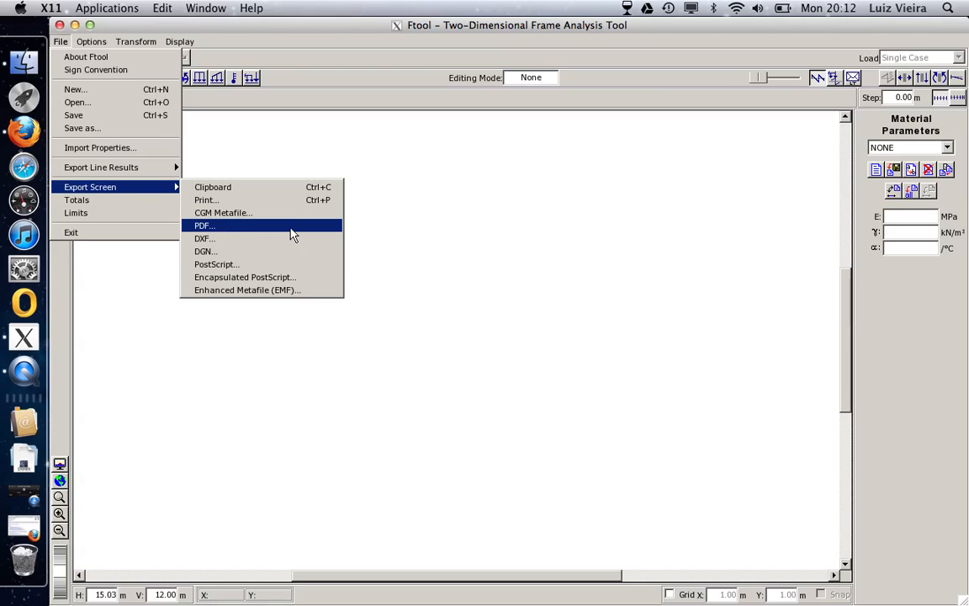
pyautogui.moveTo(384, 233)
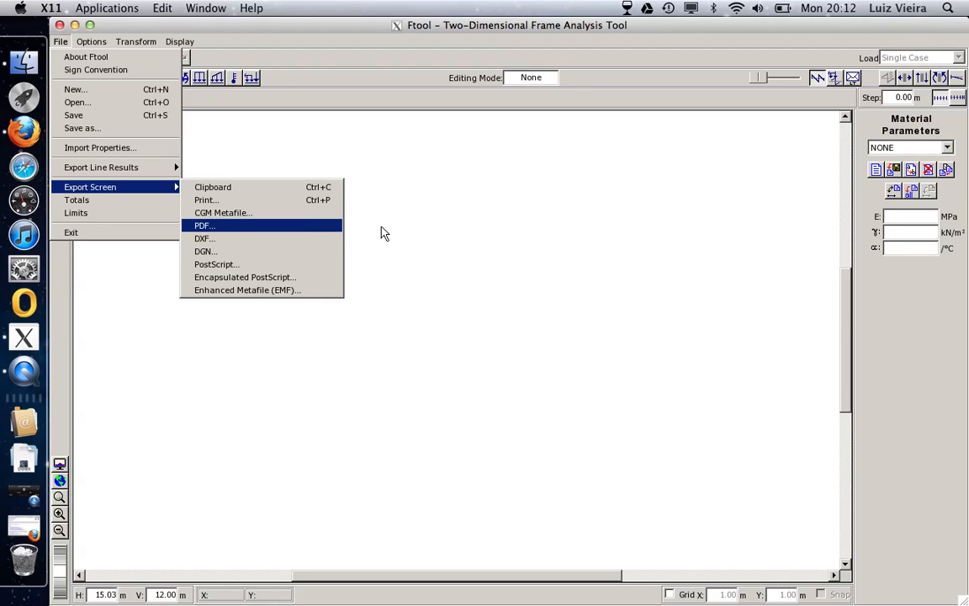
pyautogui.click(90, 40)
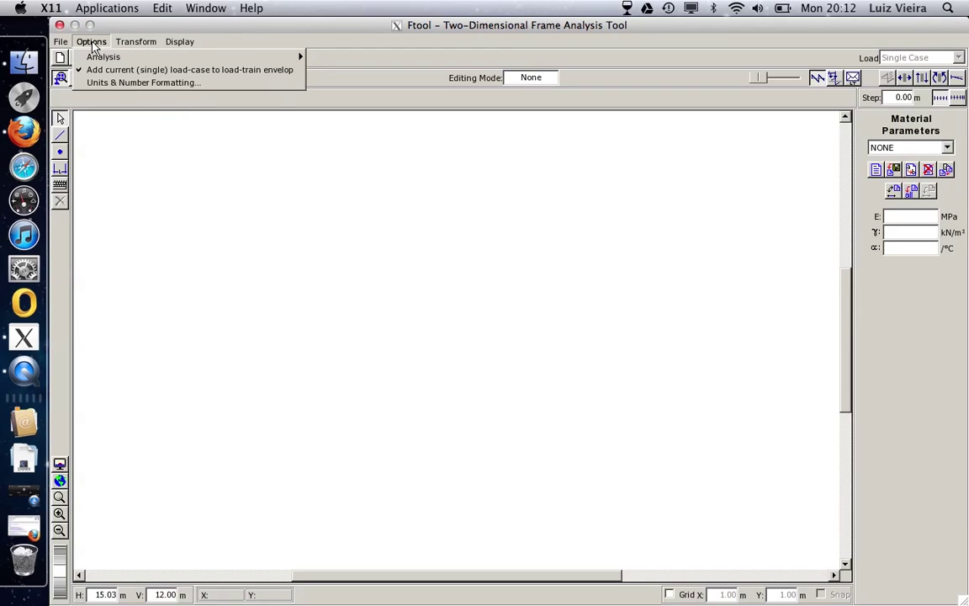
pyautogui.moveTo(143, 82)
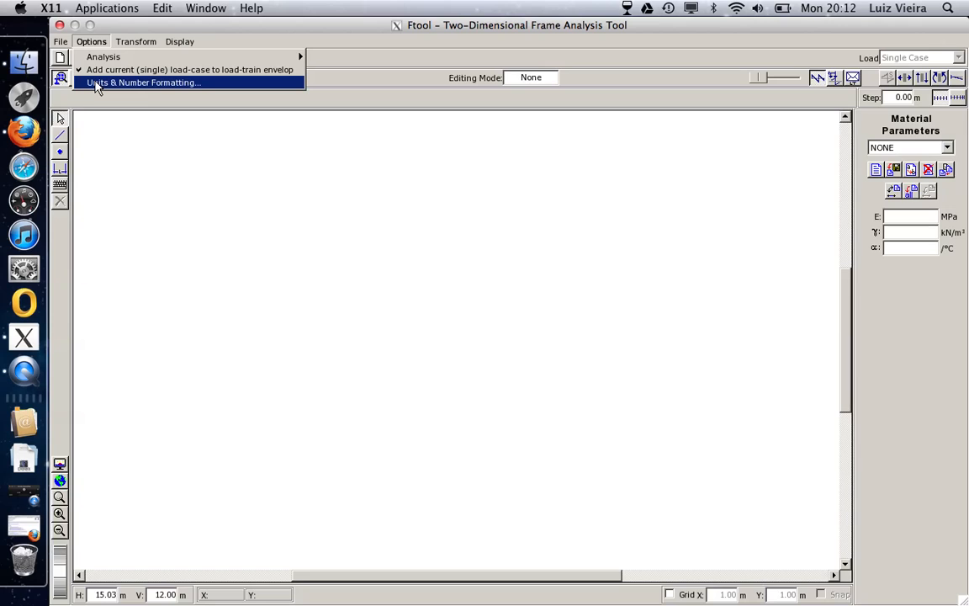
# Set Units & Number Formatting to the US system (feet, kips, ksi) and confirm
pyautogui.click(121, 80)
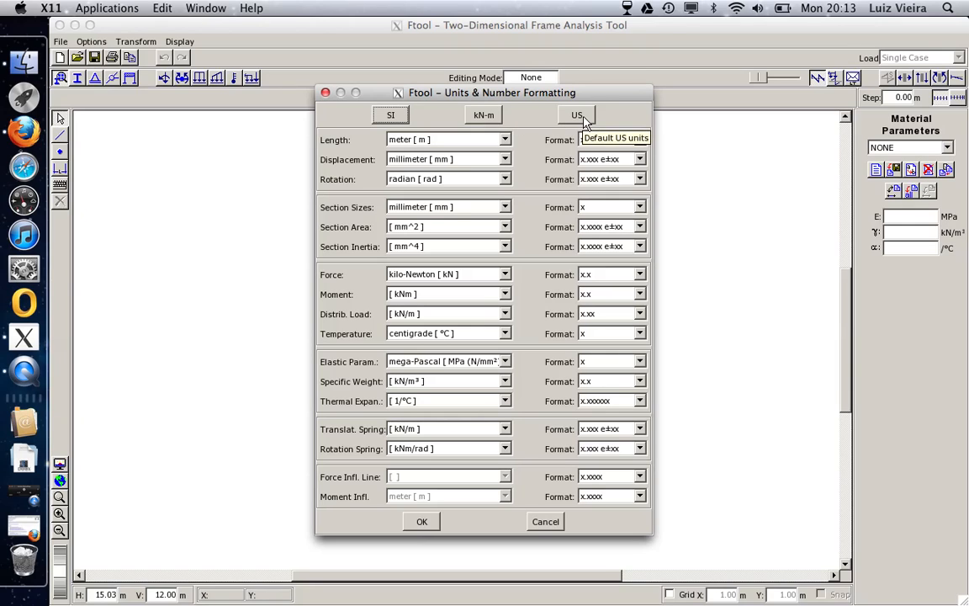
pyautogui.click(575, 114)
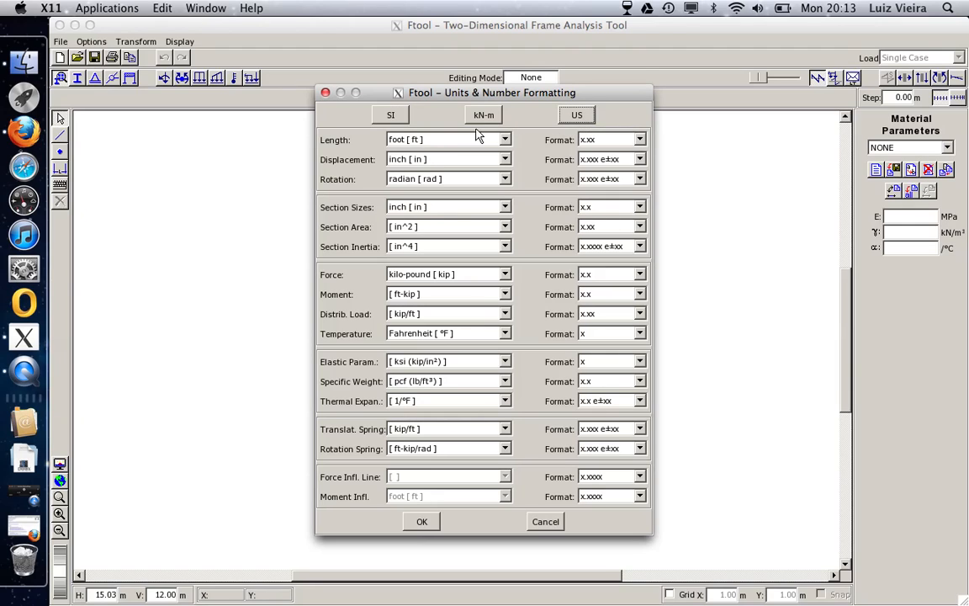
pyautogui.moveTo(411, 165)
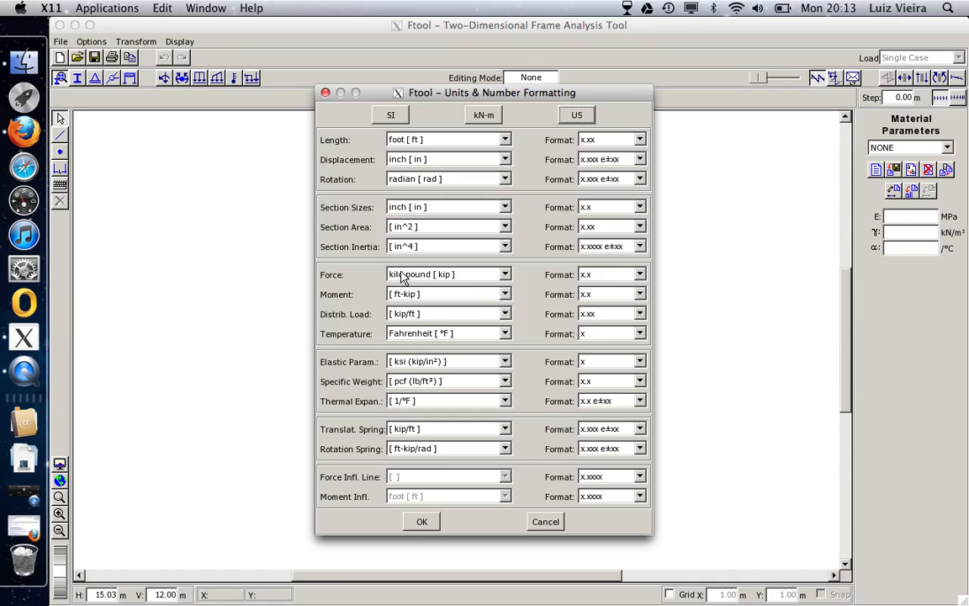
pyautogui.moveTo(468, 349)
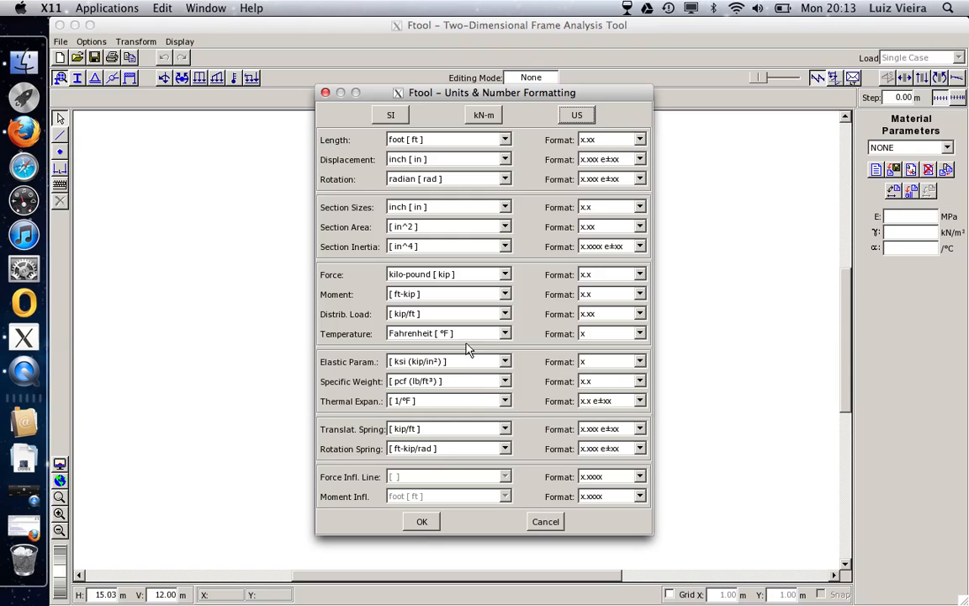
pyautogui.click(420, 522)
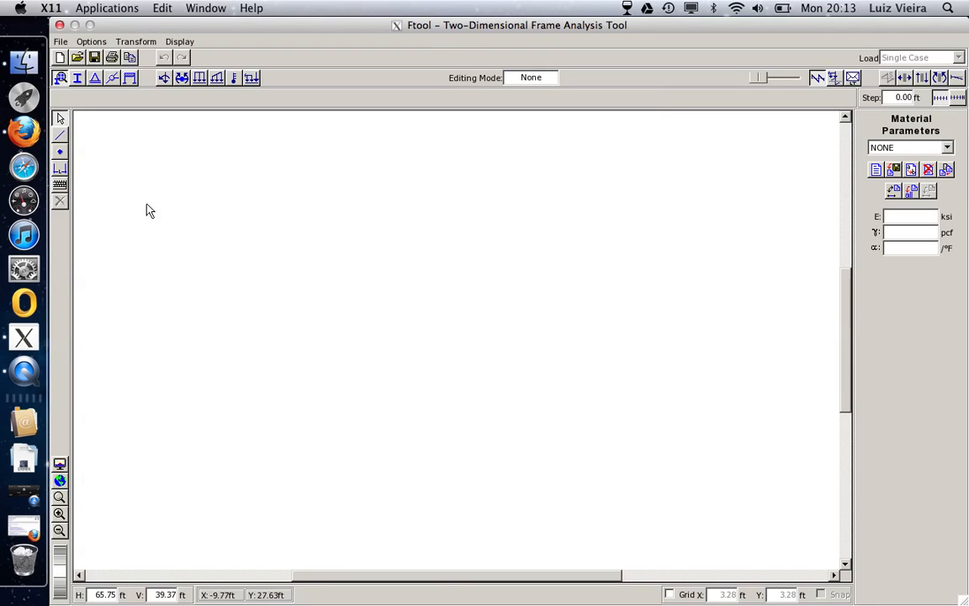
pyautogui.moveTo(91, 138)
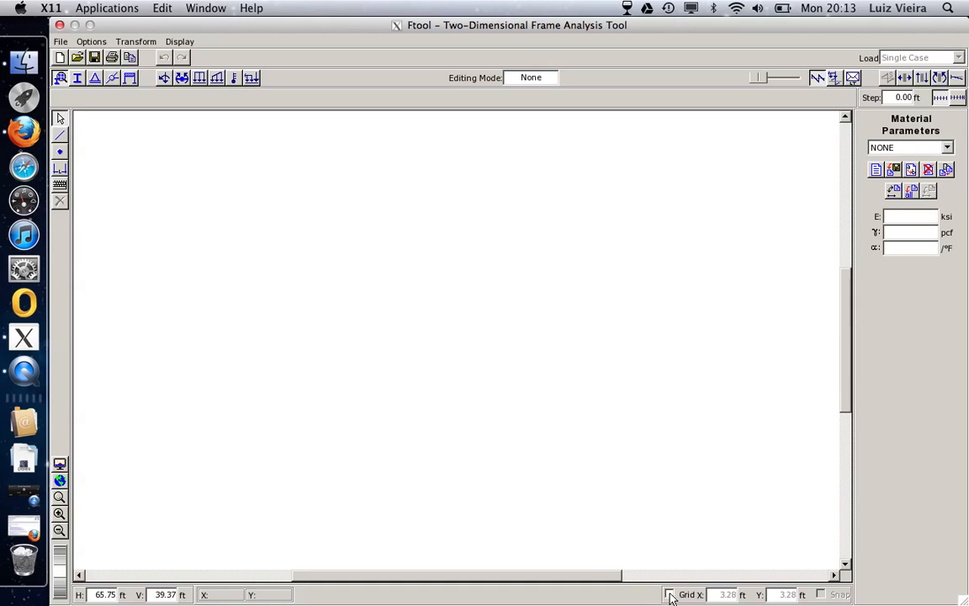
# Enable the drawing grid at 1.00 ft spacing with Snap on
pyautogui.click(673, 595)
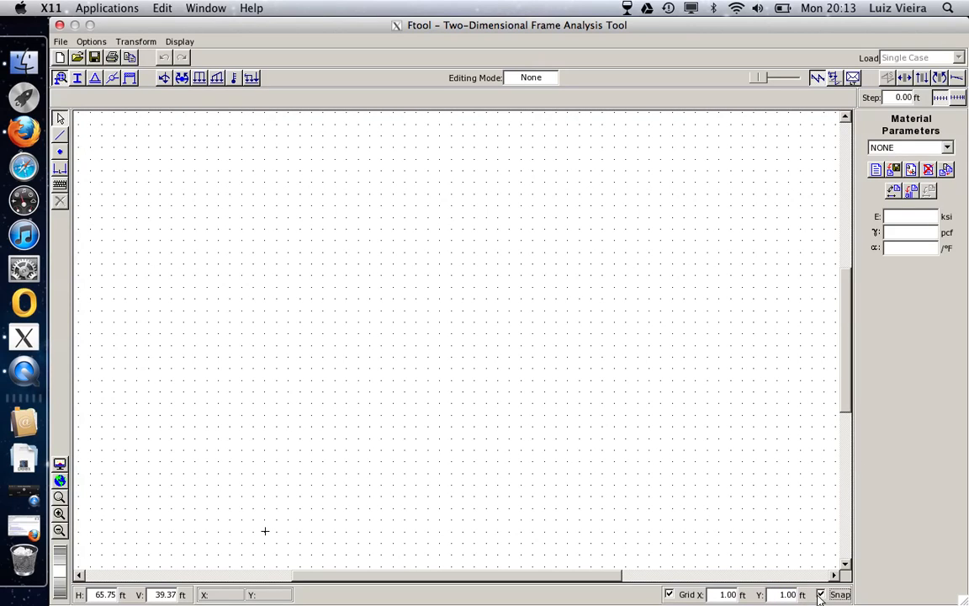
pyautogui.moveTo(327, 363)
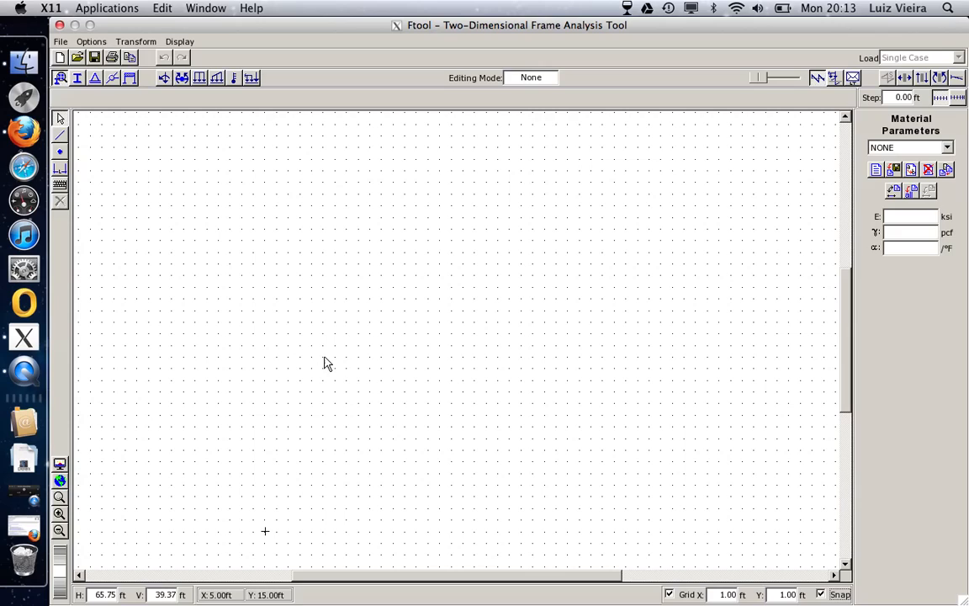
pyautogui.moveTo(340, 362)
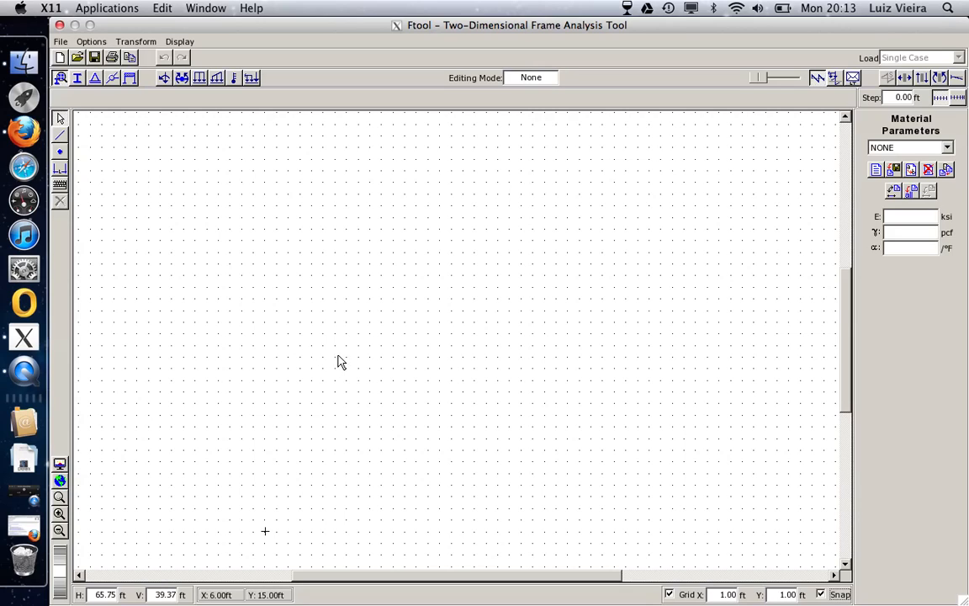
pyautogui.moveTo(360, 367)
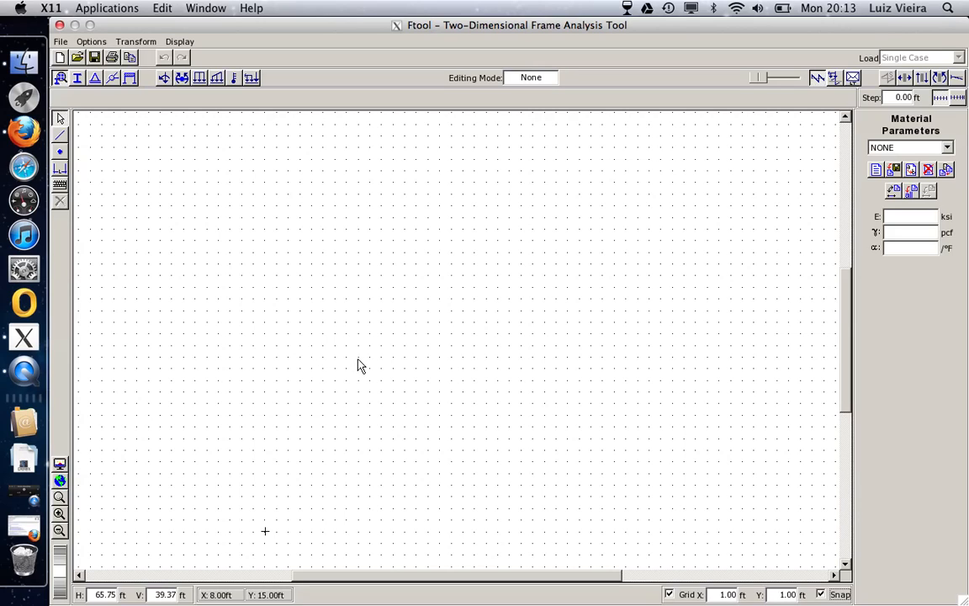
pyautogui.moveTo(160, 458)
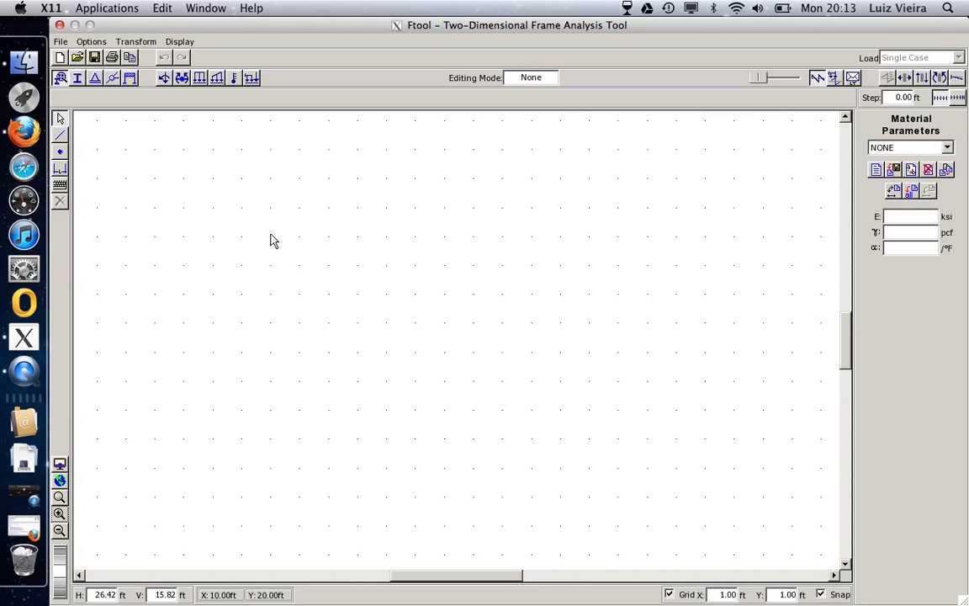
pyautogui.moveTo(323, 384)
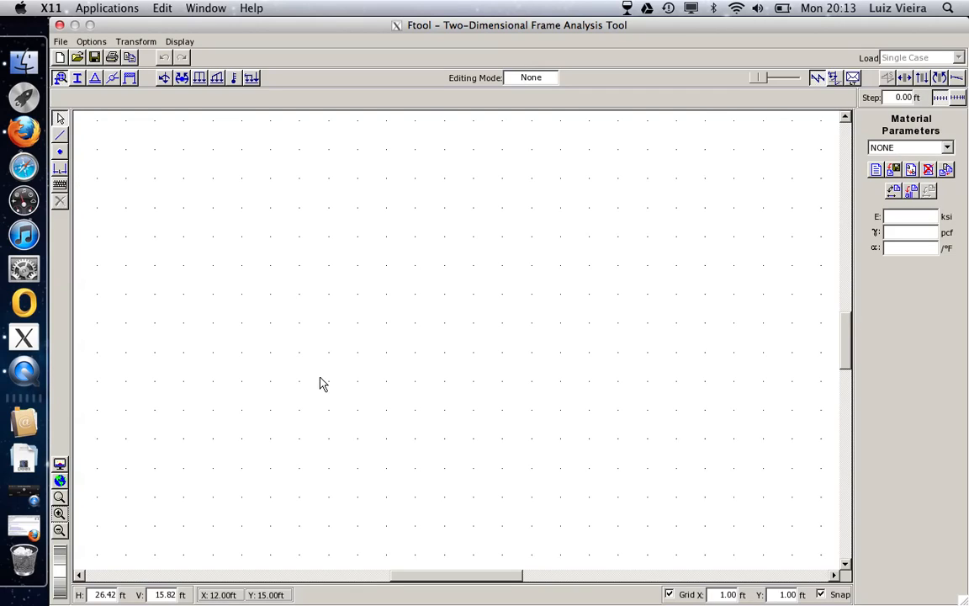
pyautogui.moveTo(61, 184)
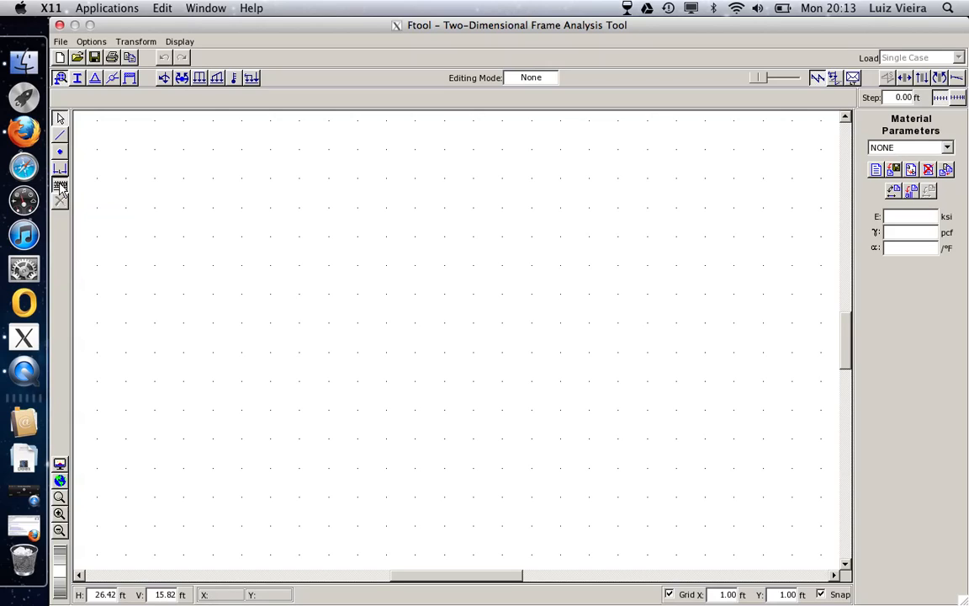
pyautogui.moveTo(60, 185)
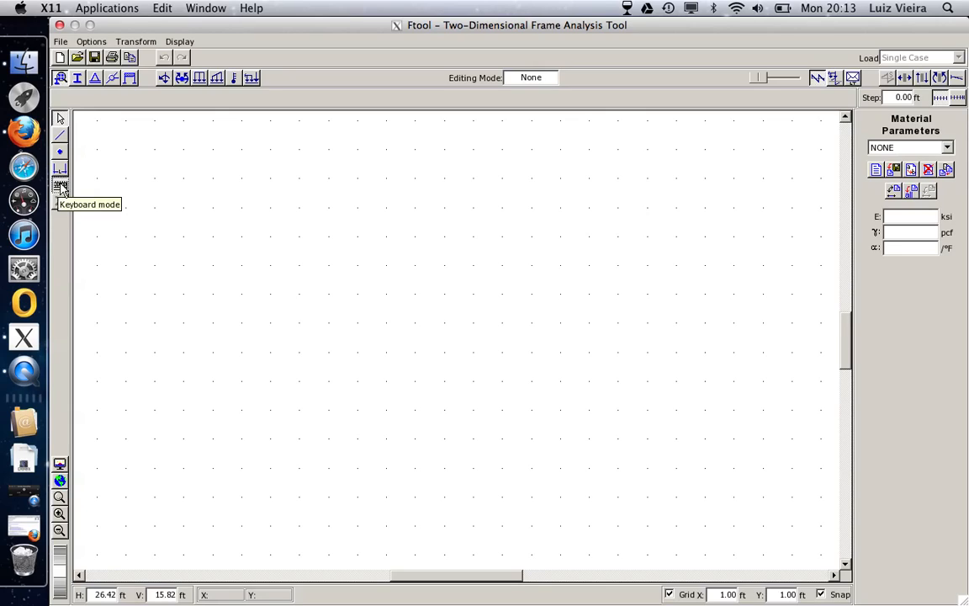
pyautogui.moveTo(61, 151)
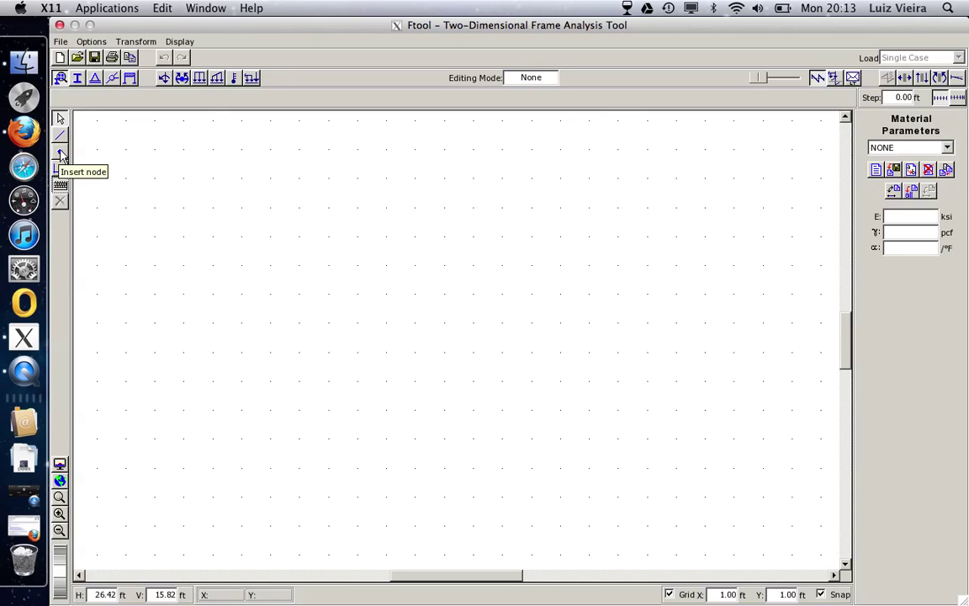
# Insert a node by keyboard entry at X 5.00 ft, Y 0.00 ft
pyautogui.click(60, 151)
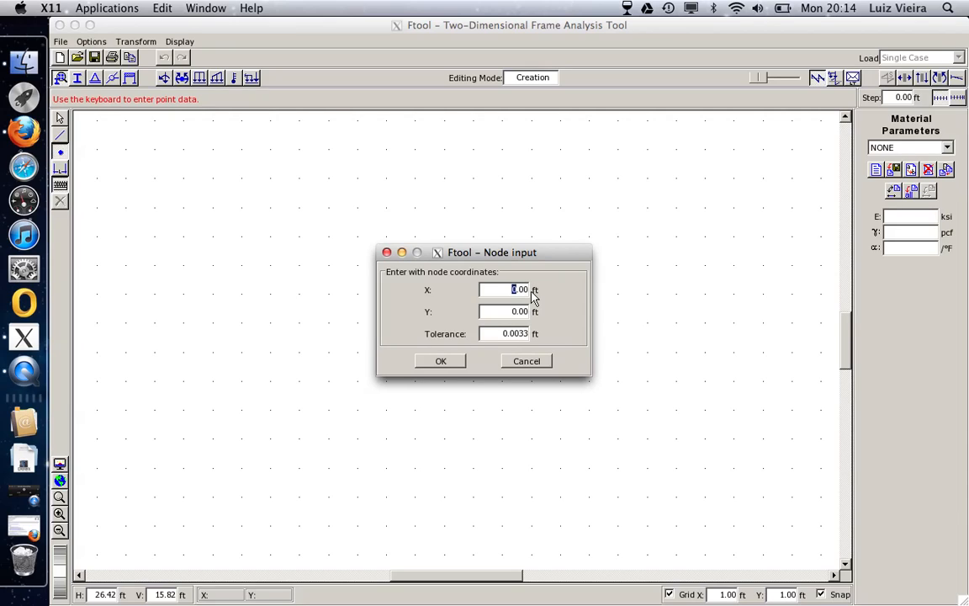
pyautogui.write('5.00')
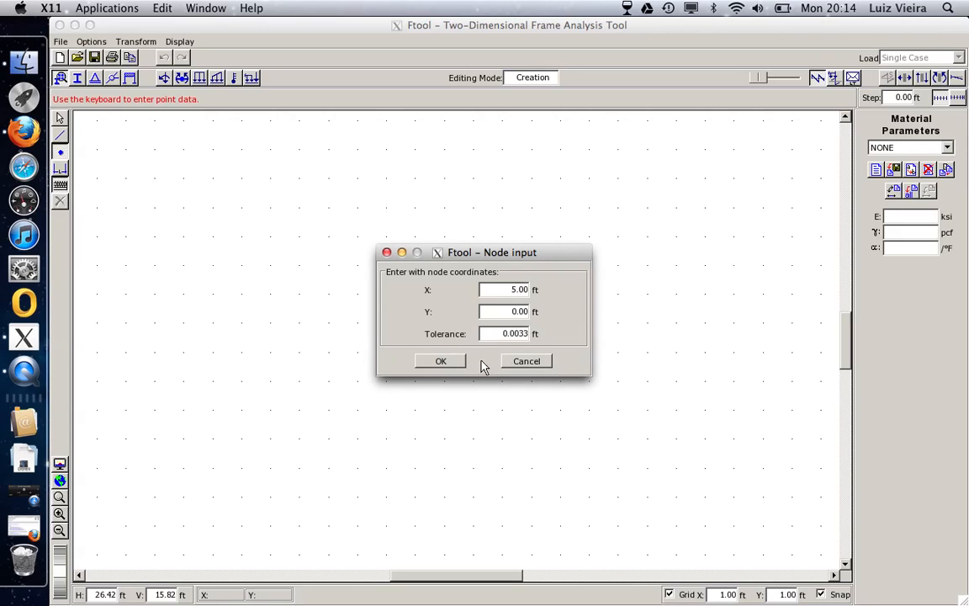
pyautogui.click(441, 360)
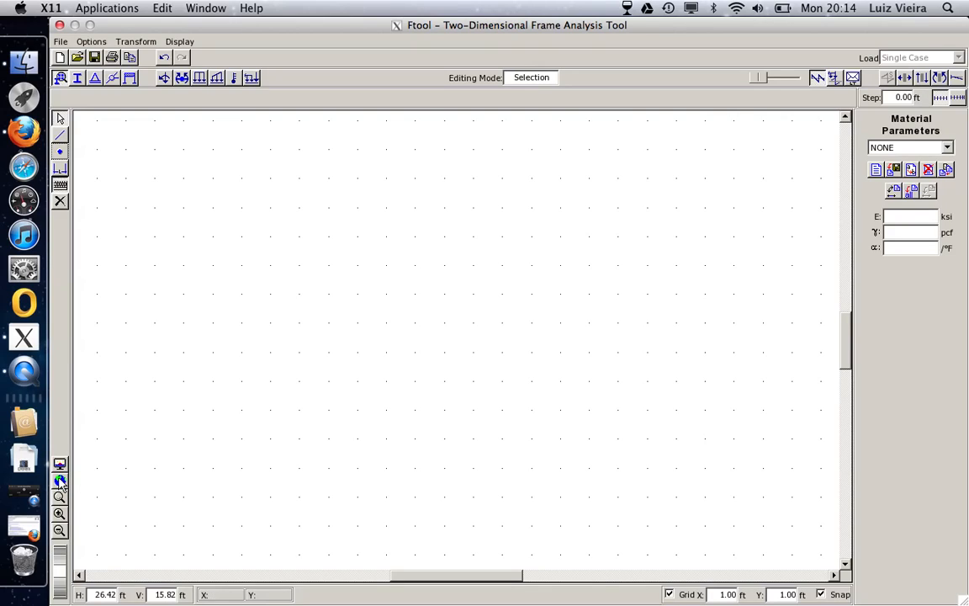
pyautogui.moveTo(59, 481)
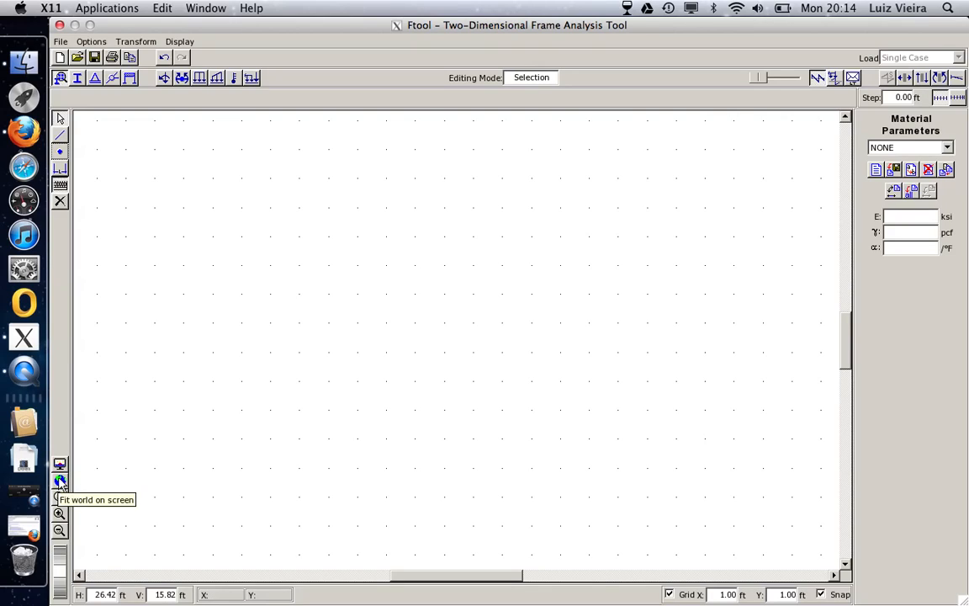
# Fit the view and draw the beam member from the left node to the right node
pyautogui.click(60, 481)
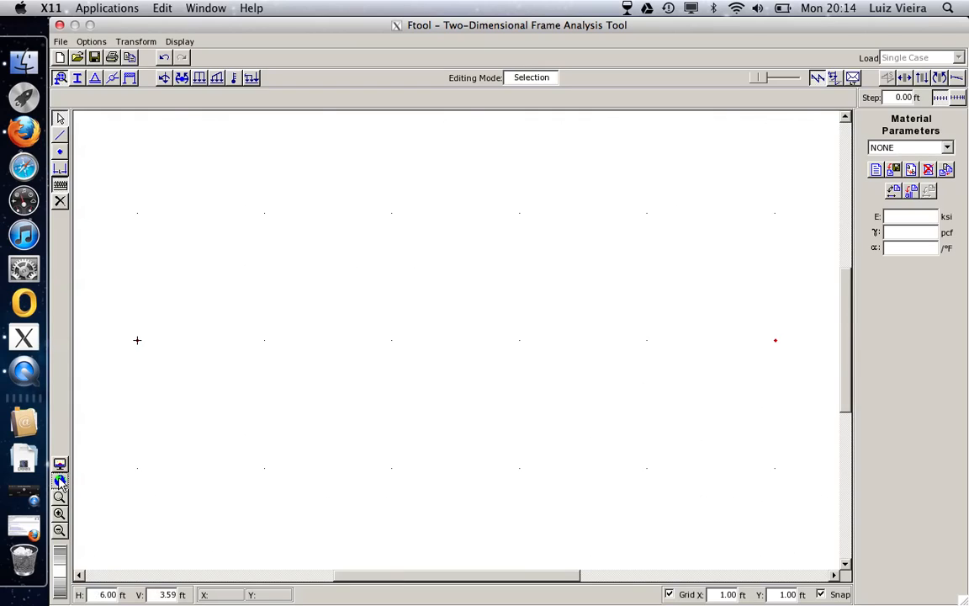
pyautogui.moveTo(61, 481)
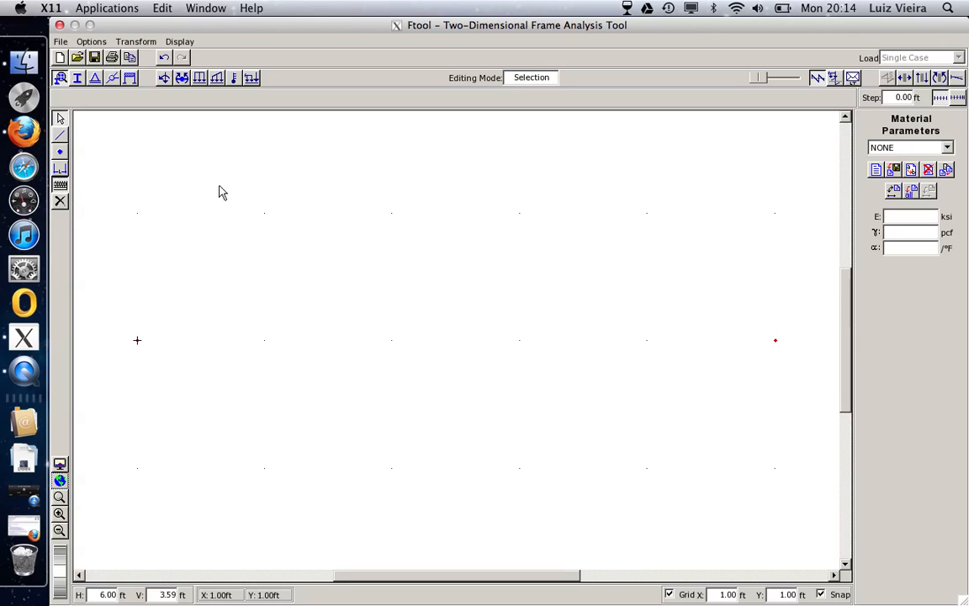
pyautogui.moveTo(168, 238)
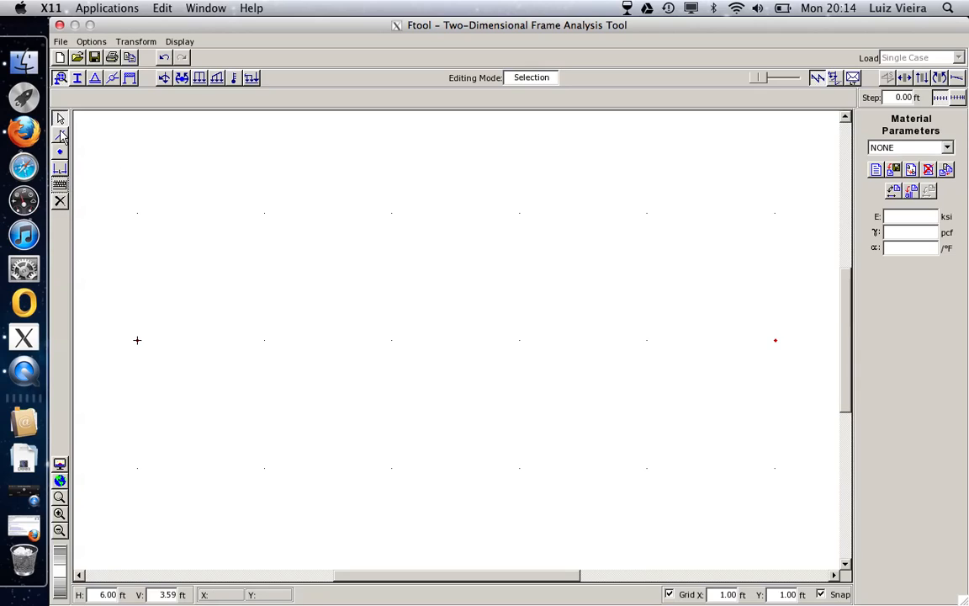
pyautogui.moveTo(61, 138)
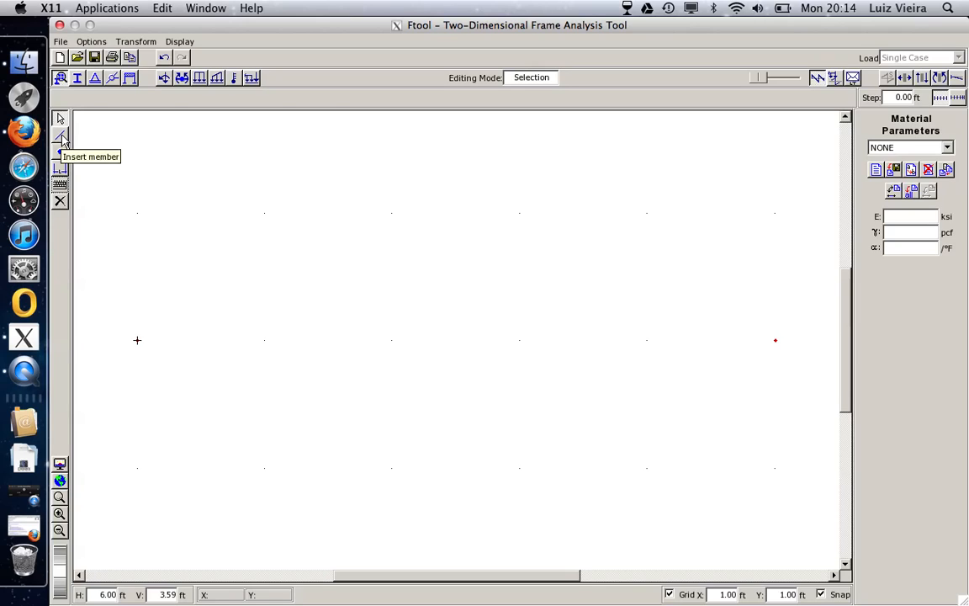
pyautogui.click(61, 138)
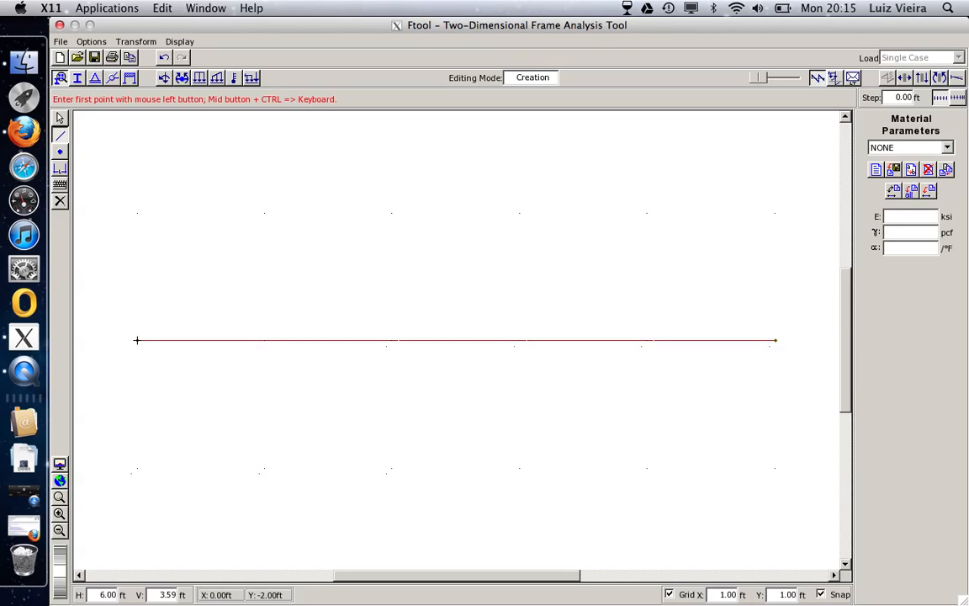
pyautogui.moveTo(60, 479)
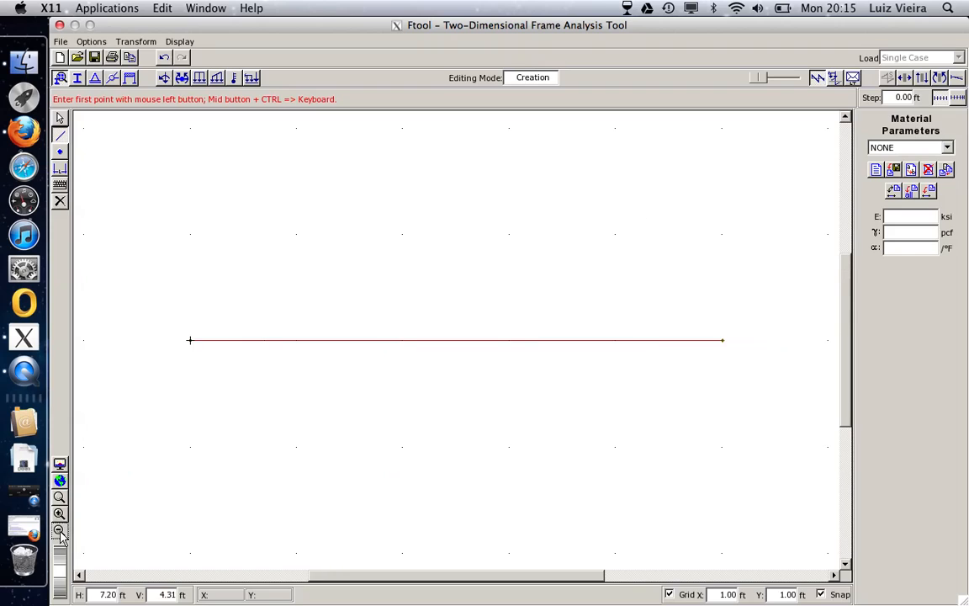
pyautogui.click(59, 530)
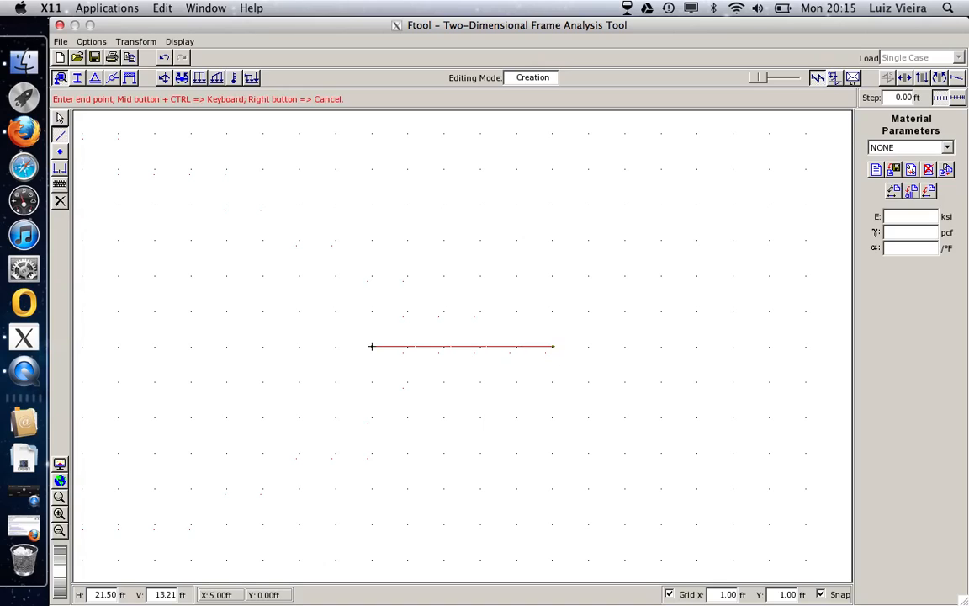
pyautogui.moveTo(730, 346)
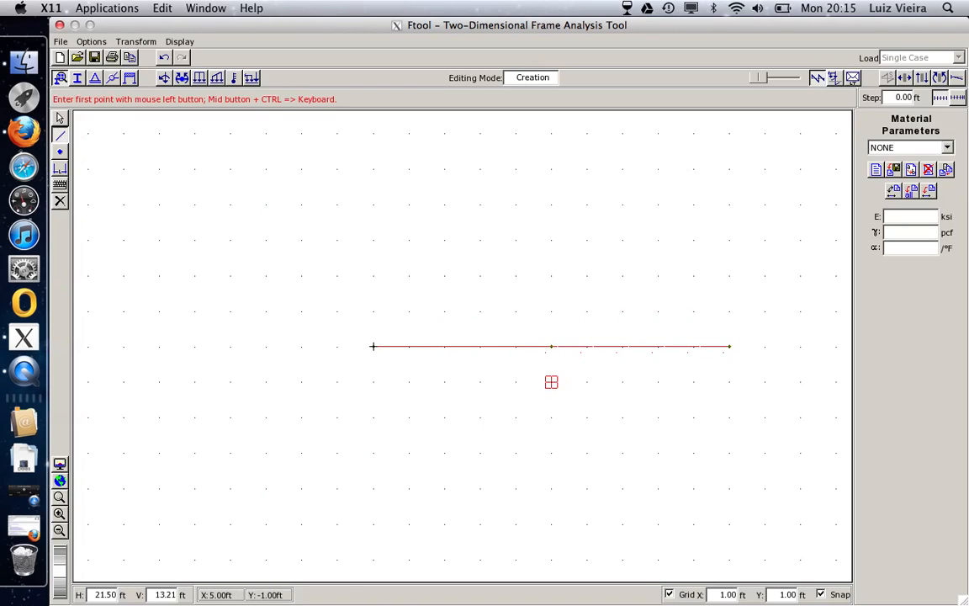
# Return to Select and dimension the beam's two 5.00 ft spans
pyautogui.click(61, 118)
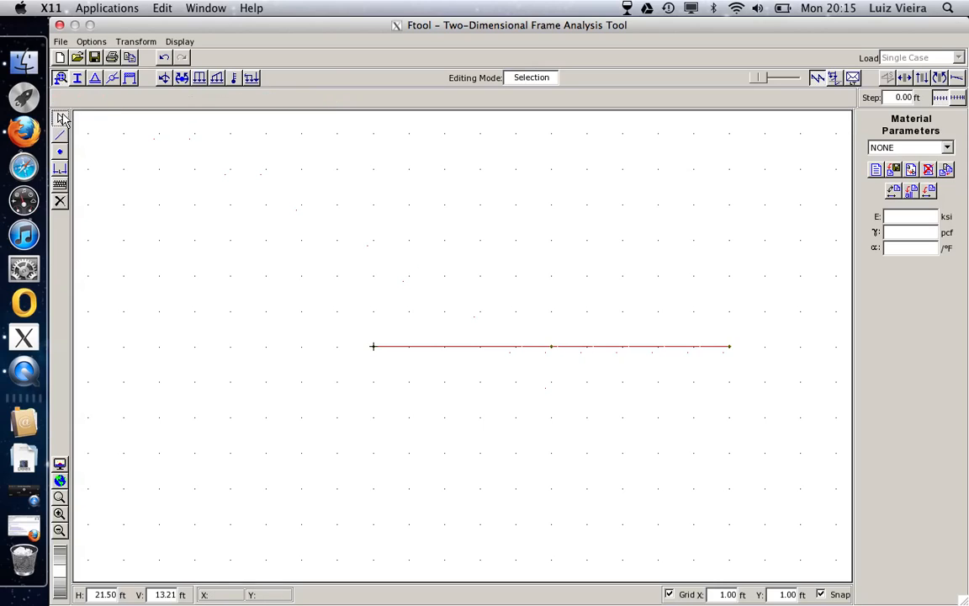
pyautogui.moveTo(61, 168)
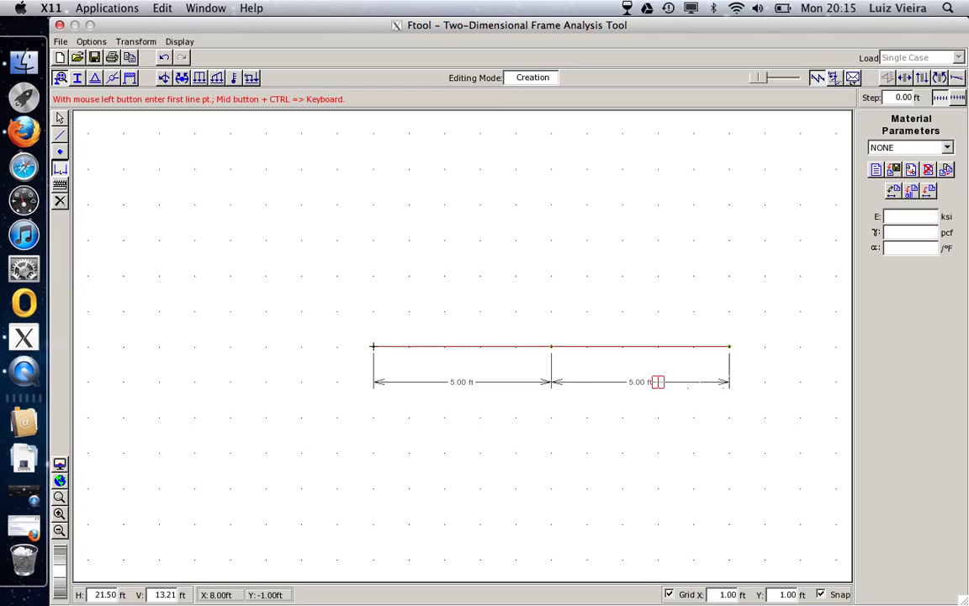
pyautogui.moveTo(589, 345)
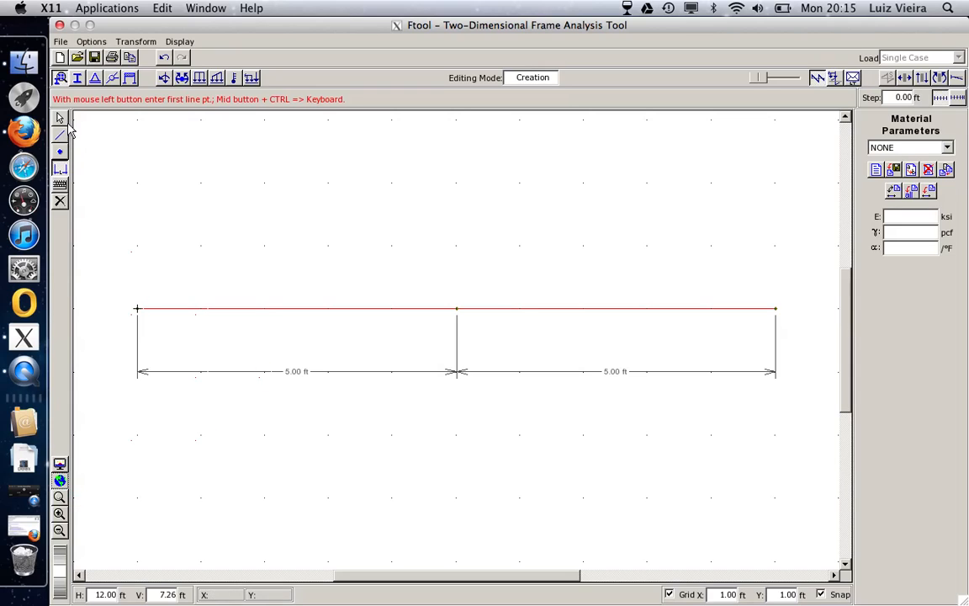
pyautogui.moveTo(202, 246)
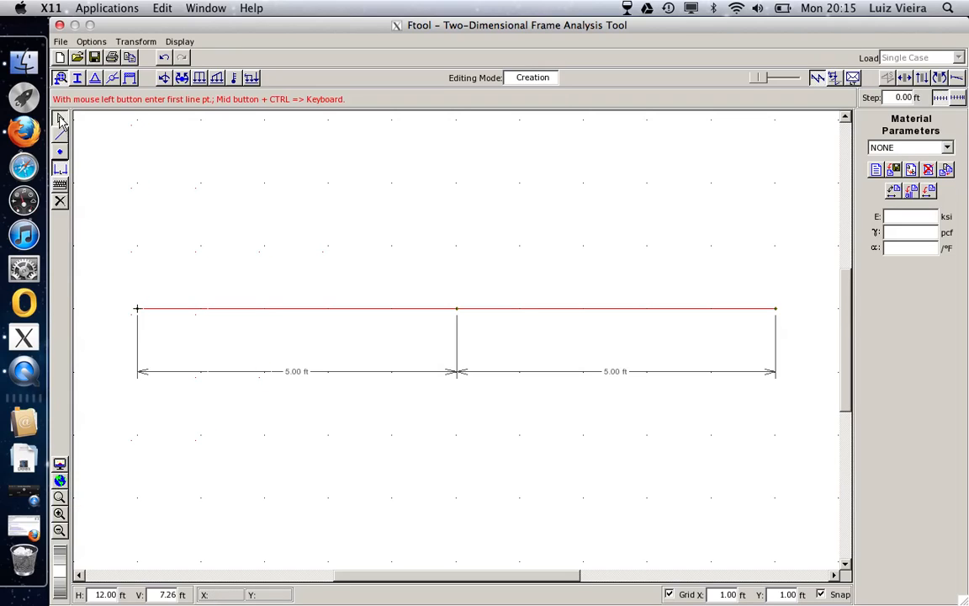
pyautogui.click(60, 120)
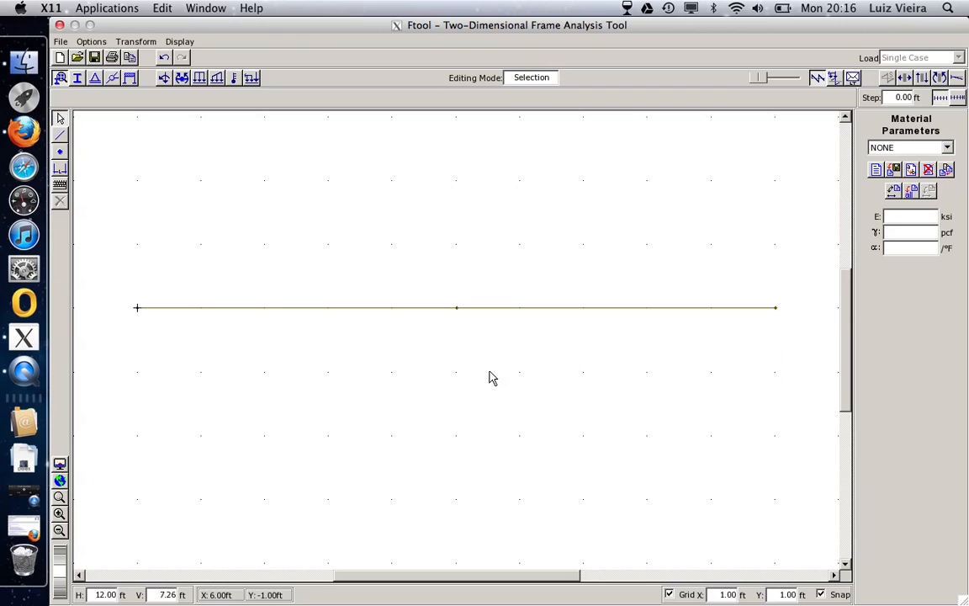
pyautogui.moveTo(74, 100)
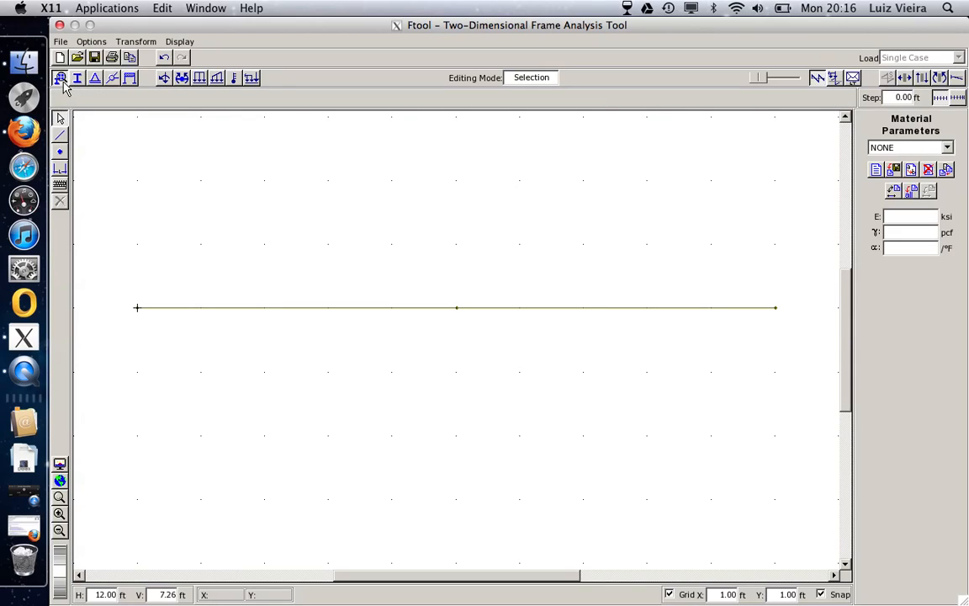
pyautogui.moveTo(77, 87)
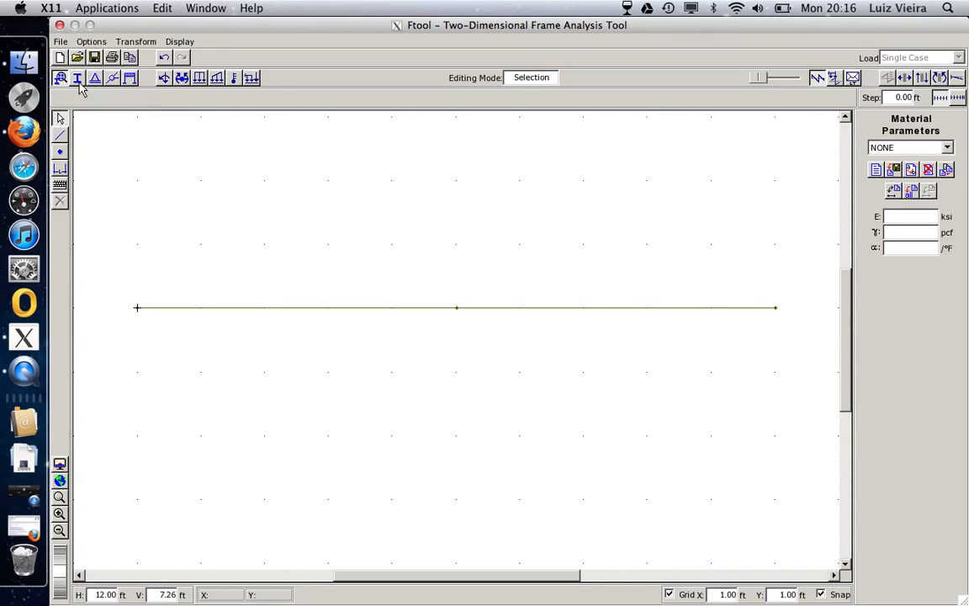
pyautogui.moveTo(117, 87)
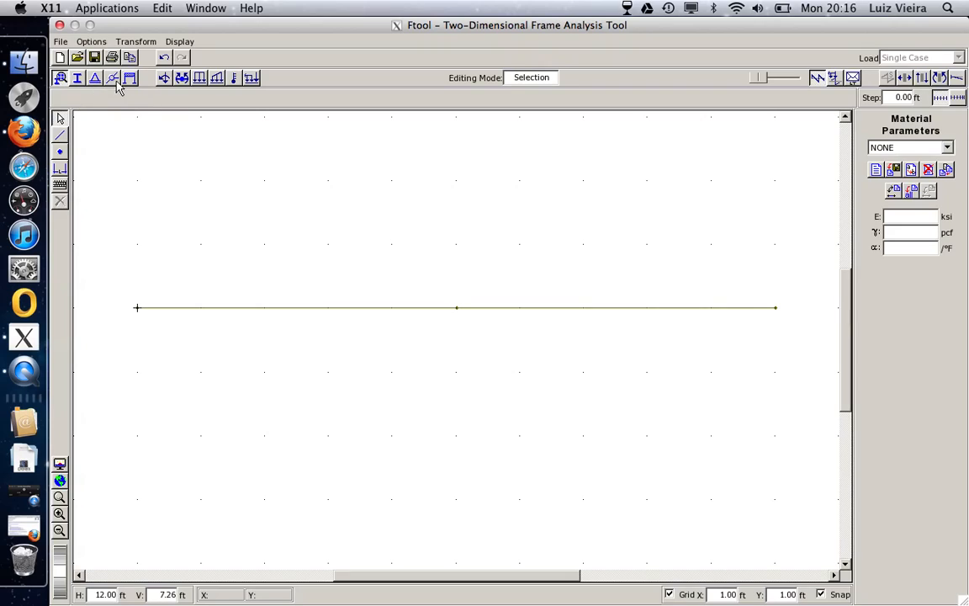
pyautogui.moveTo(251, 77)
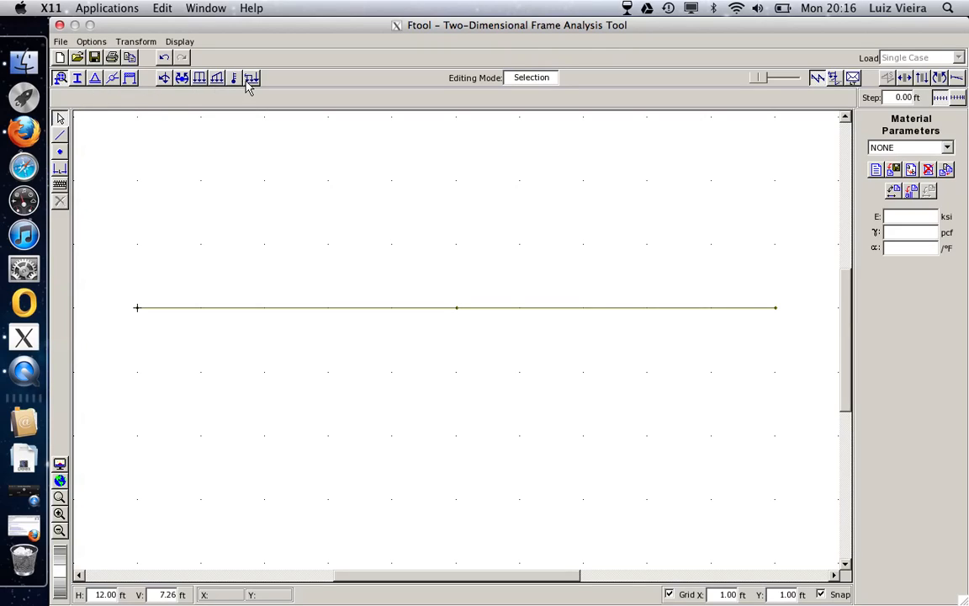
pyautogui.moveTo(887, 79)
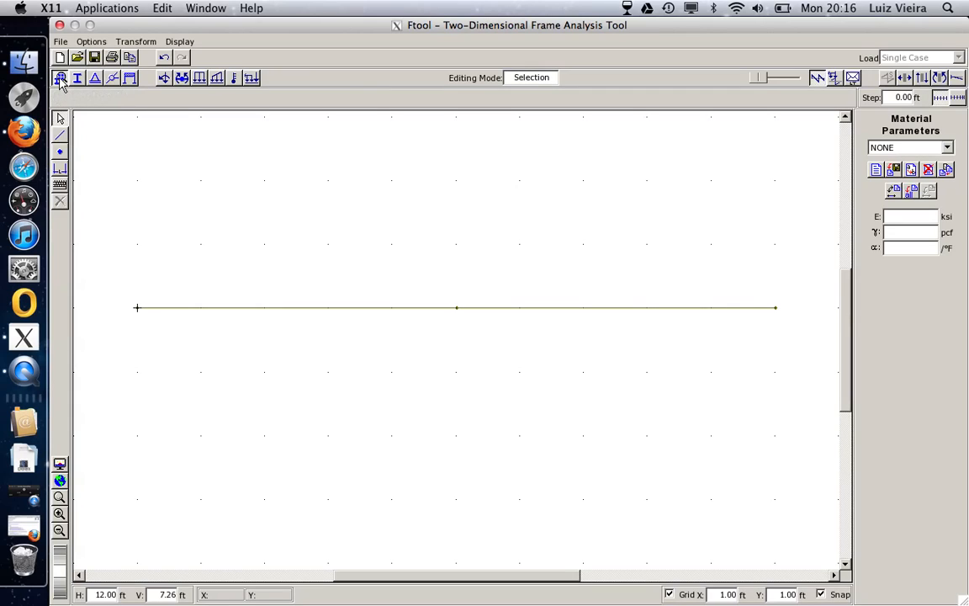
pyautogui.moveTo(61, 81)
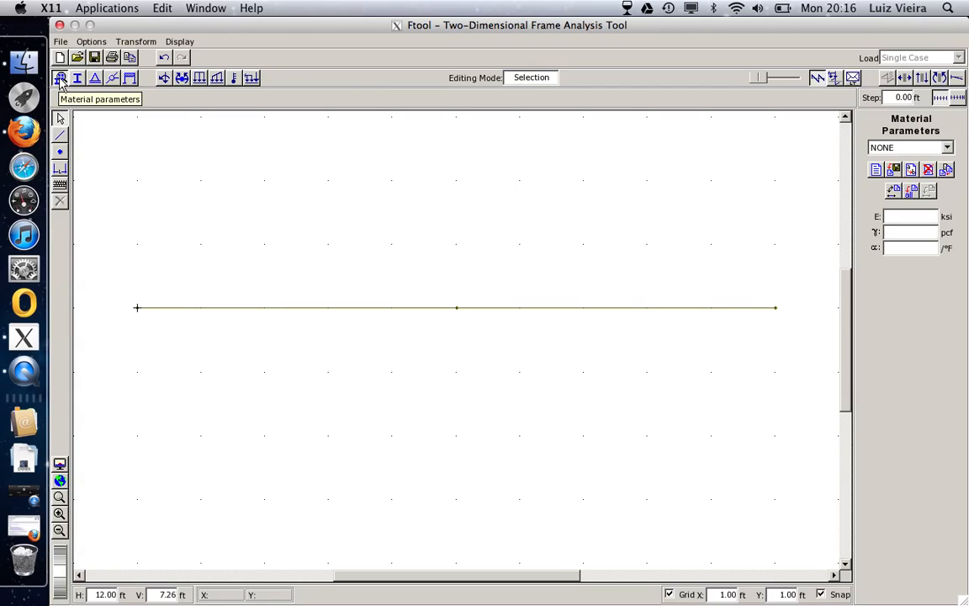
pyautogui.moveTo(806, 177)
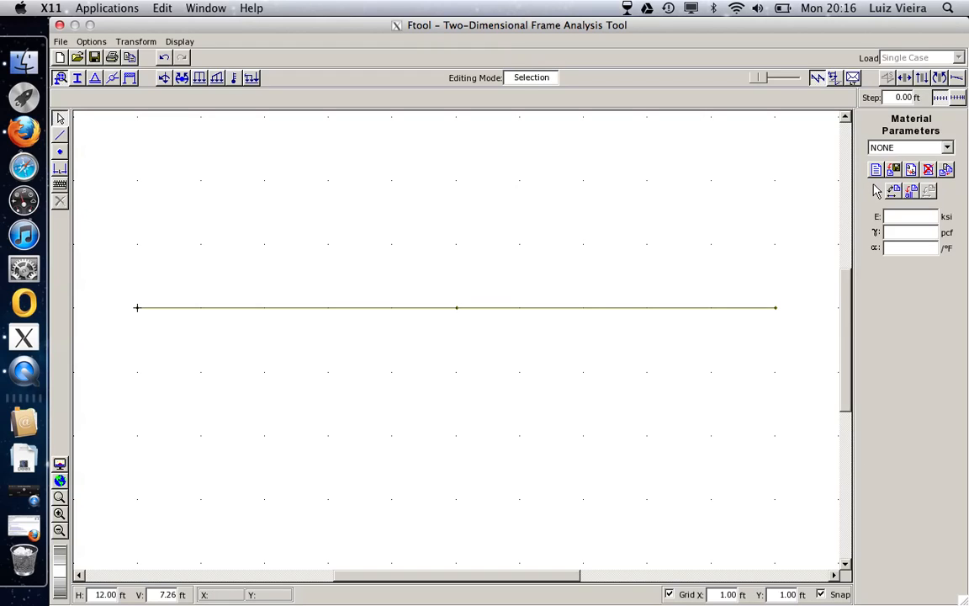
pyautogui.moveTo(875, 172)
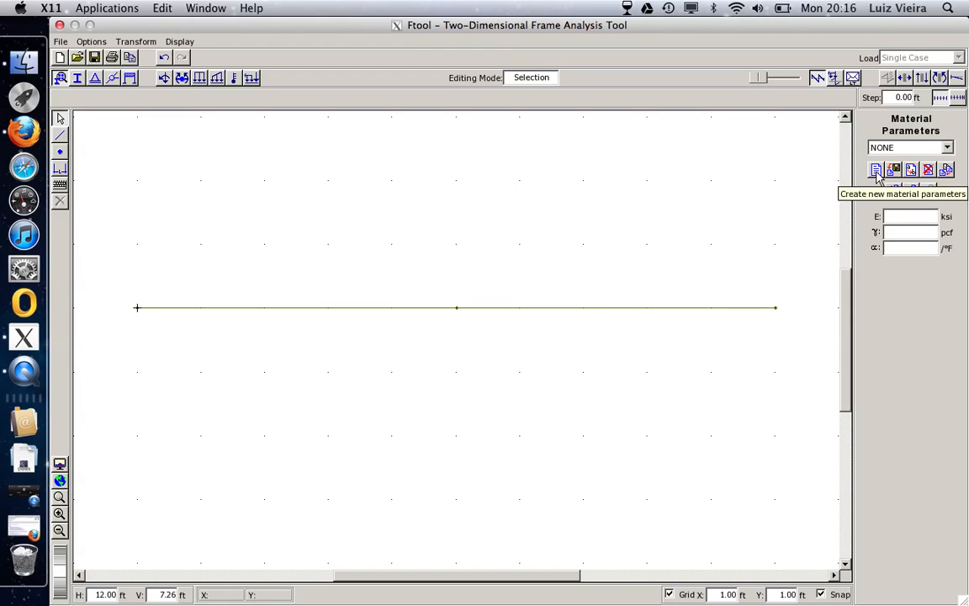
# Define a new material labelled steel of the Steel Isotropic type (E 29000 ksi, 490 pcf)
pyautogui.click(876, 170)
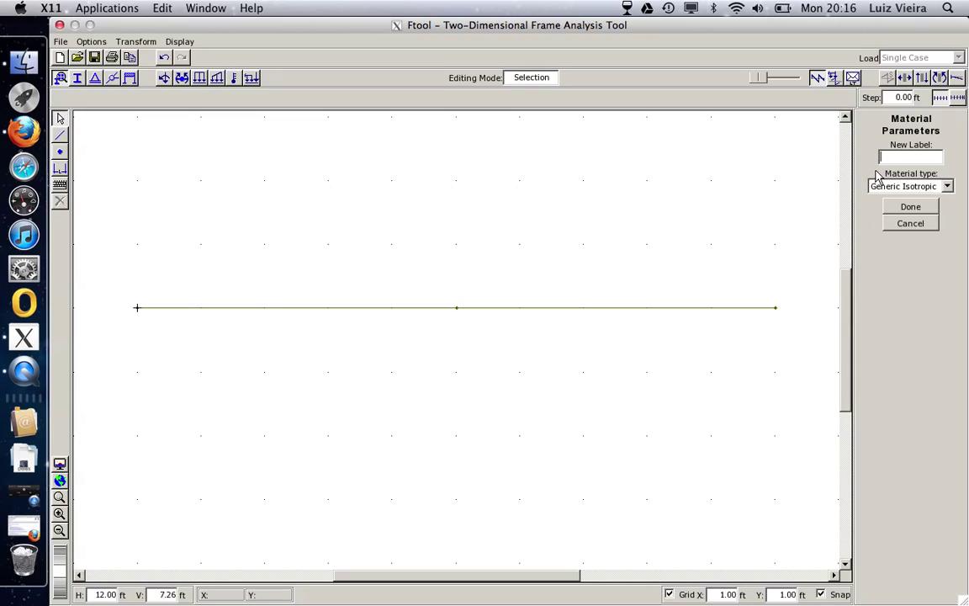
pyautogui.write('s')
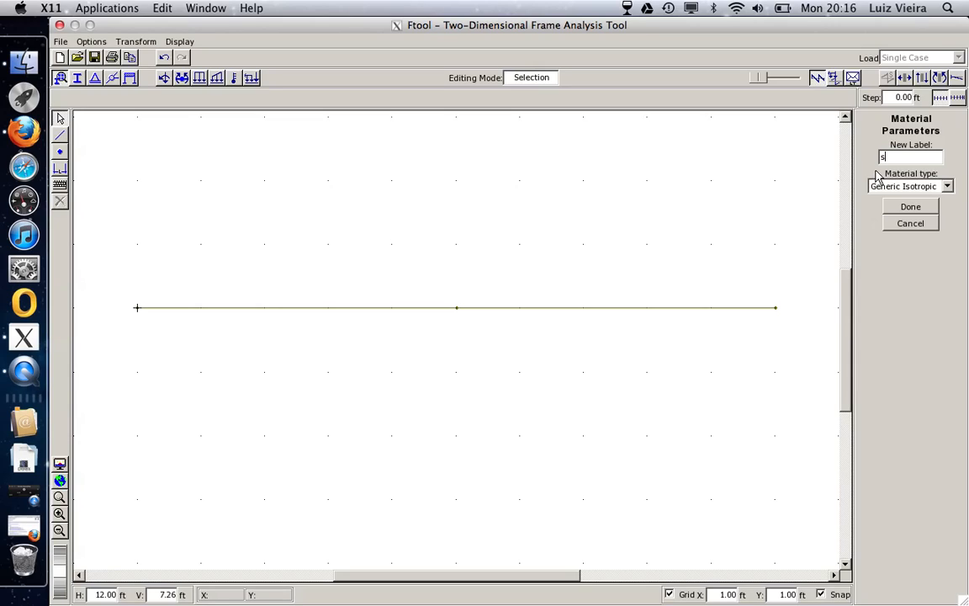
pyautogui.write('teel')
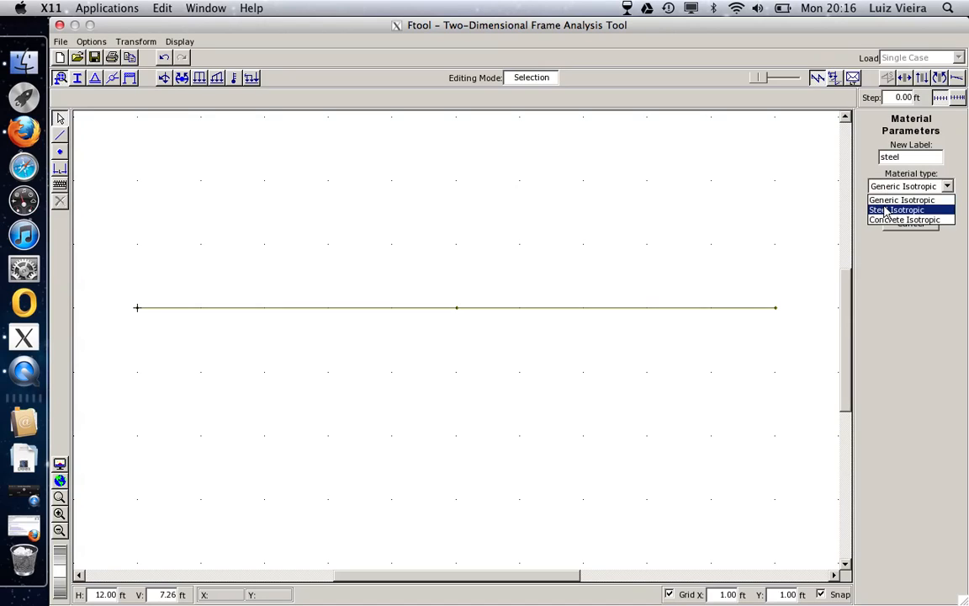
pyautogui.moveTo(906, 221)
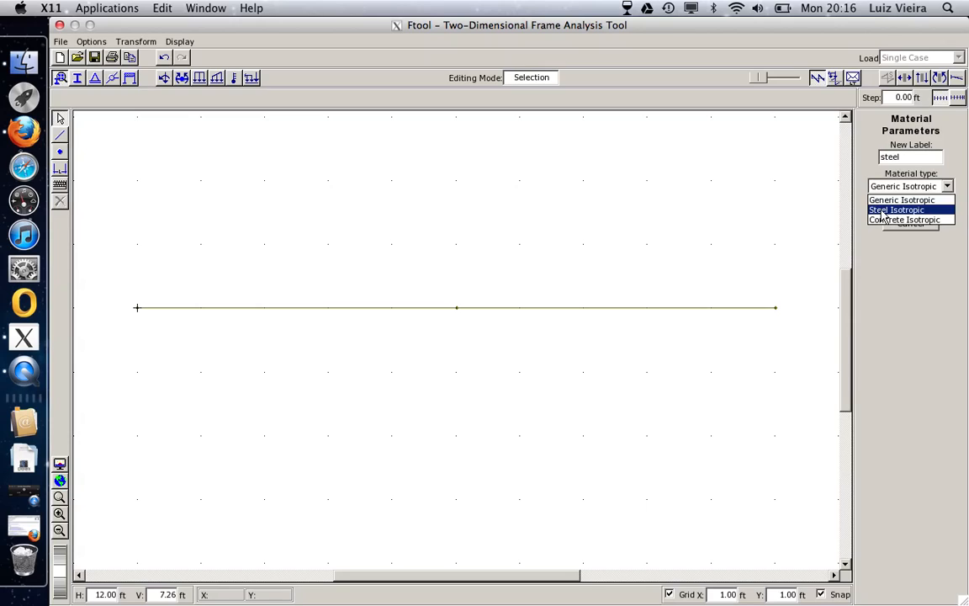
pyautogui.click(892, 209)
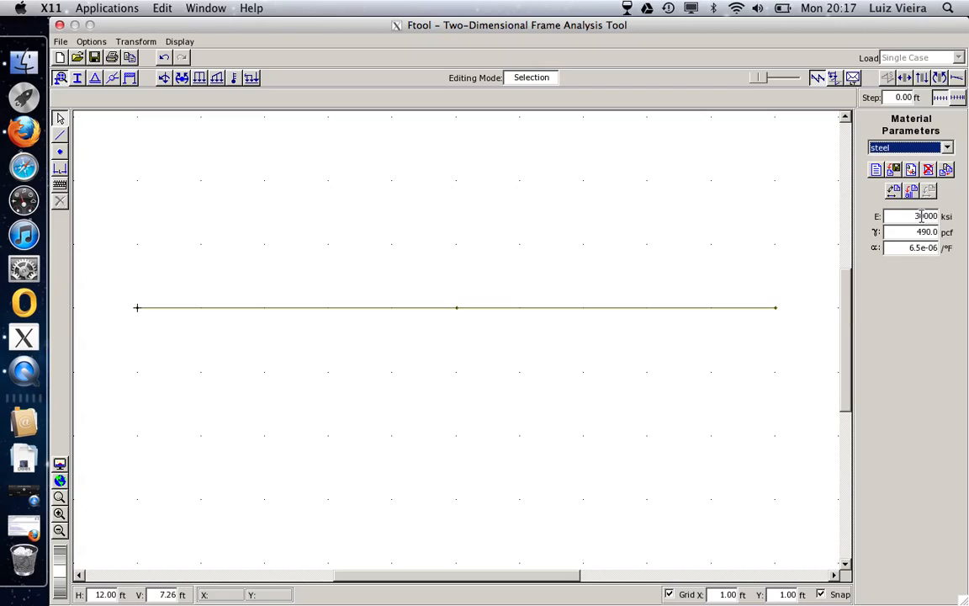
pyautogui.moveTo(909, 190)
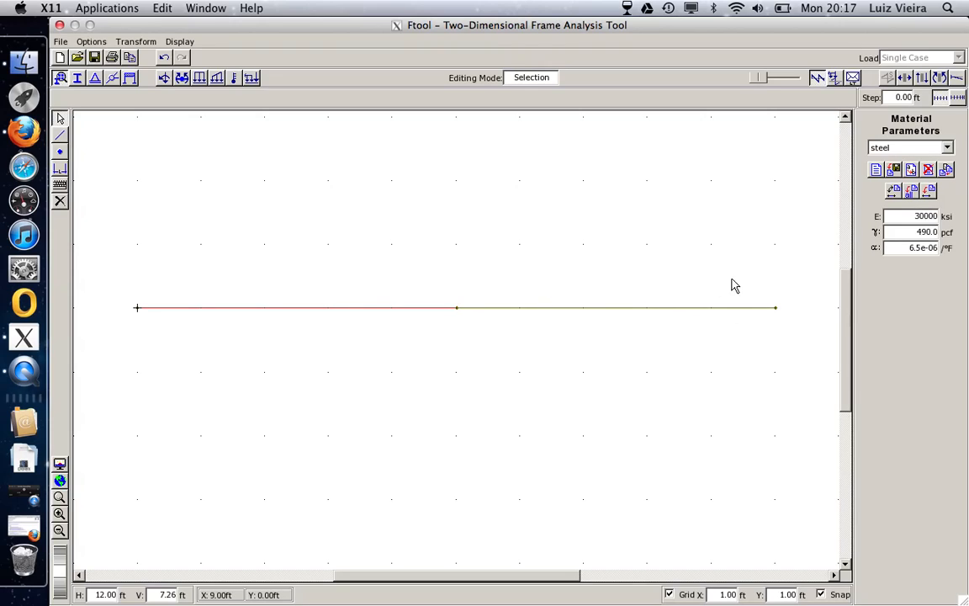
pyautogui.moveTo(350, 301)
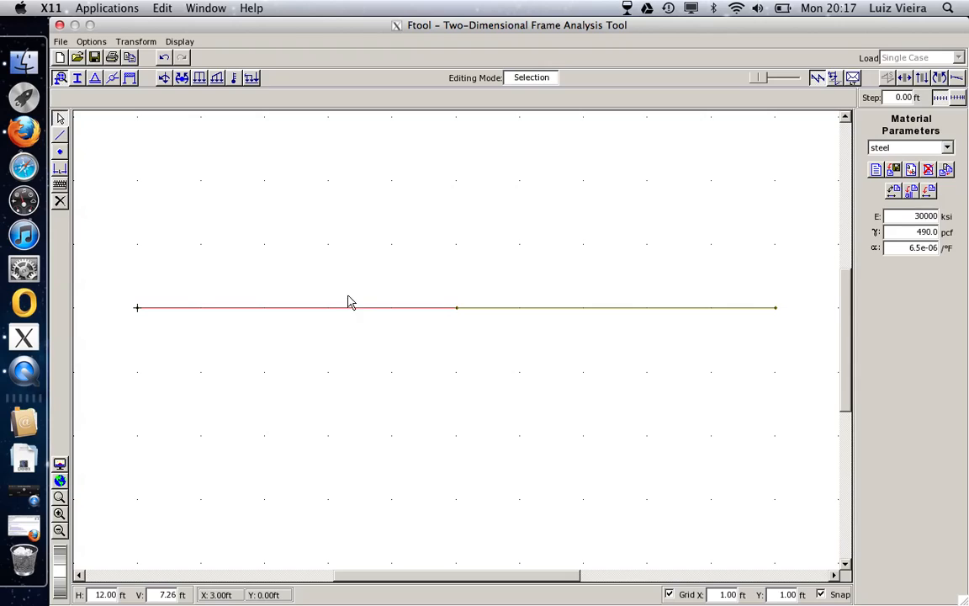
pyautogui.moveTo(310, 284)
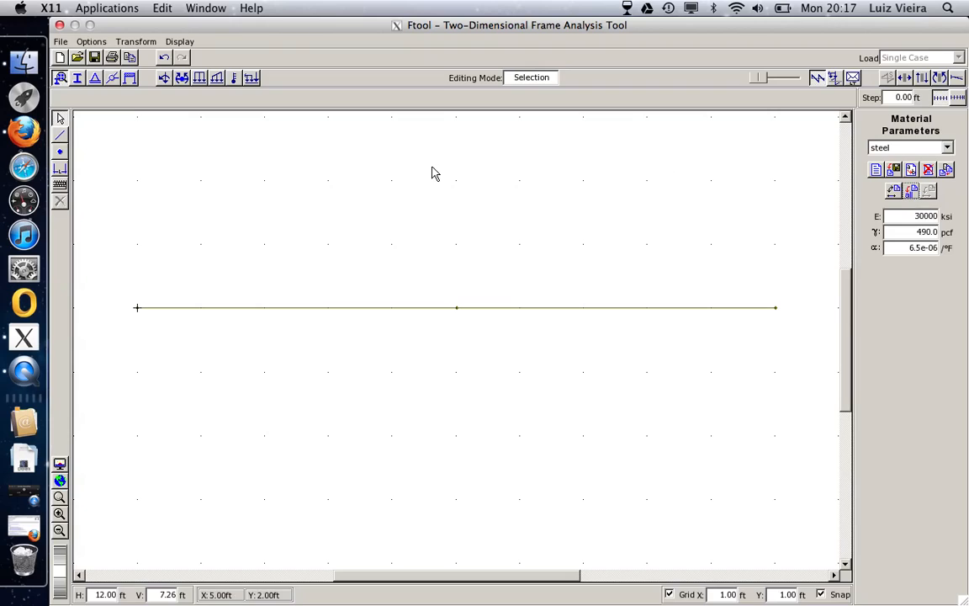
pyautogui.moveTo(77, 79)
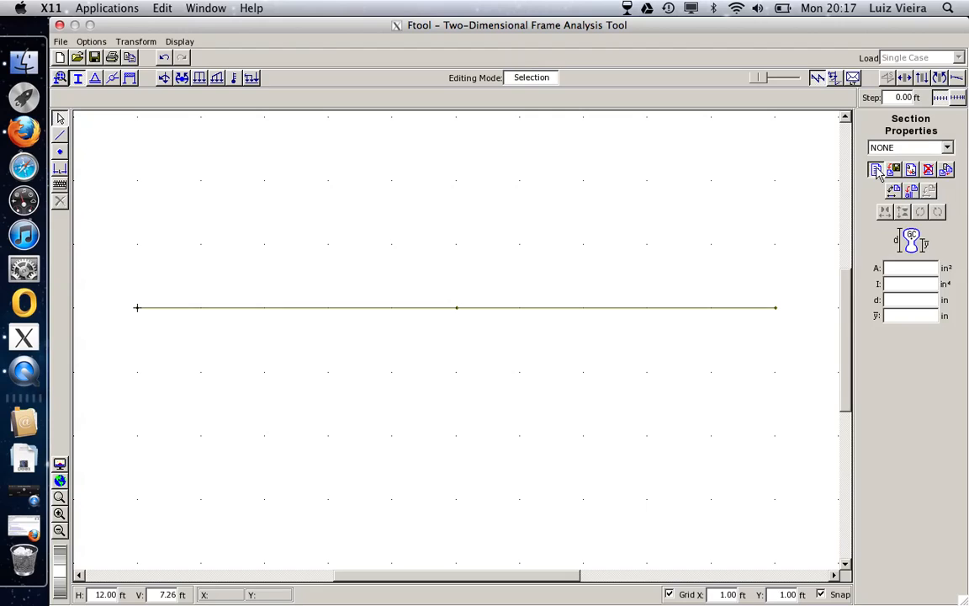
# Define a circular section labelled circle with diameter d = 10 in
pyautogui.click(879, 169)
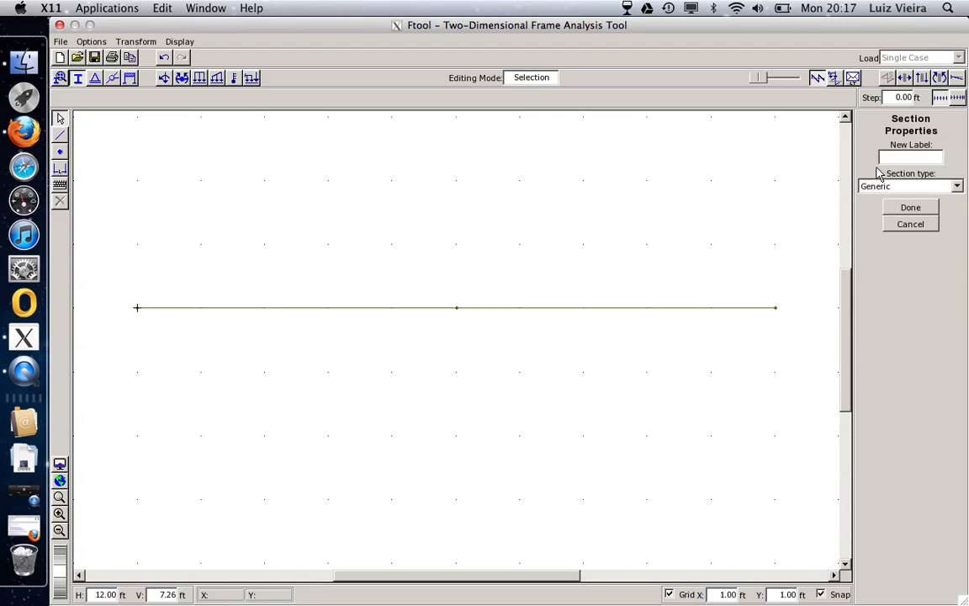
pyautogui.write('circle')
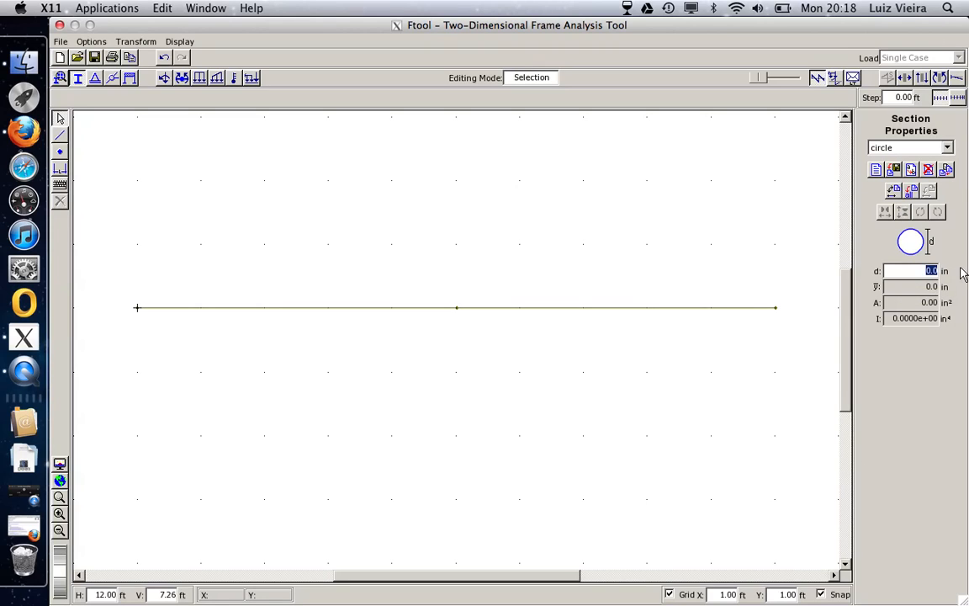
pyautogui.write('10')
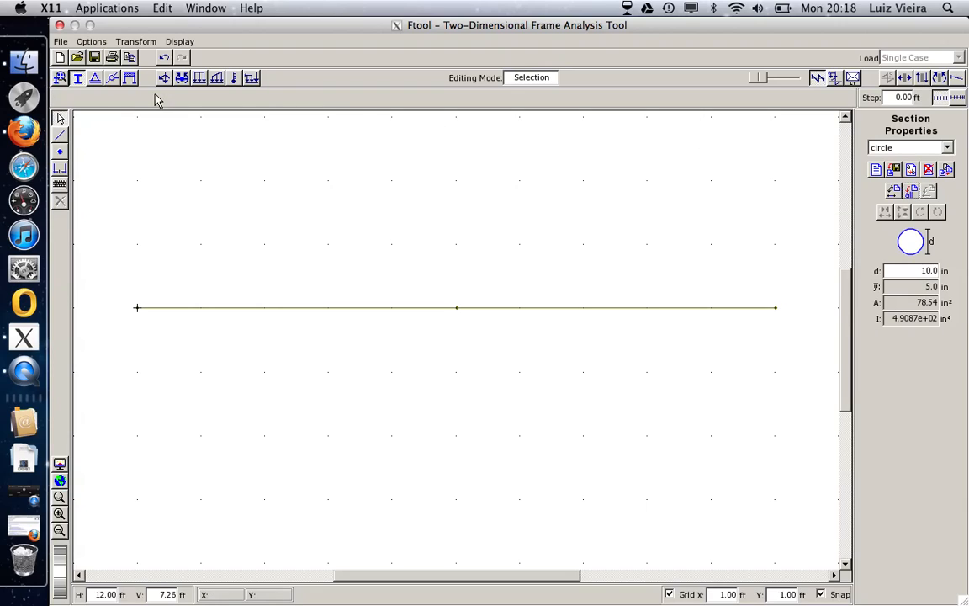
pyautogui.moveTo(94, 78)
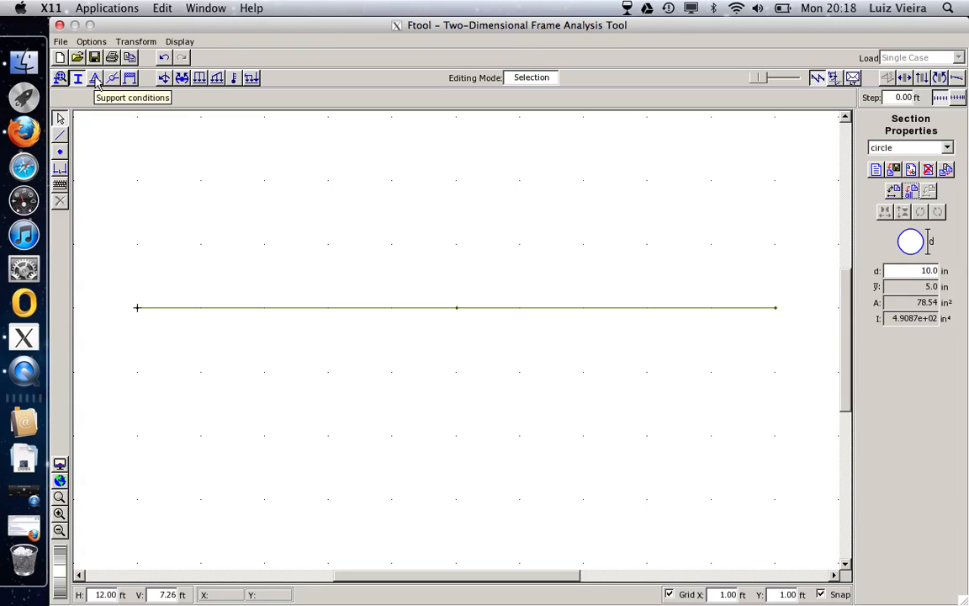
# Pin the left end node (X and Y fixed) and make the right end a roller (X free, Y fixed)
pyautogui.click(94, 81)
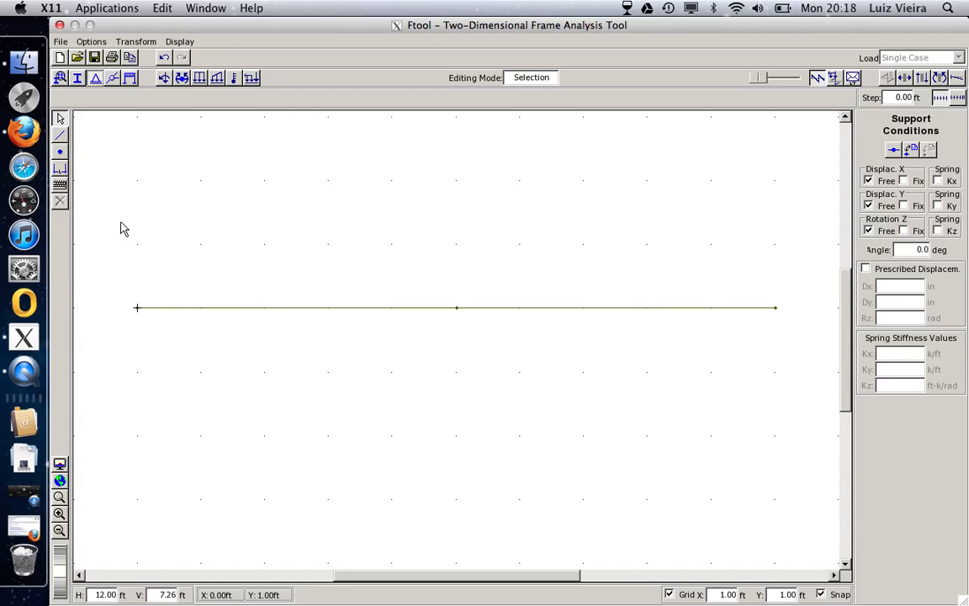
pyautogui.moveTo(116, 260)
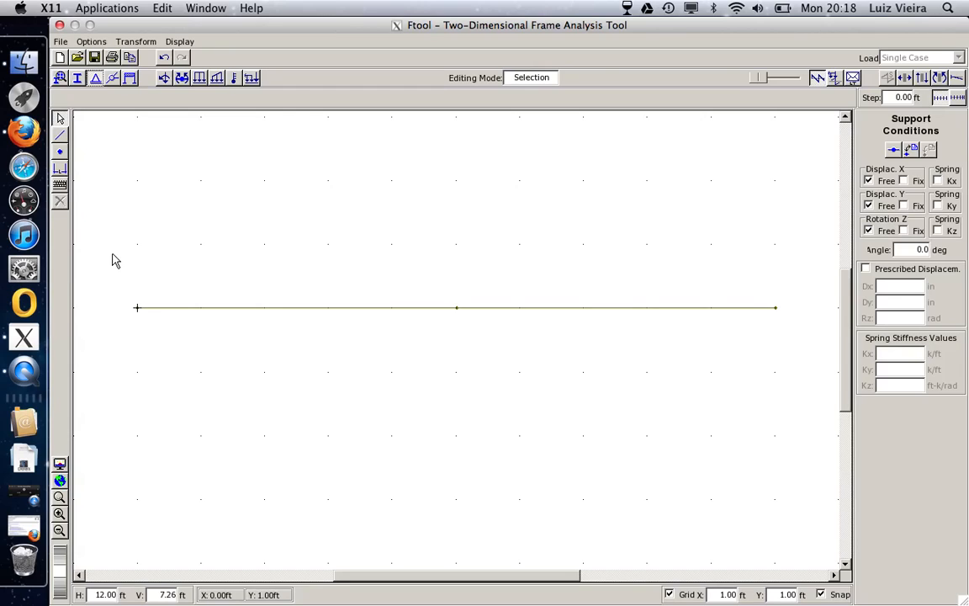
pyautogui.moveTo(156, 333)
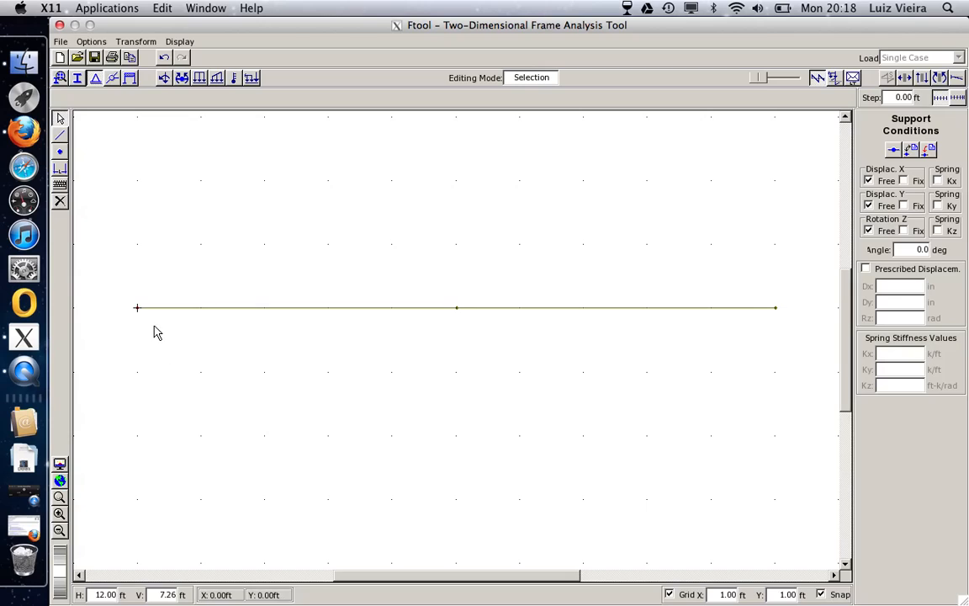
pyautogui.moveTo(253, 328)
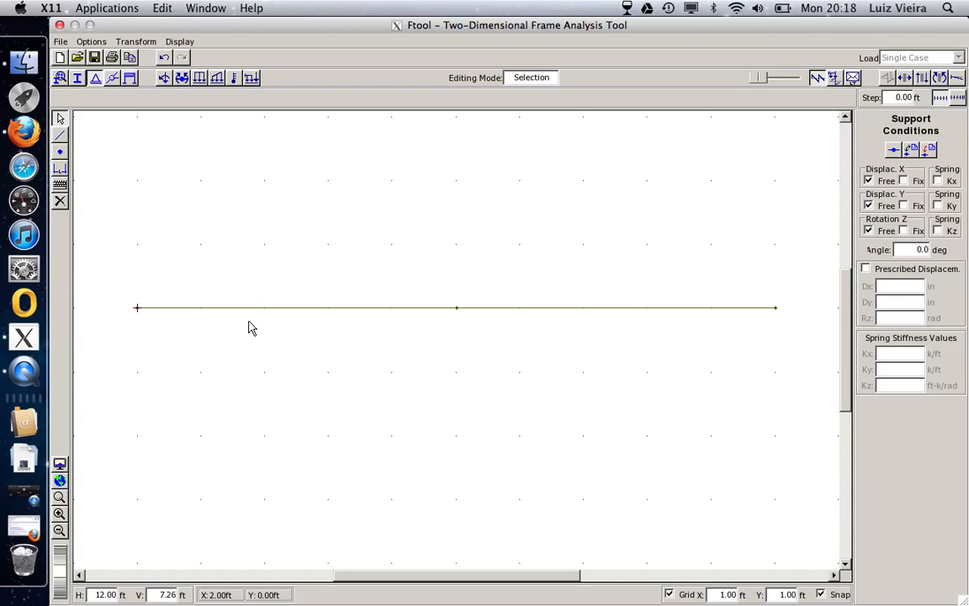
pyautogui.moveTo(108, 255)
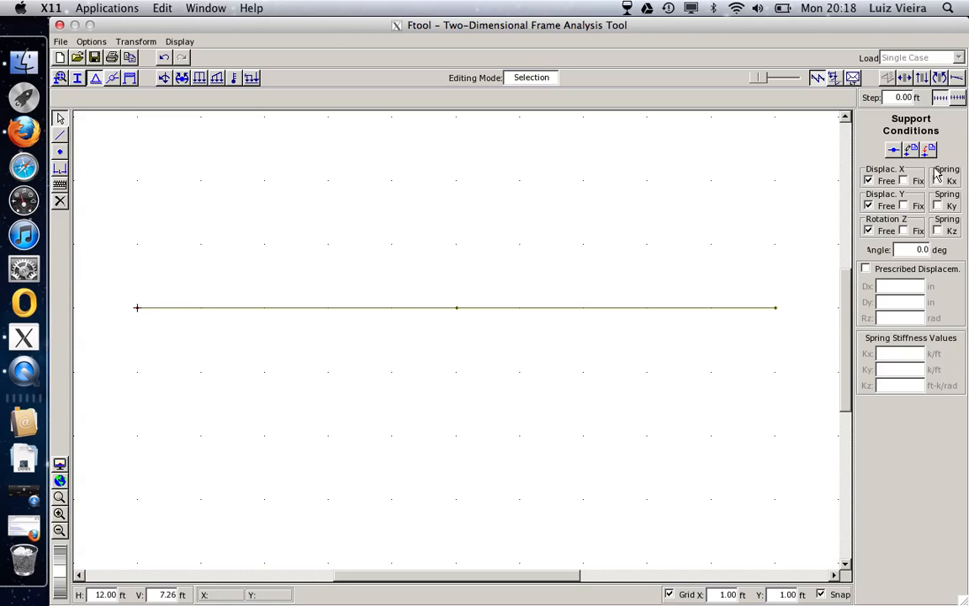
pyautogui.click(899, 182)
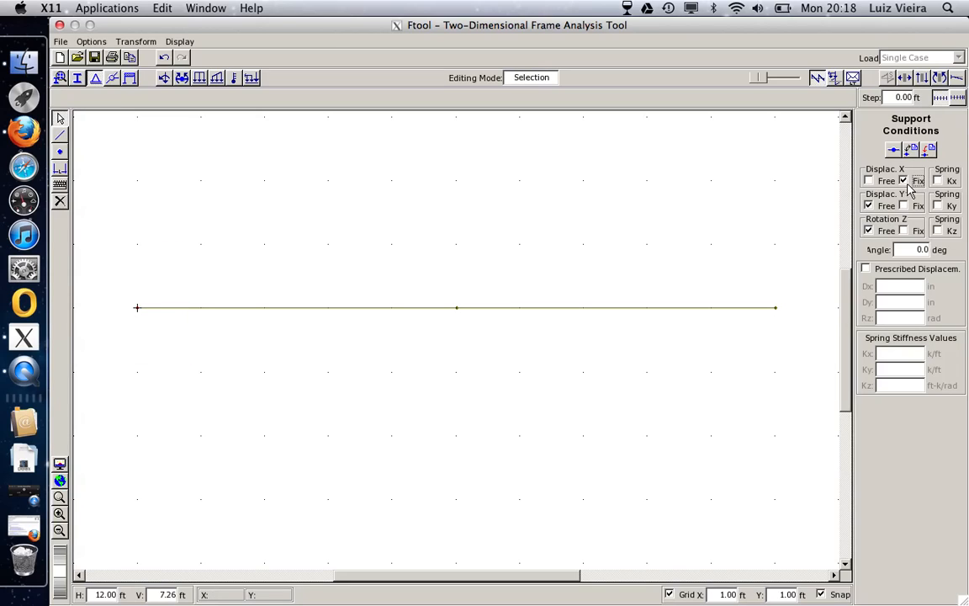
pyautogui.click(929, 150)
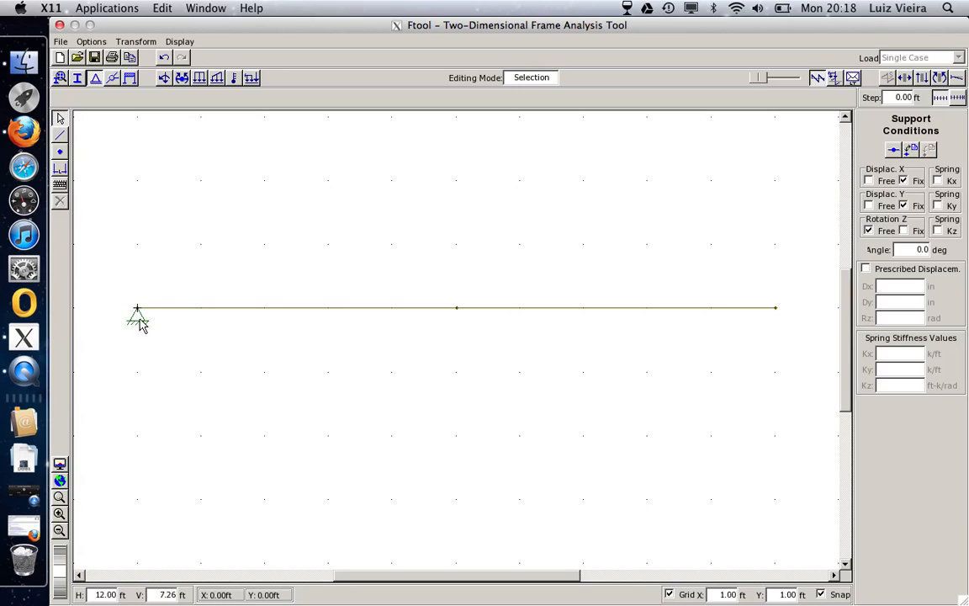
pyautogui.moveTo(148, 330)
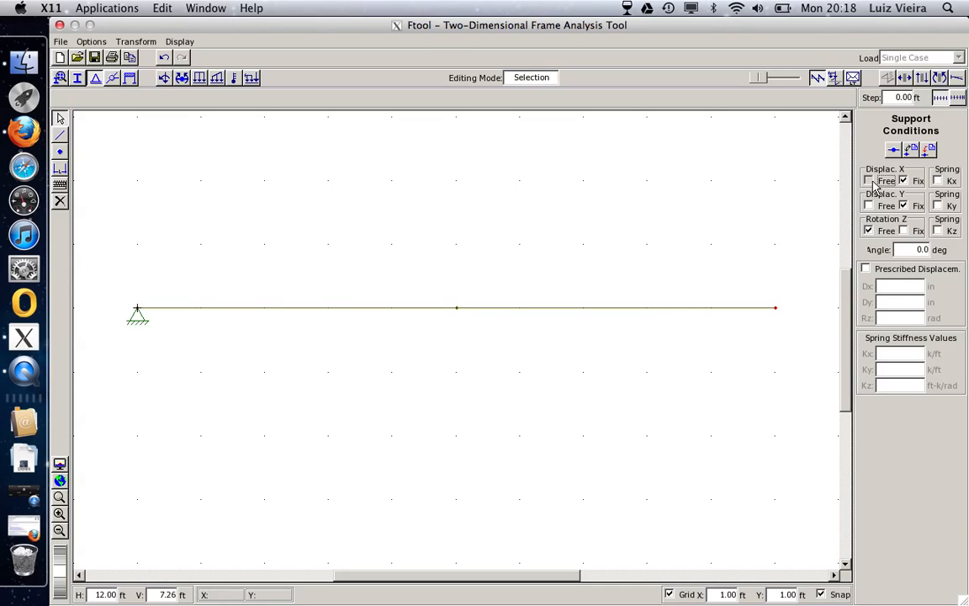
pyautogui.click(868, 182)
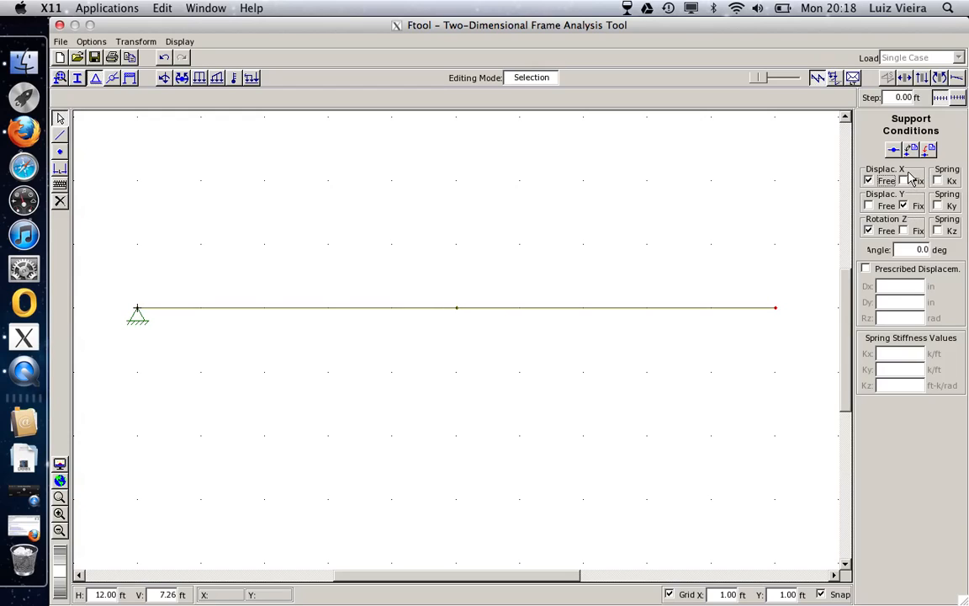
pyautogui.click(930, 152)
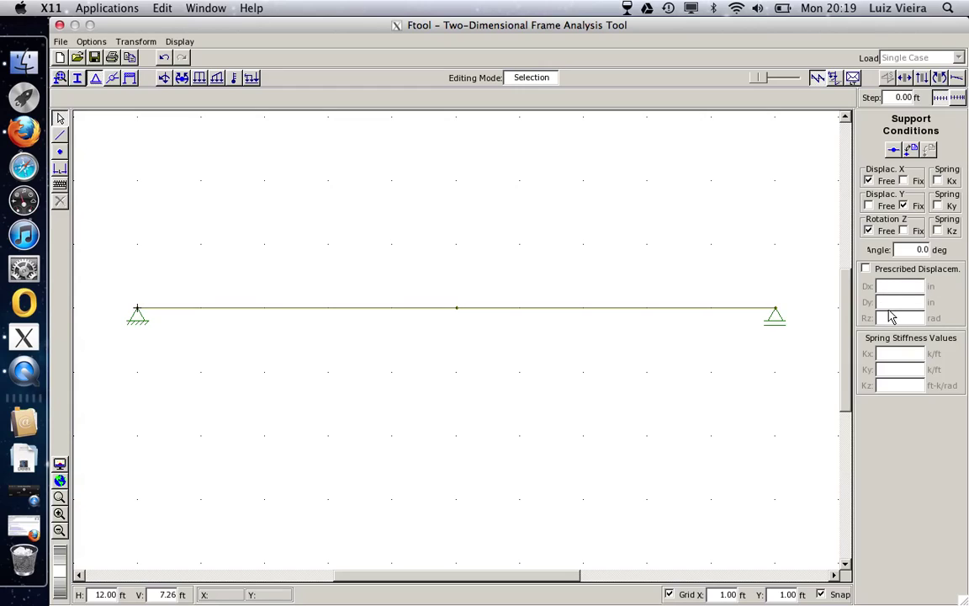
pyautogui.moveTo(518, 155)
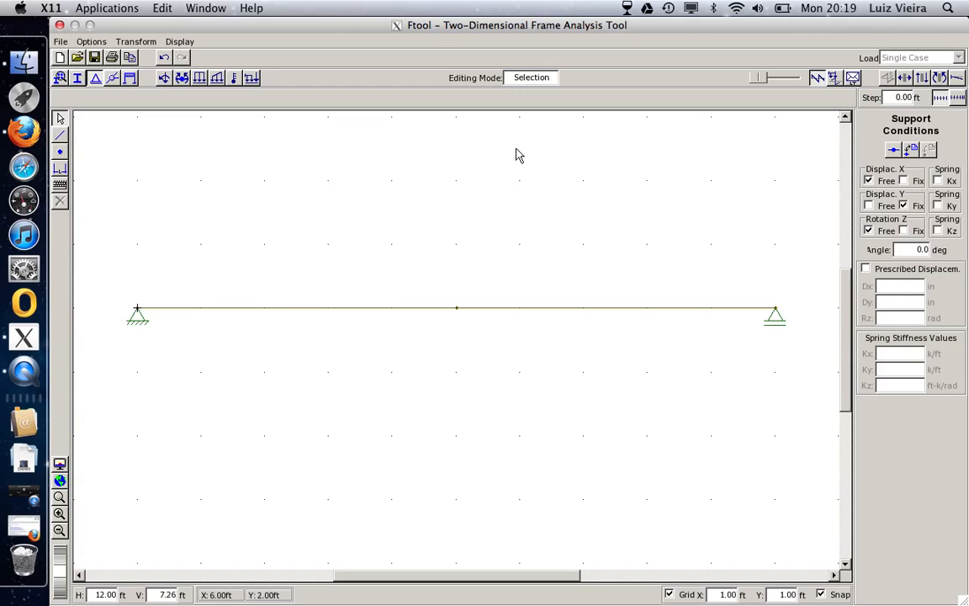
# Show the rotation release options, then the displacement constraints panel with No Constraint ticked
pyautogui.click(113, 77)
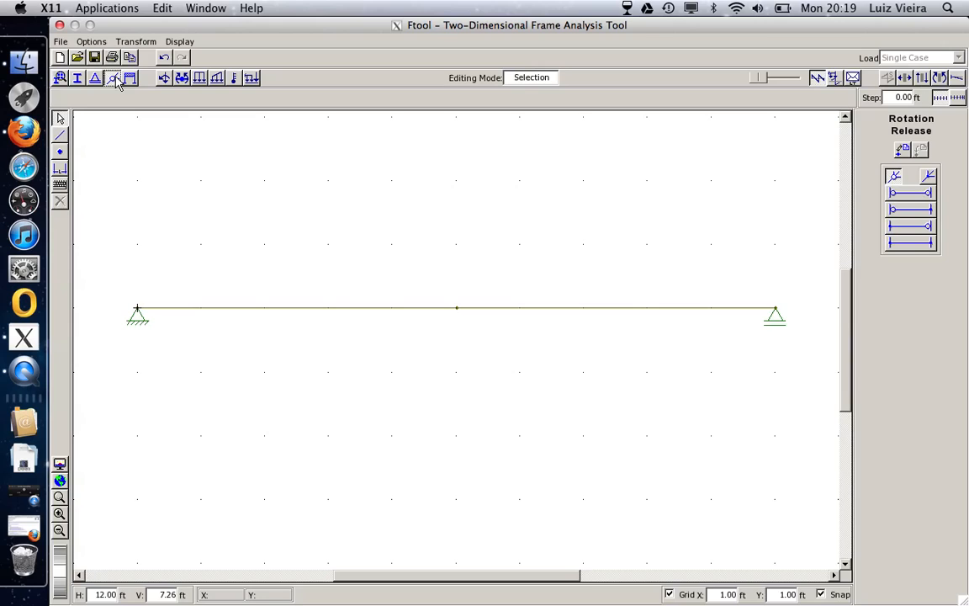
pyautogui.moveTo(115, 81)
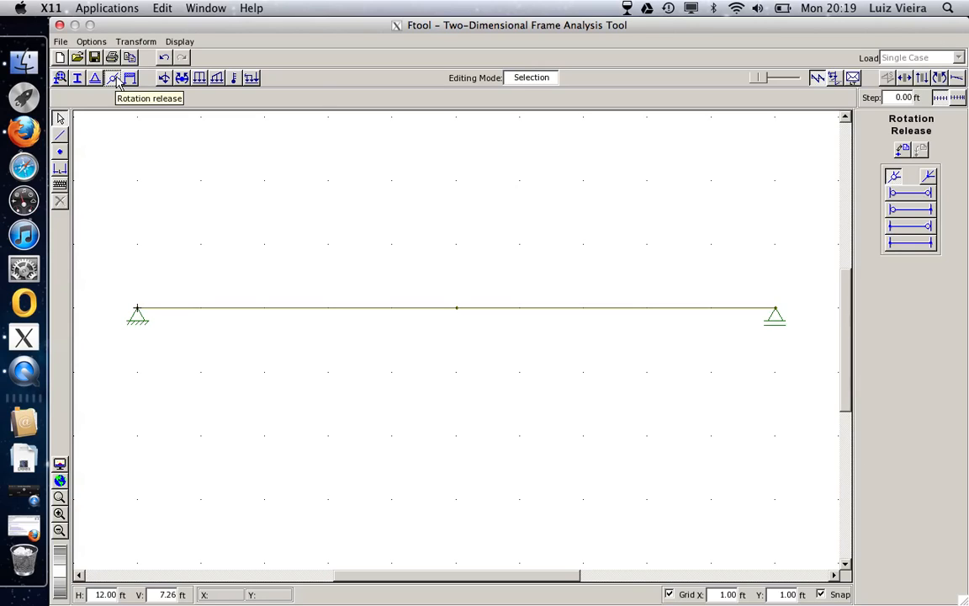
pyautogui.click(130, 77)
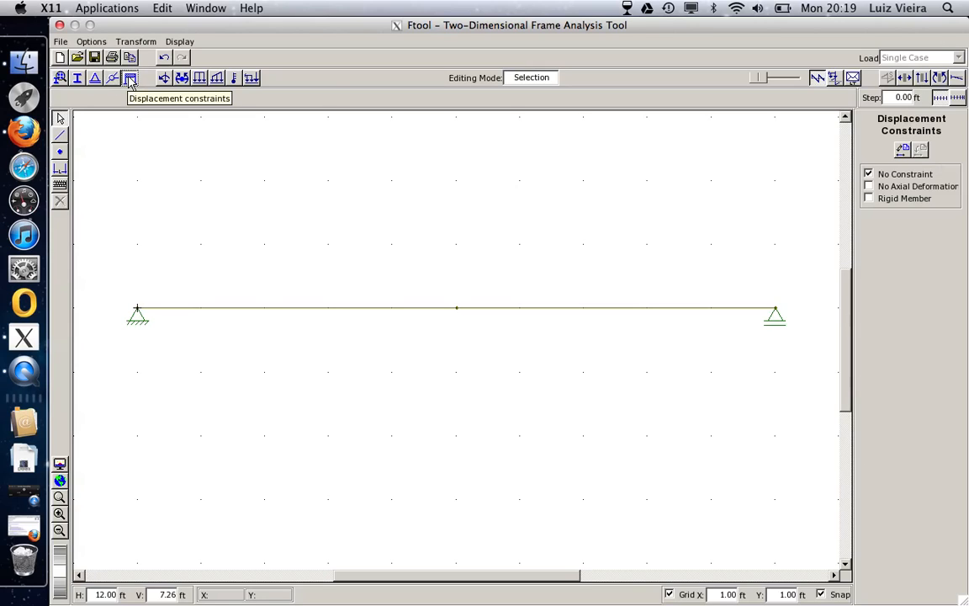
pyautogui.moveTo(905, 192)
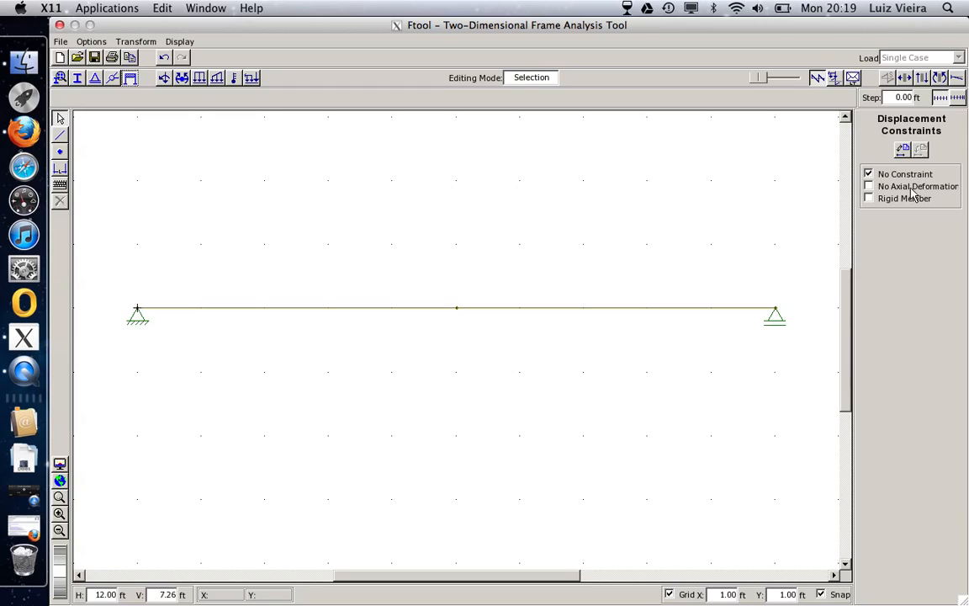
pyautogui.moveTo(910, 226)
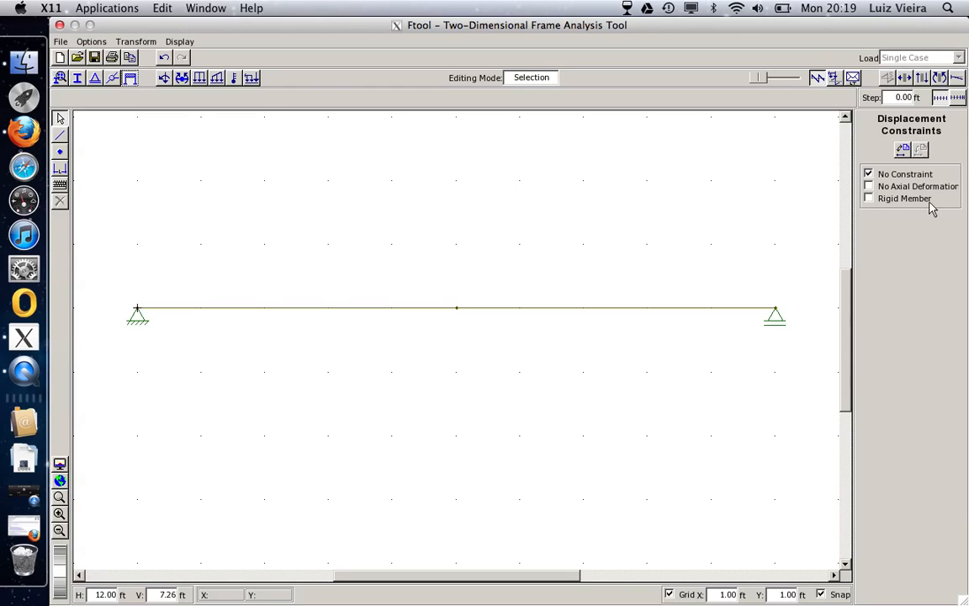
pyautogui.moveTo(158, 81)
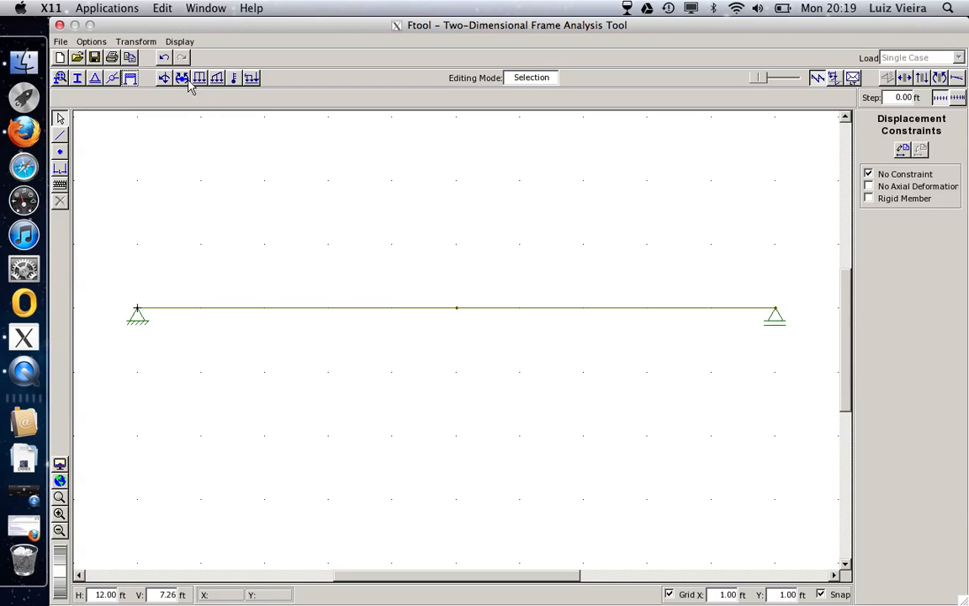
pyautogui.moveTo(165, 77)
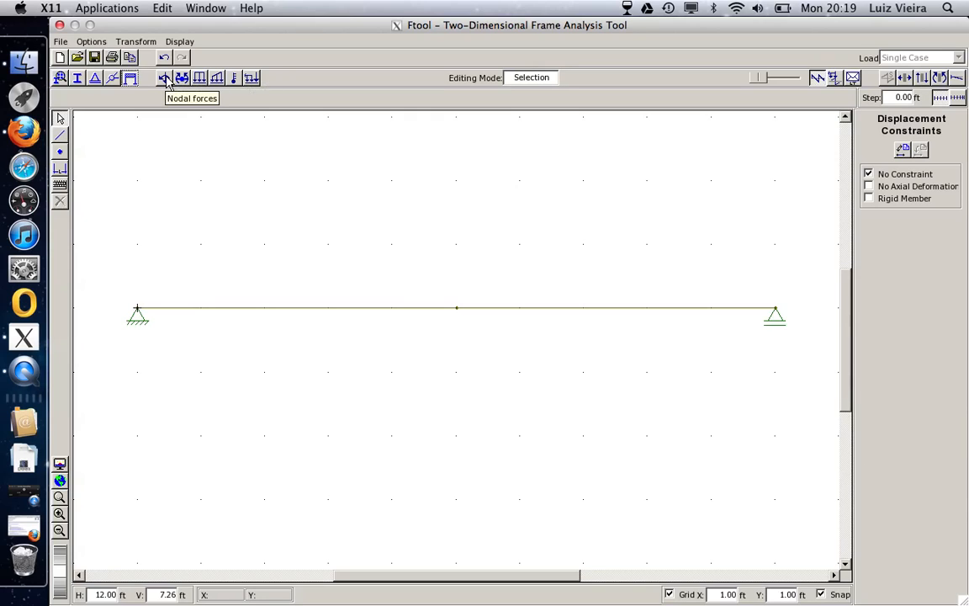
pyautogui.moveTo(181, 77)
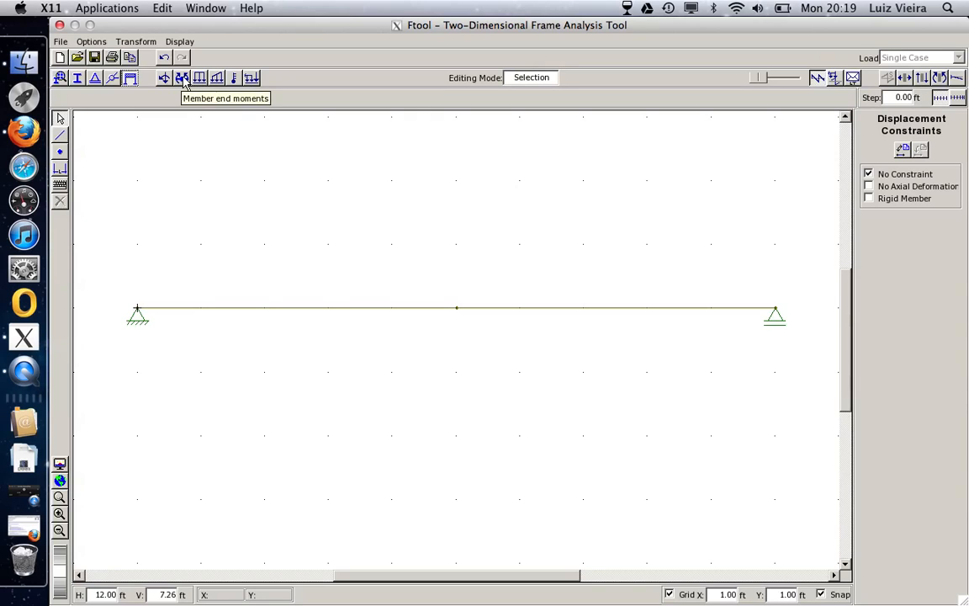
pyautogui.moveTo(217, 79)
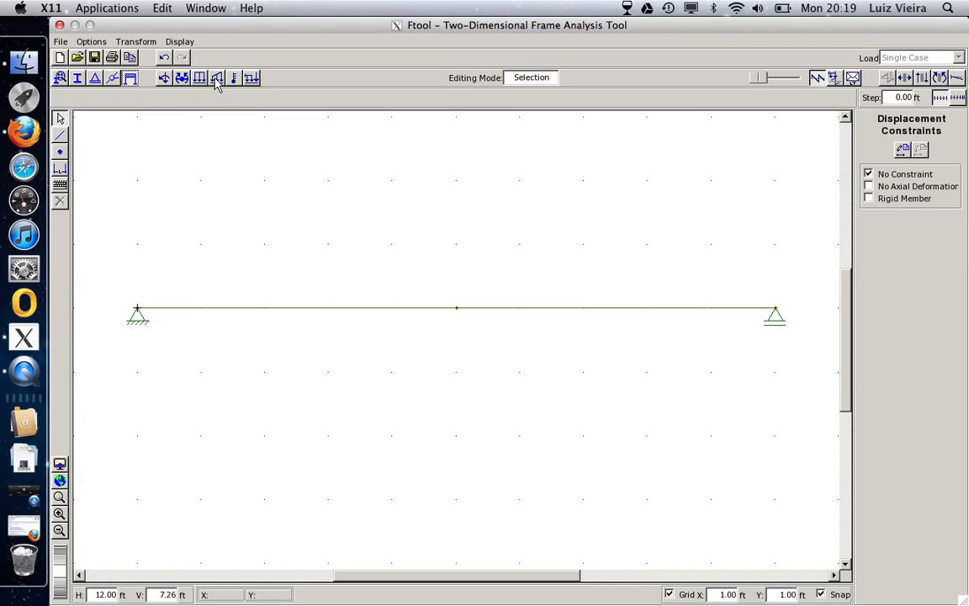
pyautogui.moveTo(217, 78)
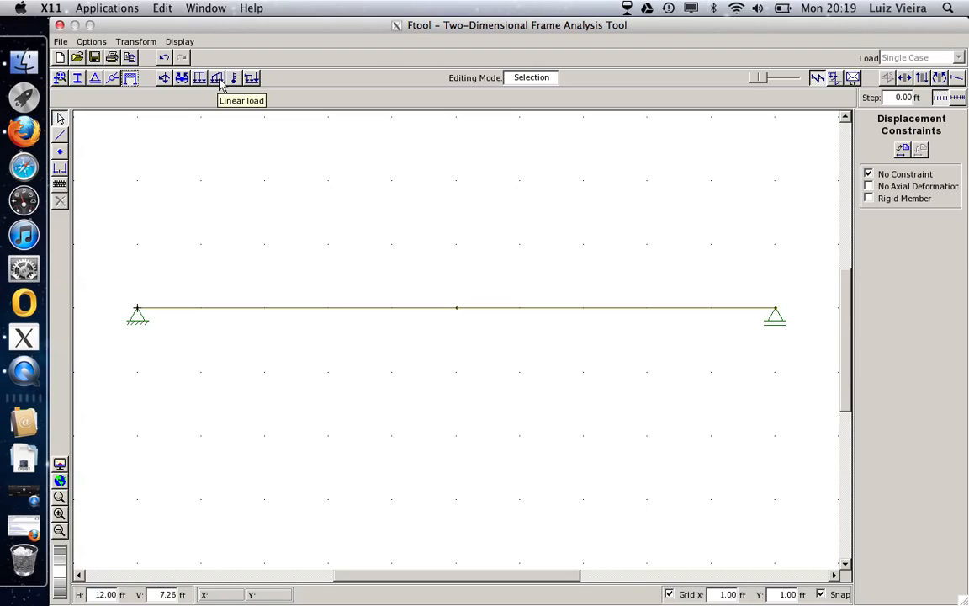
pyautogui.moveTo(253, 77)
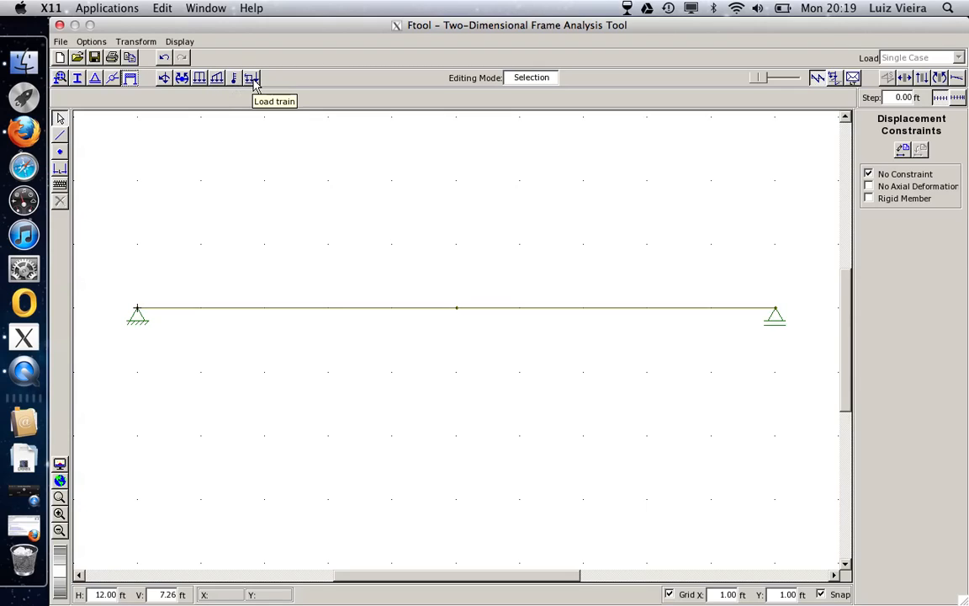
pyautogui.moveTo(165, 79)
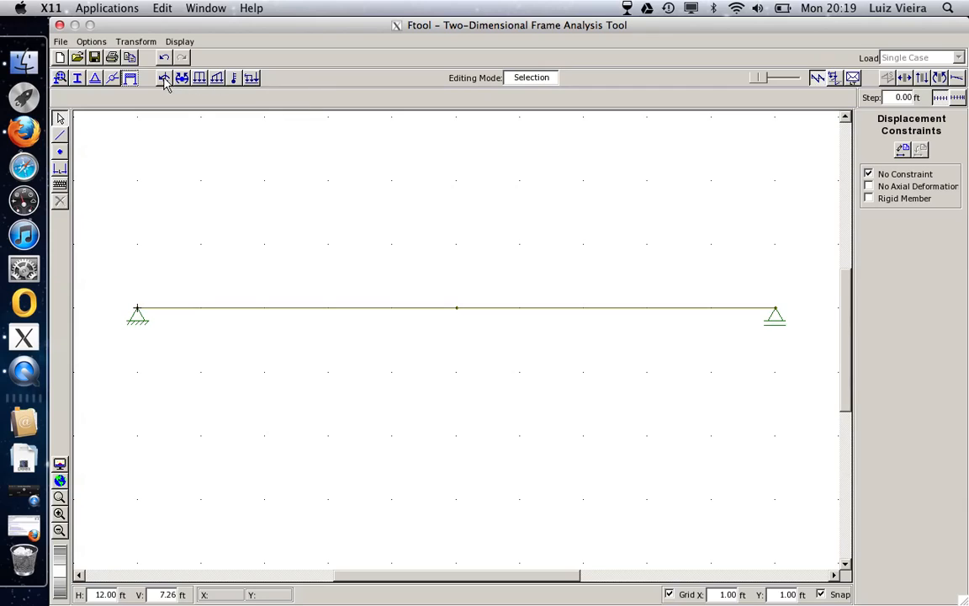
# Create nodal load P=10kips with Fy -10 kip and apply it to the mid-span node
pyautogui.click(165, 77)
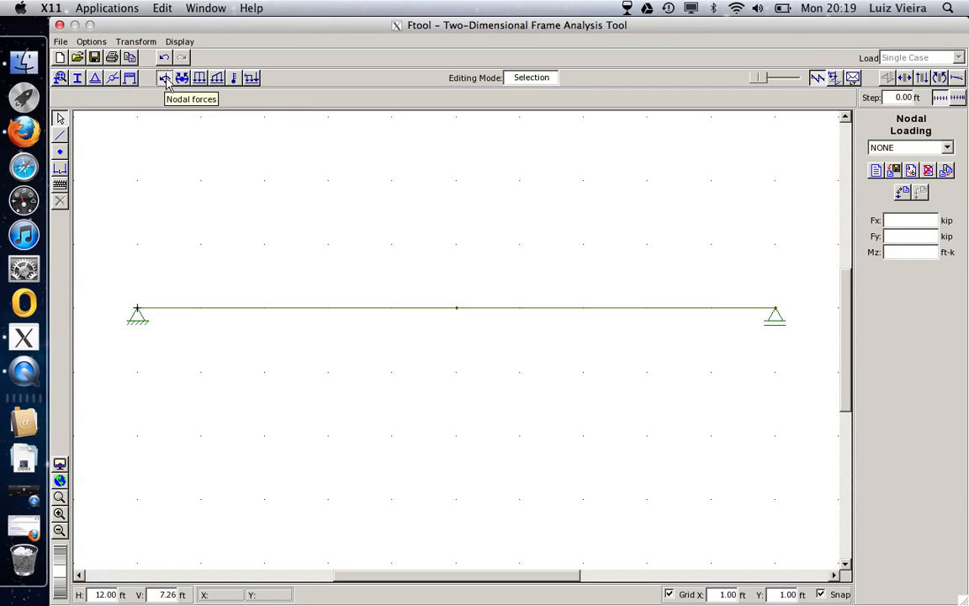
pyautogui.moveTo(411, 245)
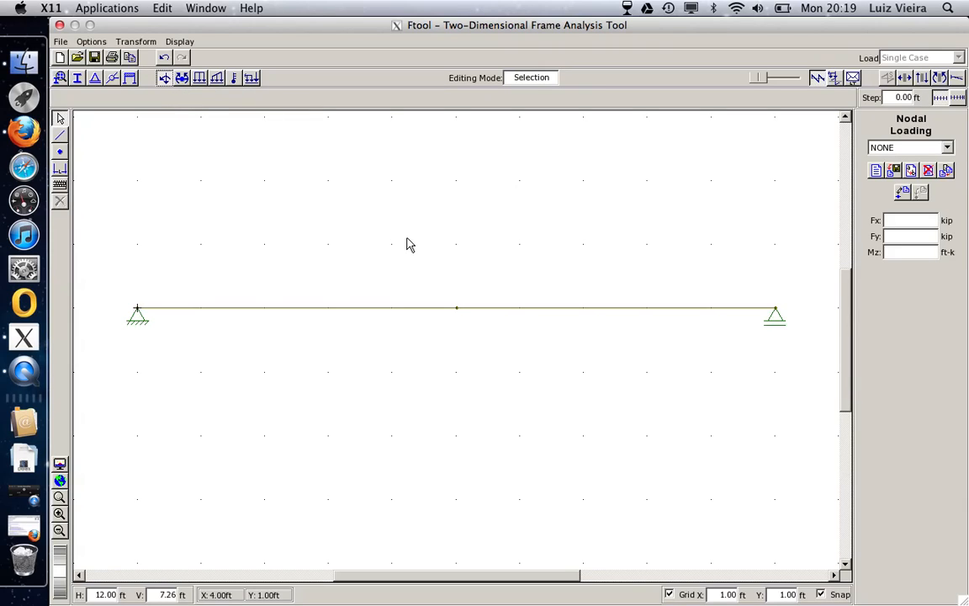
pyautogui.moveTo(586, 373)
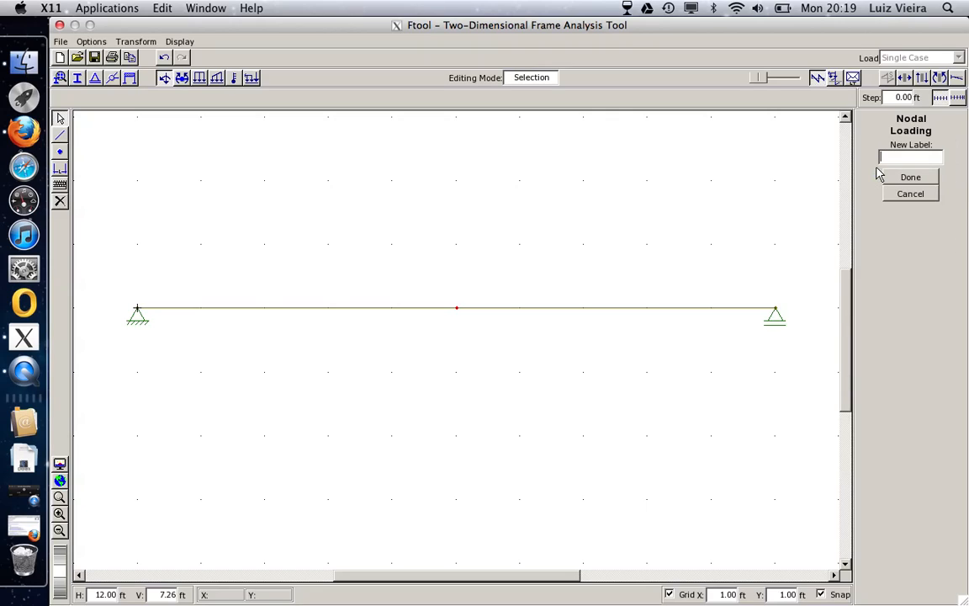
pyautogui.write('P=10')
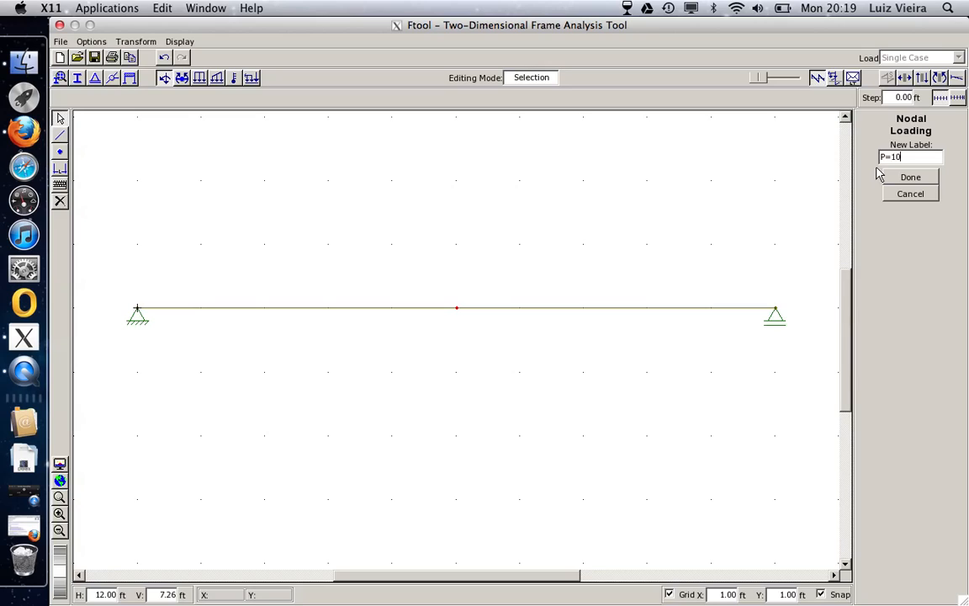
pyautogui.write('kip')
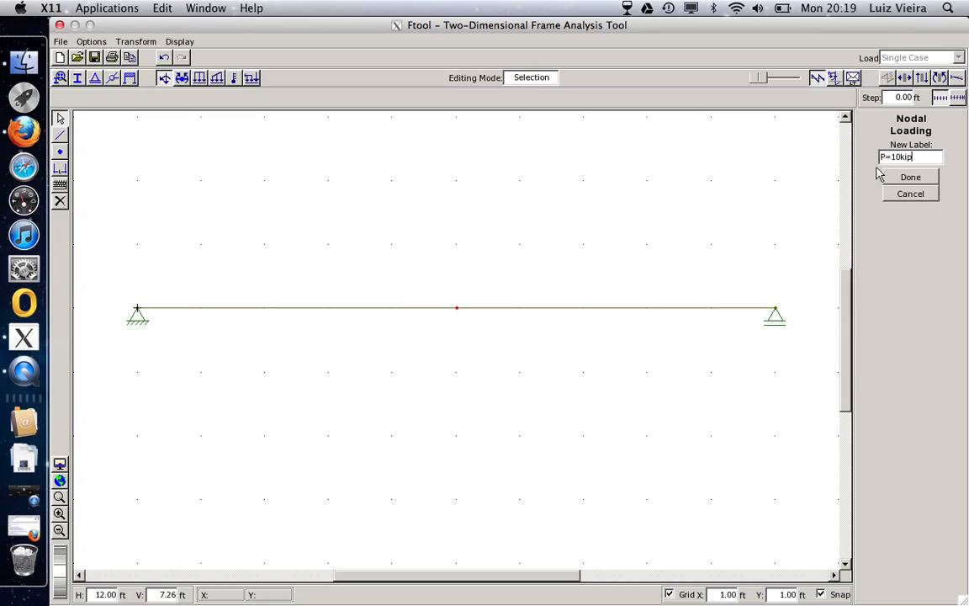
pyautogui.click(911, 177)
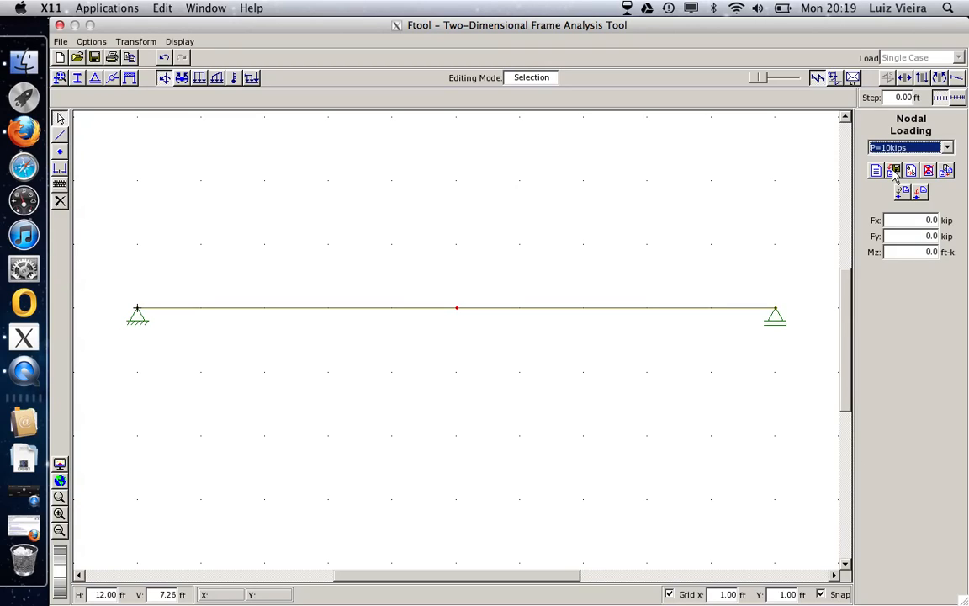
pyautogui.moveTo(896, 239)
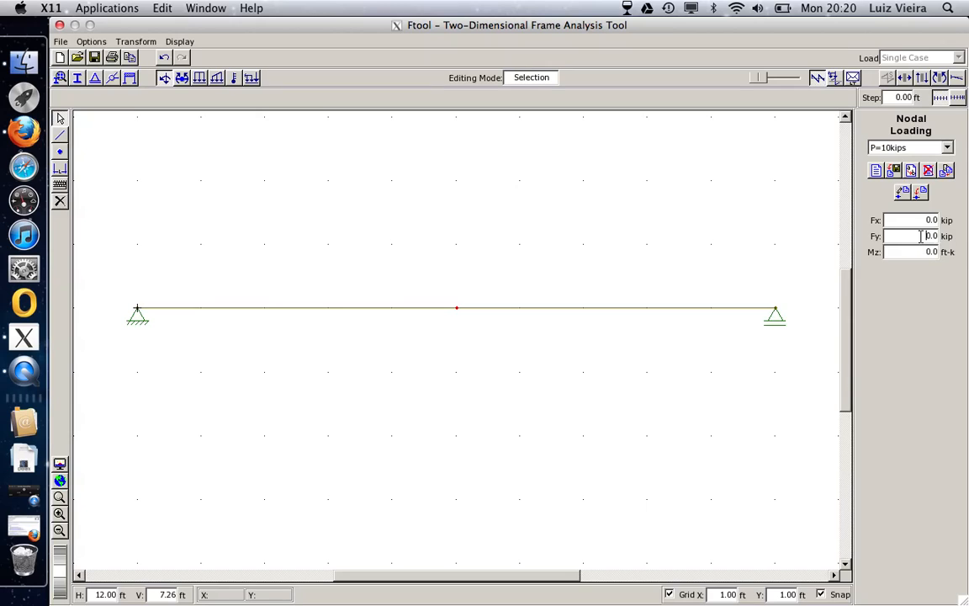
pyautogui.click(919, 235)
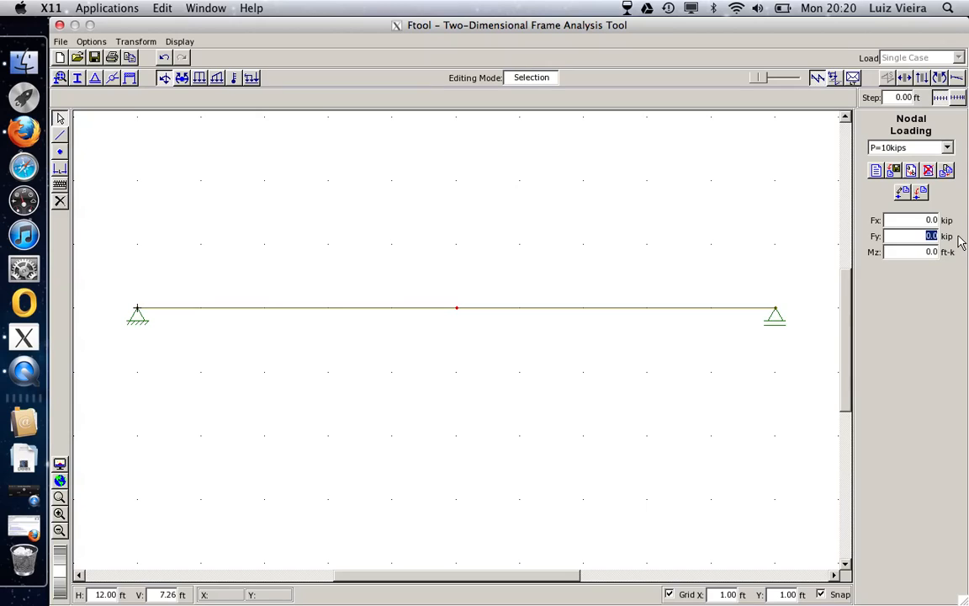
pyautogui.write('10')
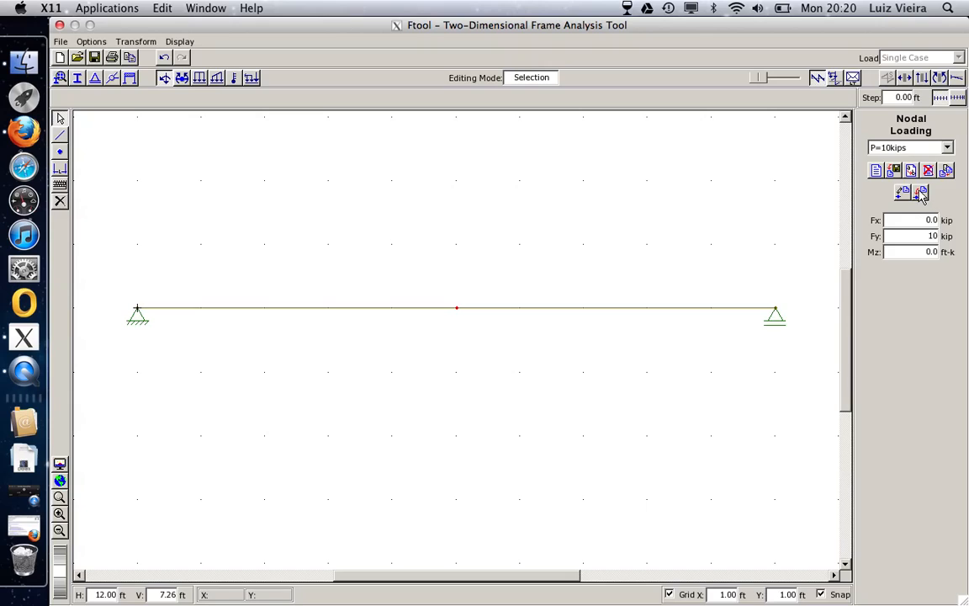
pyautogui.click(456, 308)
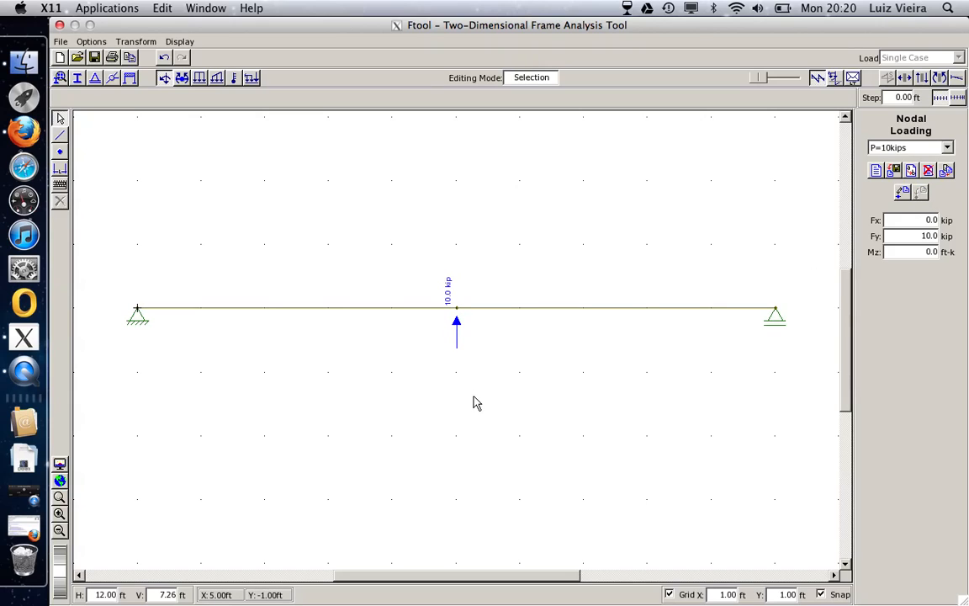
pyautogui.moveTo(475, 236)
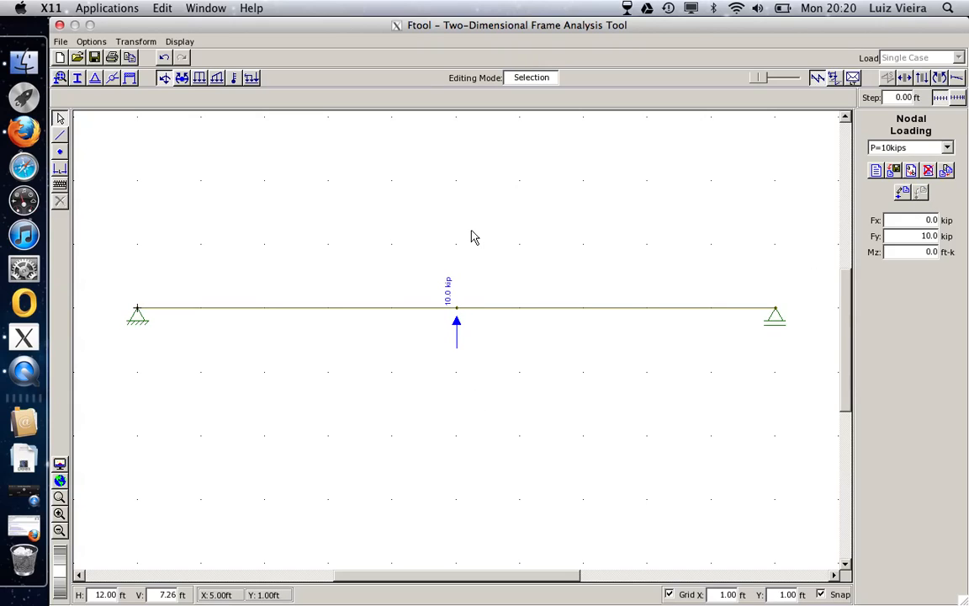
pyautogui.moveTo(451, 151)
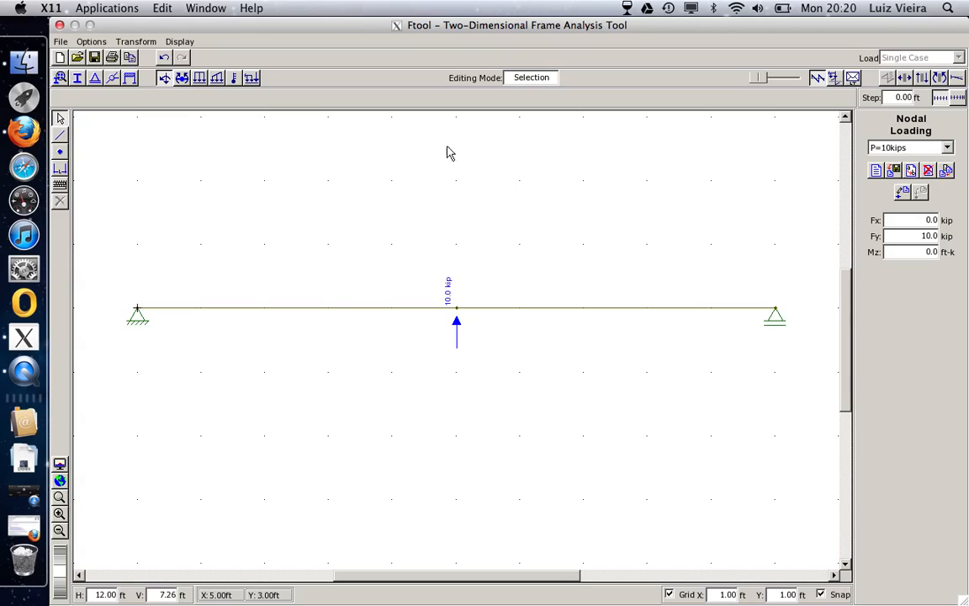
pyautogui.moveTo(411, 236)
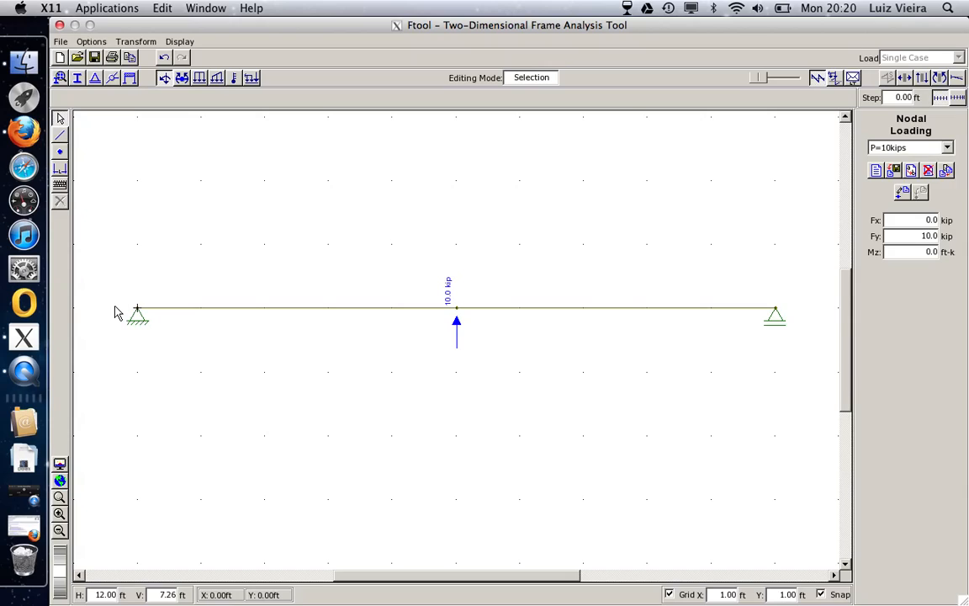
pyautogui.moveTo(103, 313)
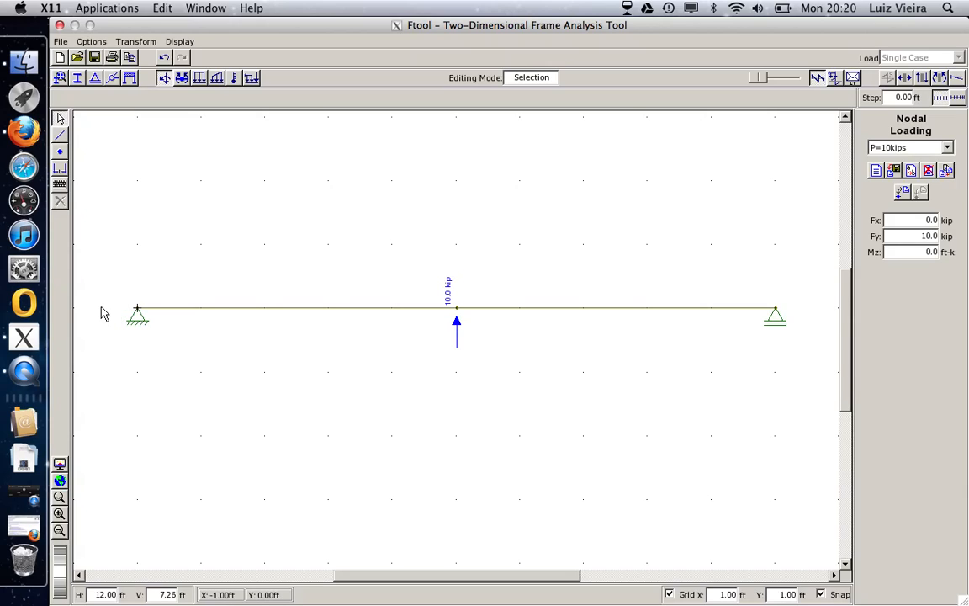
pyautogui.moveTo(208, 310)
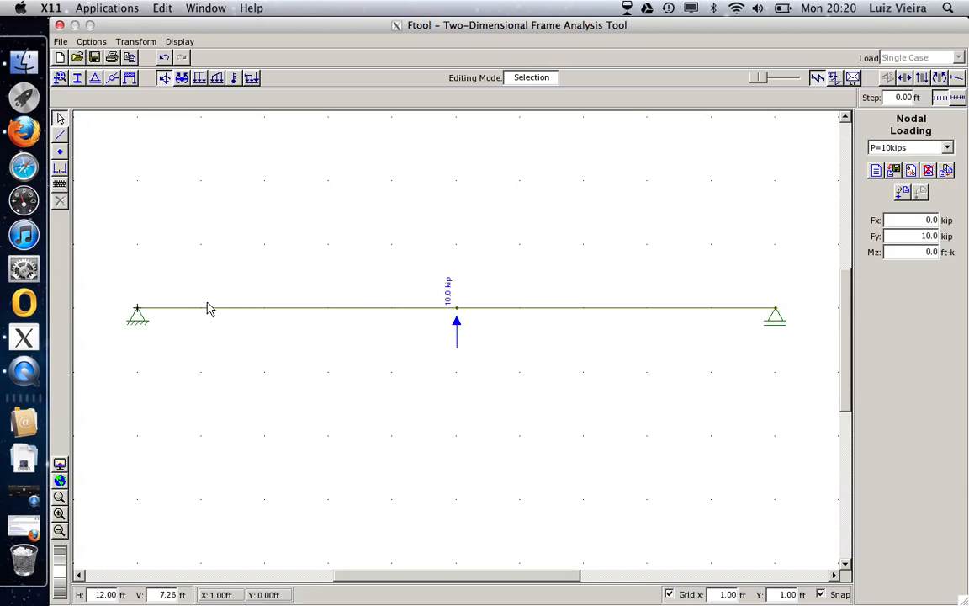
pyautogui.moveTo(143, 315)
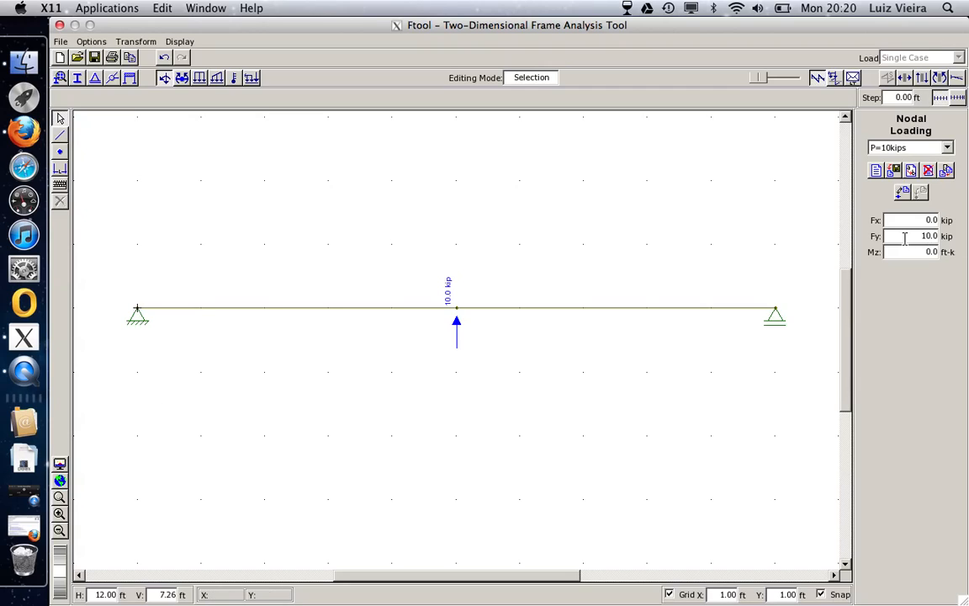
pyautogui.moveTo(900, 239)
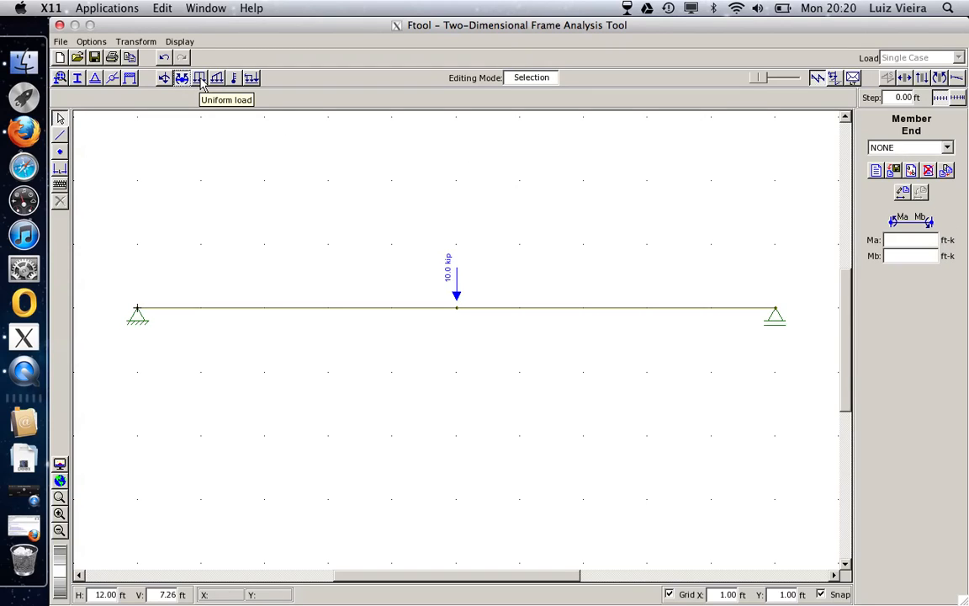
# Create uniform load w=1k/ft with Qy -1 k/ft and apply it to the whole beam member
pyautogui.click(198, 77)
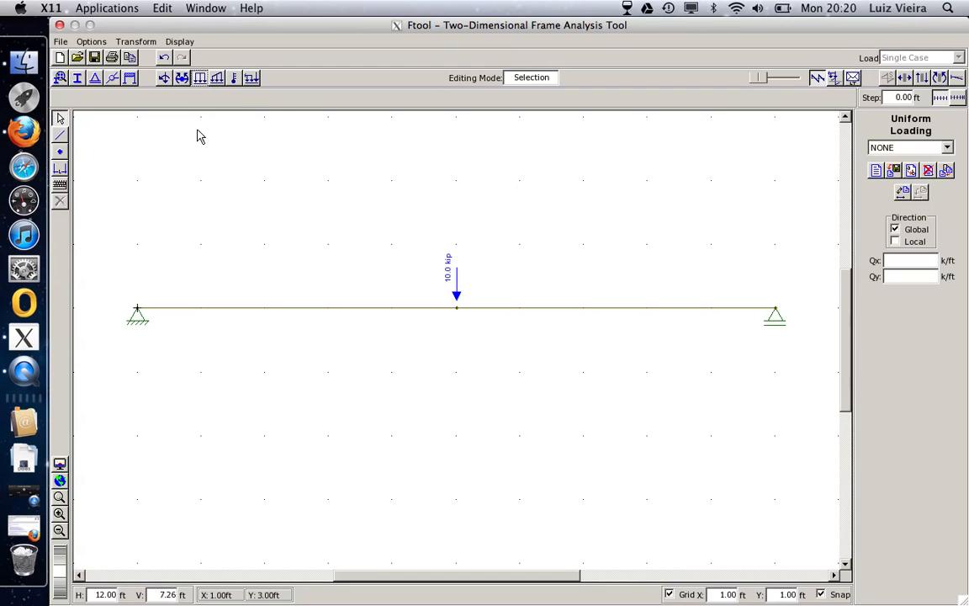
pyautogui.moveTo(461, 212)
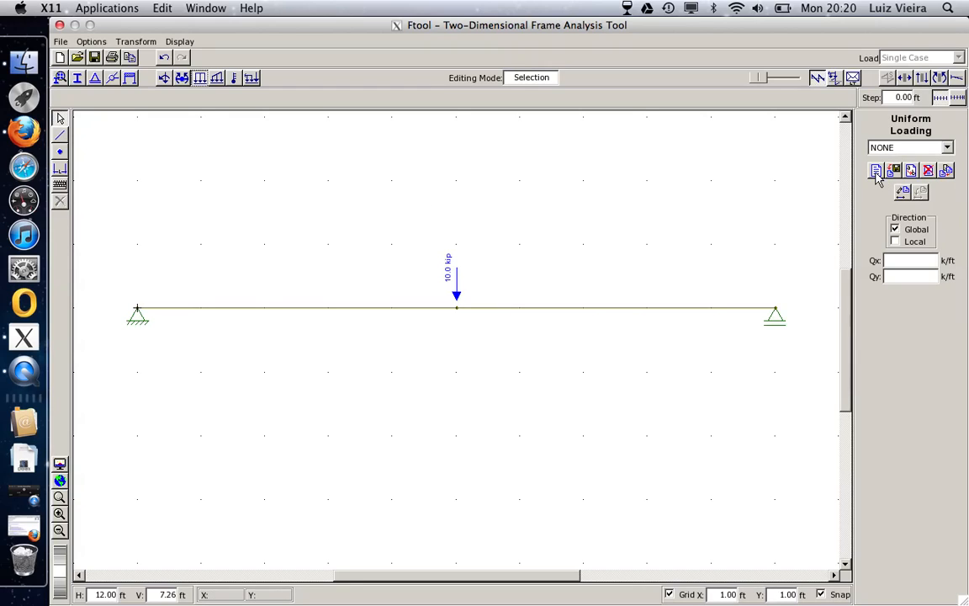
pyautogui.click(875, 171)
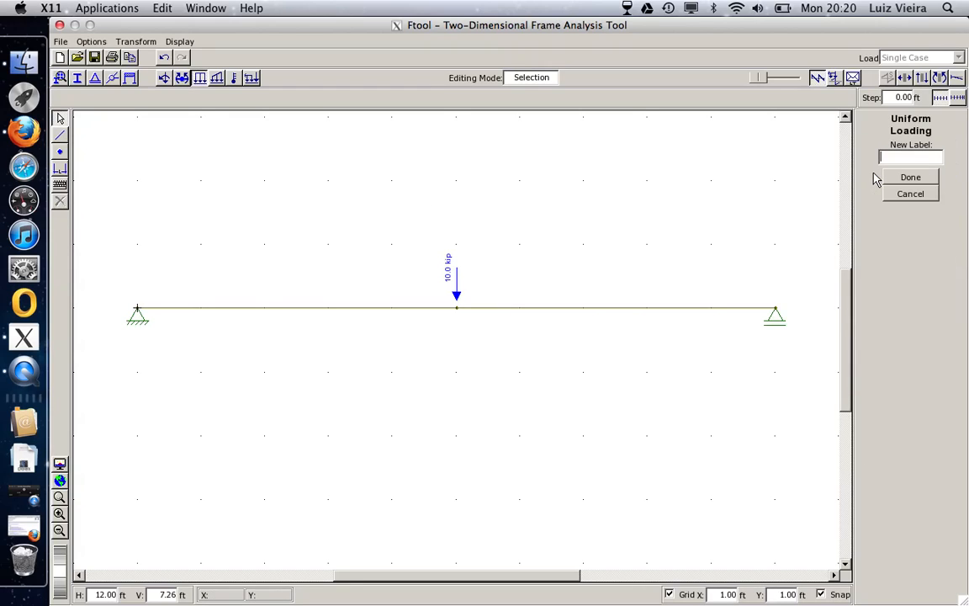
pyautogui.write('w=')
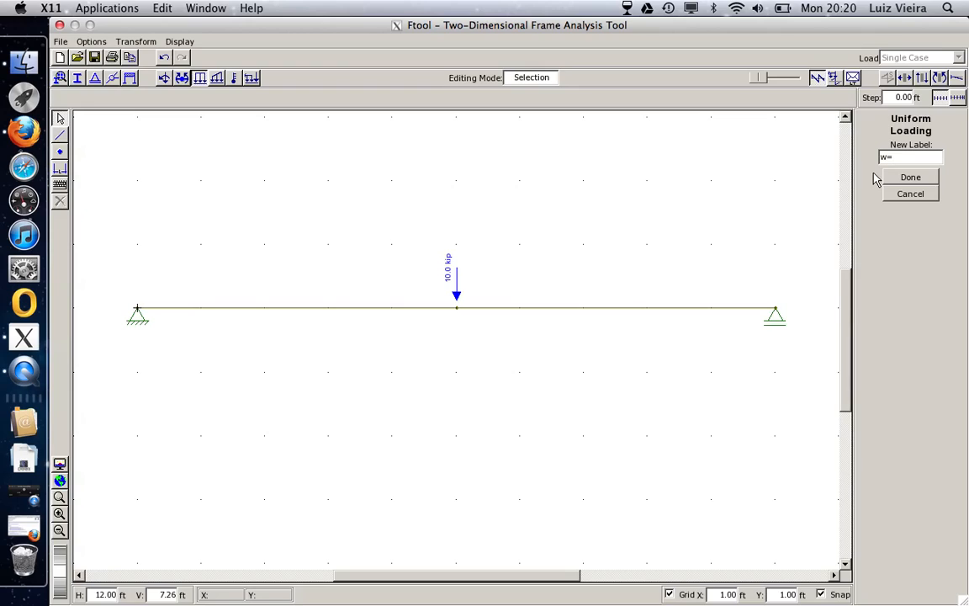
pyautogui.write('10')
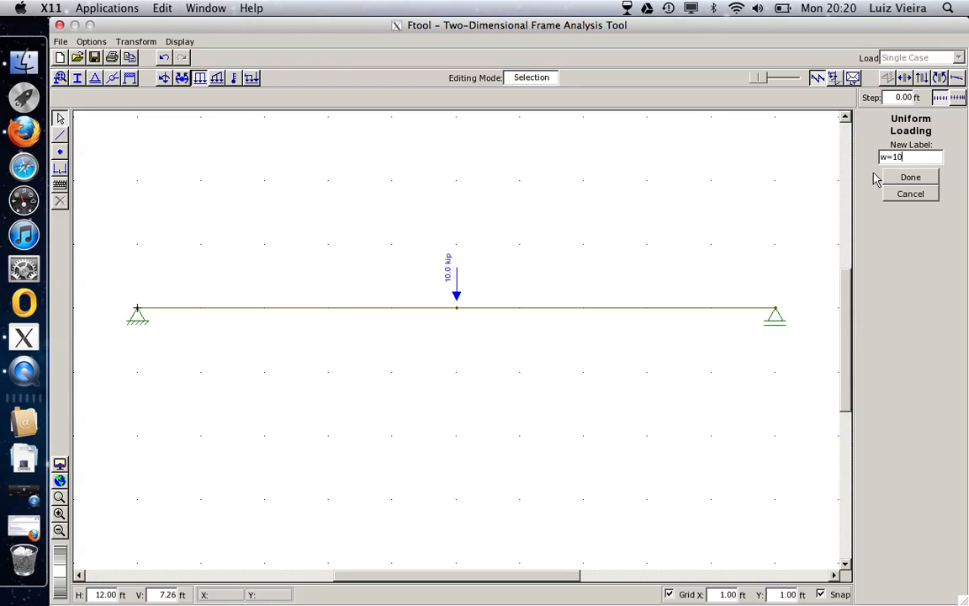
pyautogui.write('k/ft')
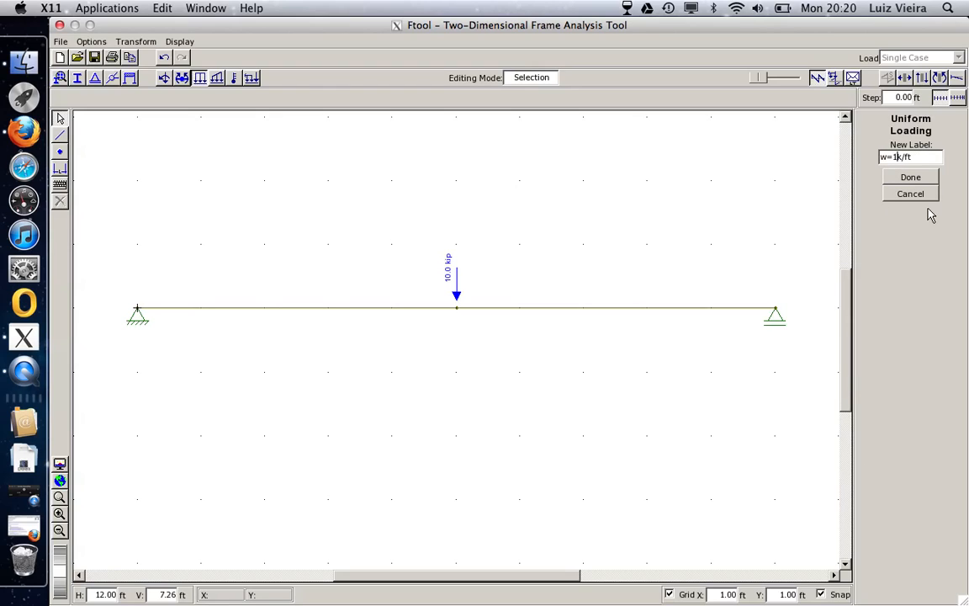
pyautogui.click(911, 177)
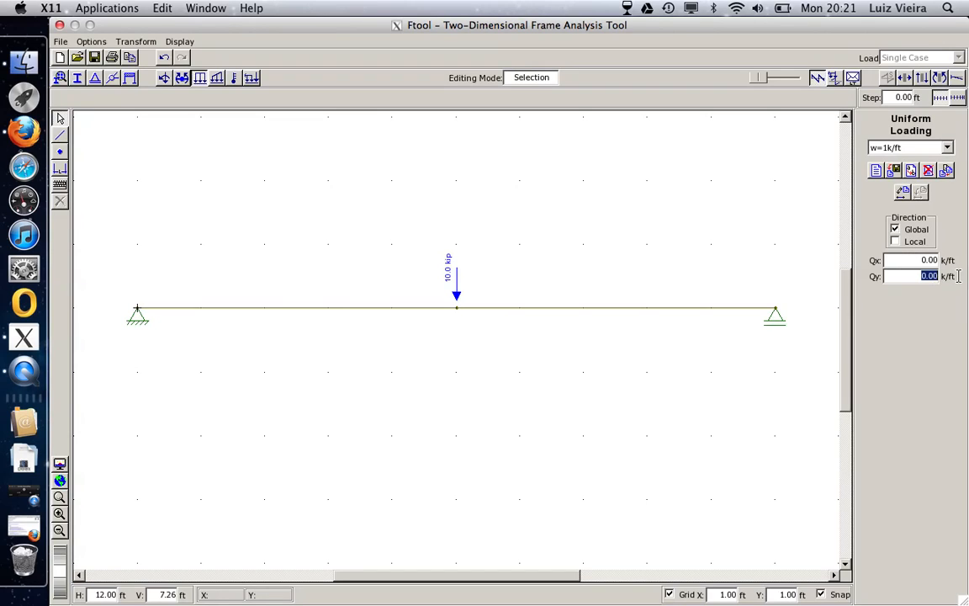
pyautogui.moveTo(963, 280)
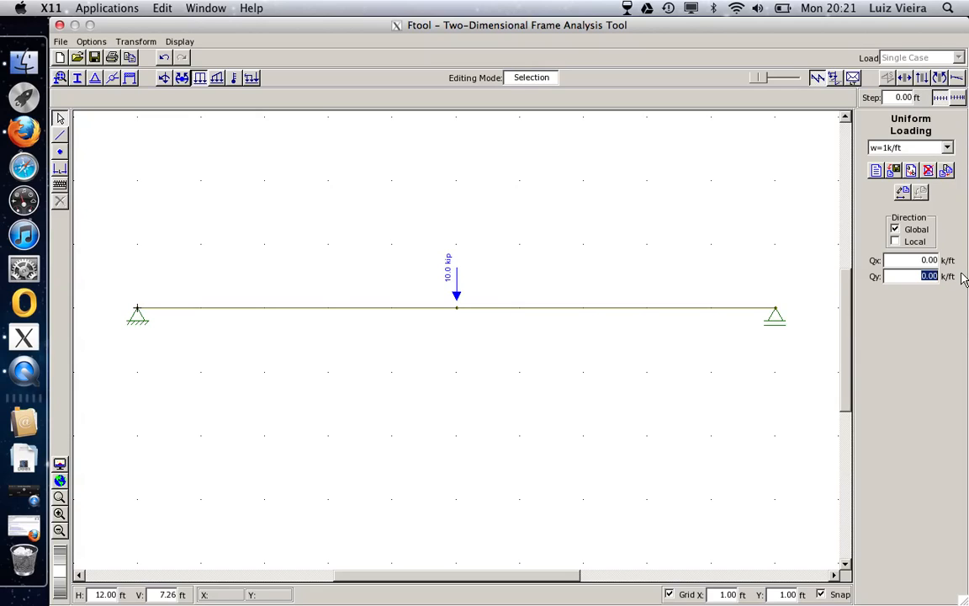
pyautogui.write('-1')
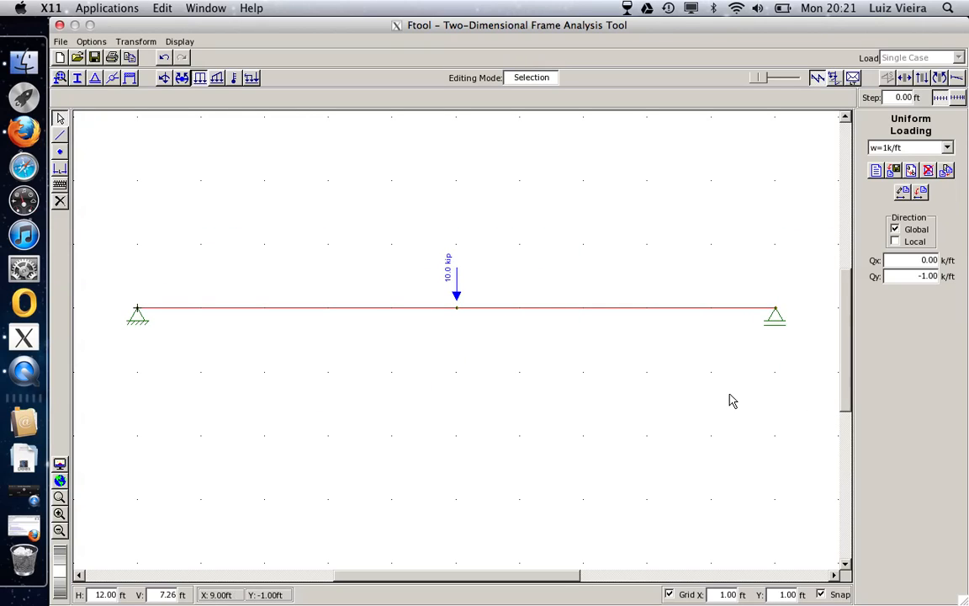
pyautogui.moveTo(926, 192)
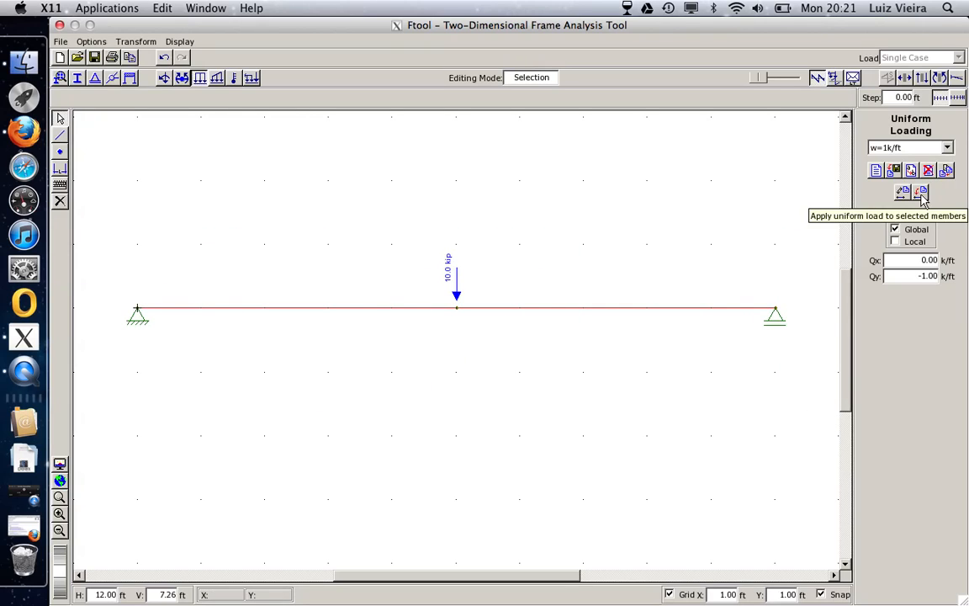
pyautogui.click(909, 191)
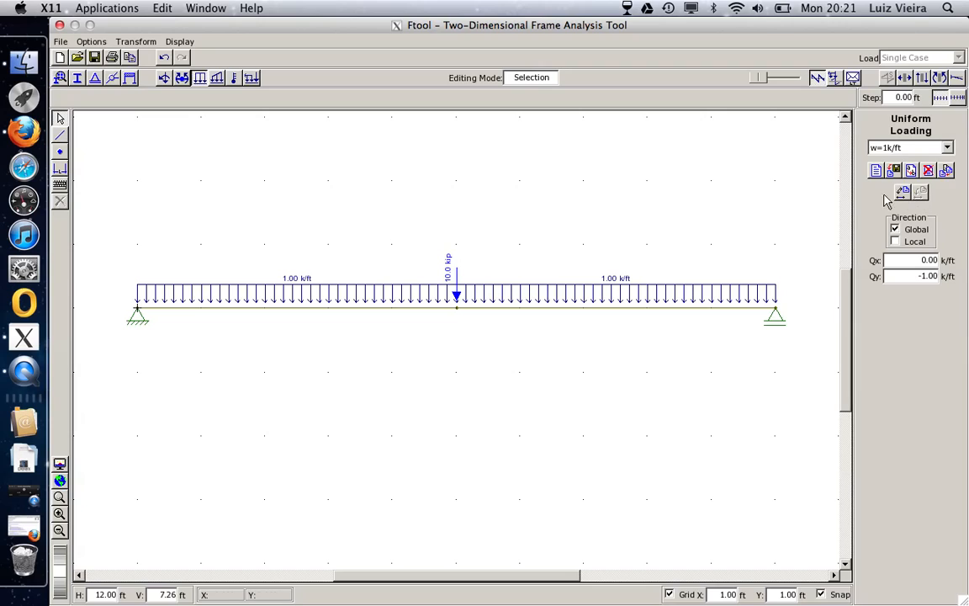
pyautogui.moveTo(343, 135)
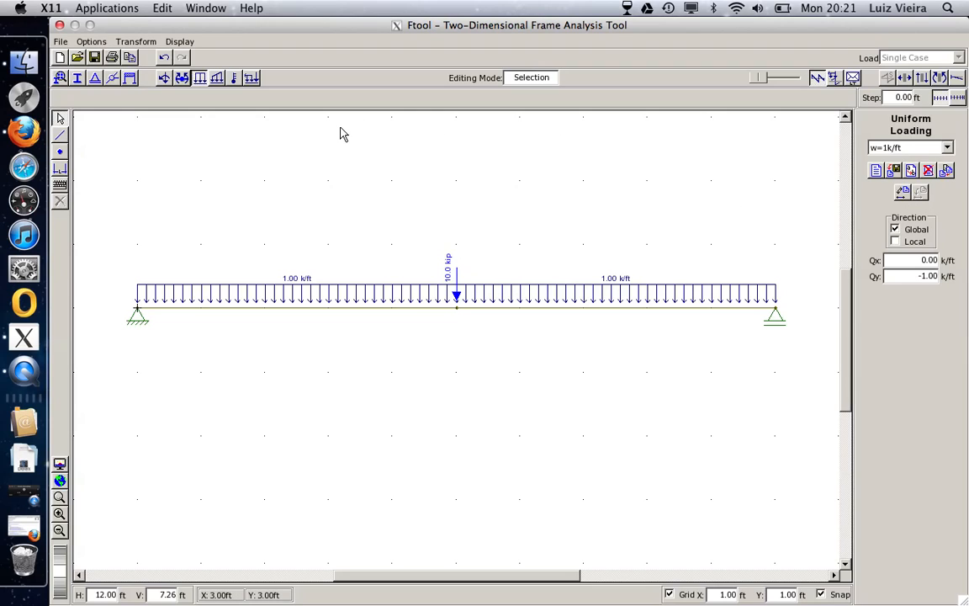
pyautogui.moveTo(636, 154)
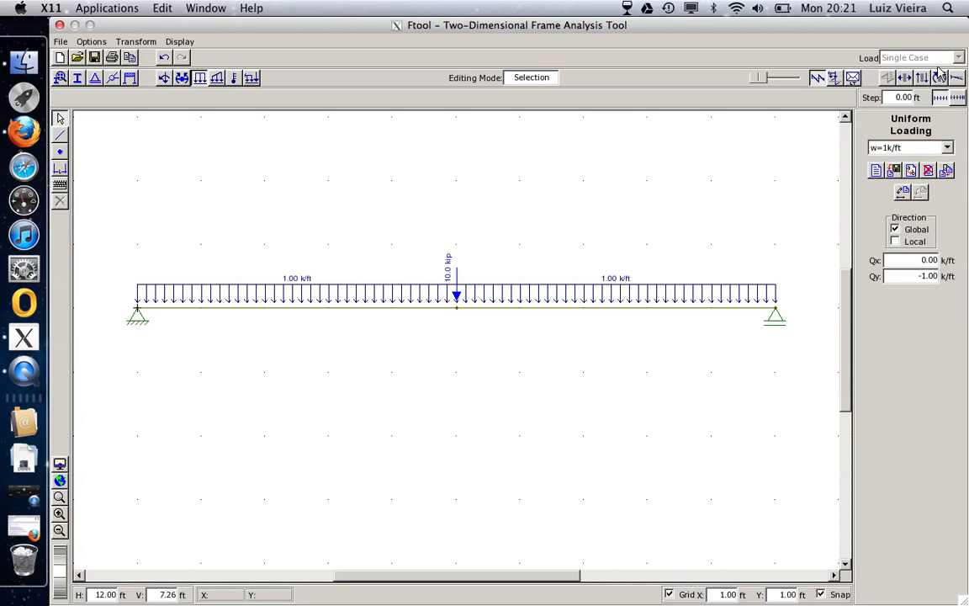
pyautogui.moveTo(919, 78)
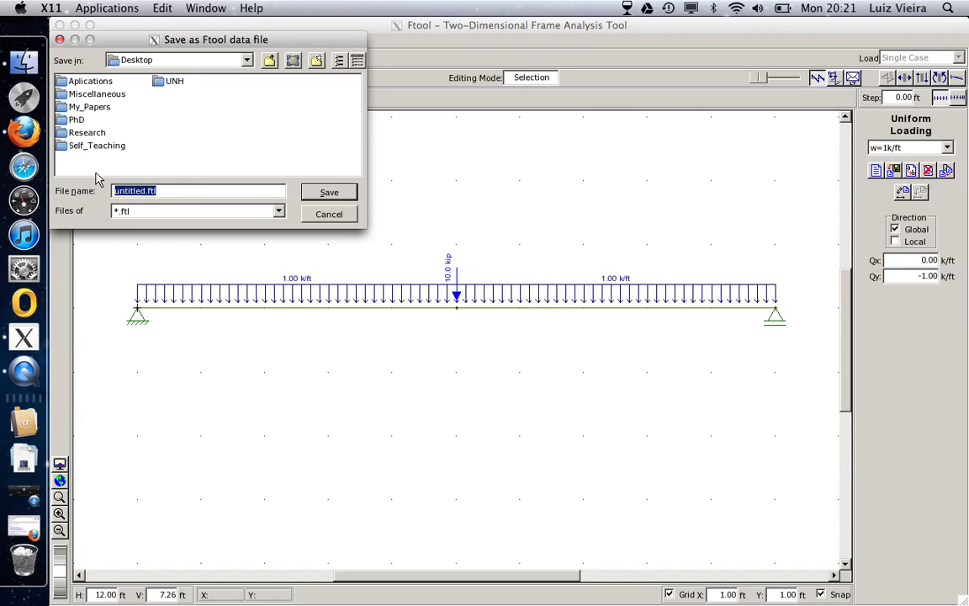
# Save the model as tutorial_1.ftl on the Desktop
pyautogui.write('tutorial_1')
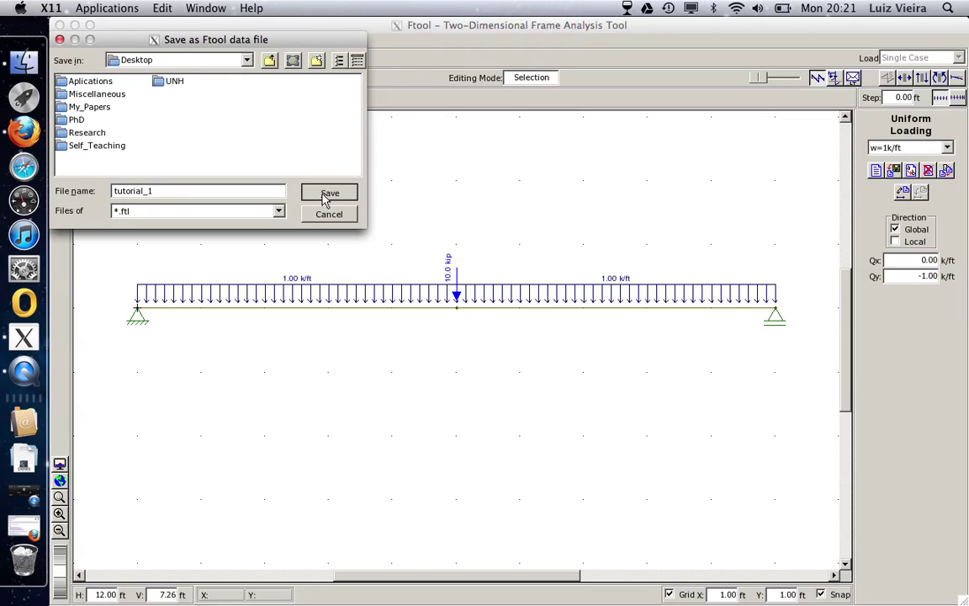
pyautogui.click(328, 192)
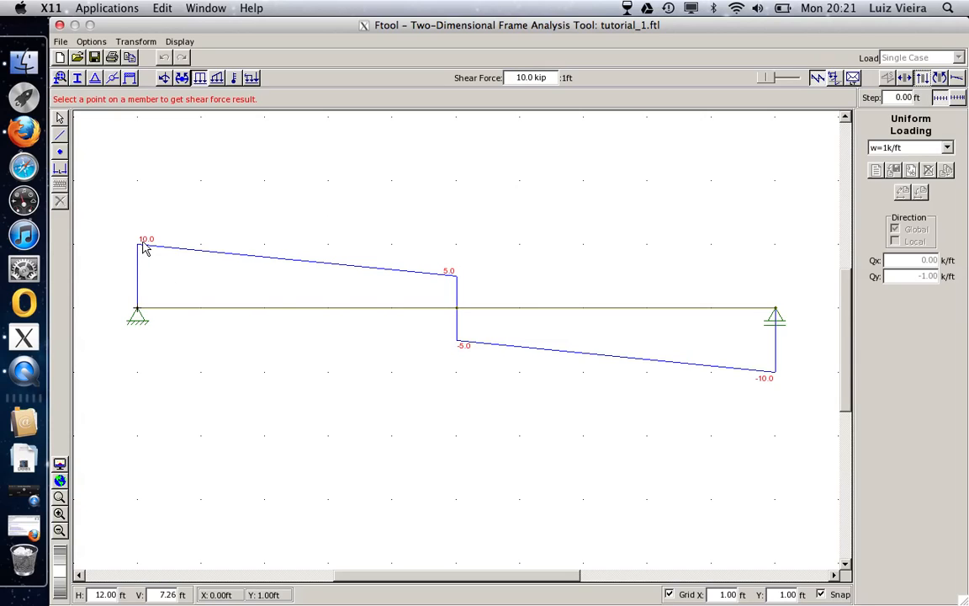
pyautogui.moveTo(189, 261)
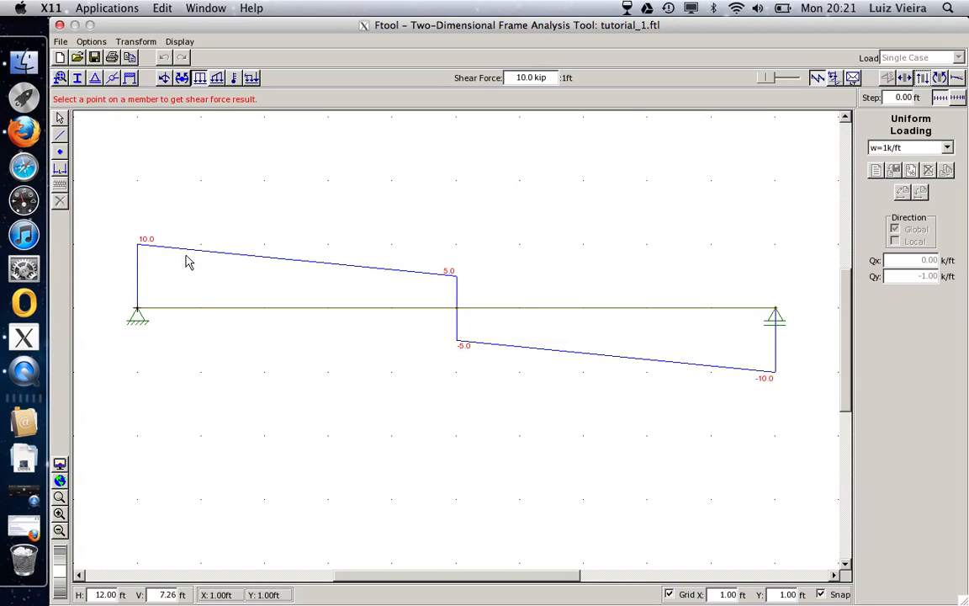
pyautogui.moveTo(454, 333)
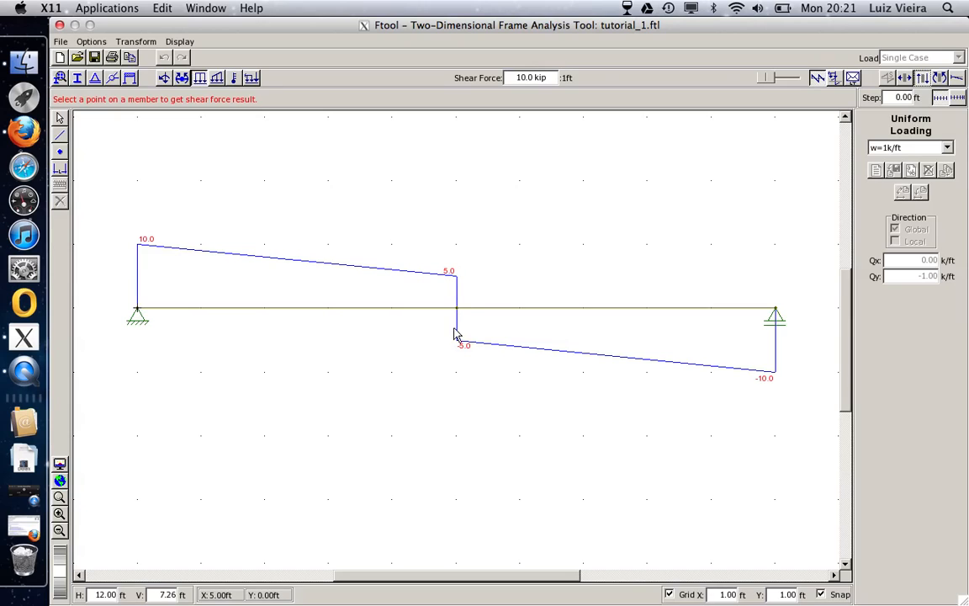
pyautogui.moveTo(771, 397)
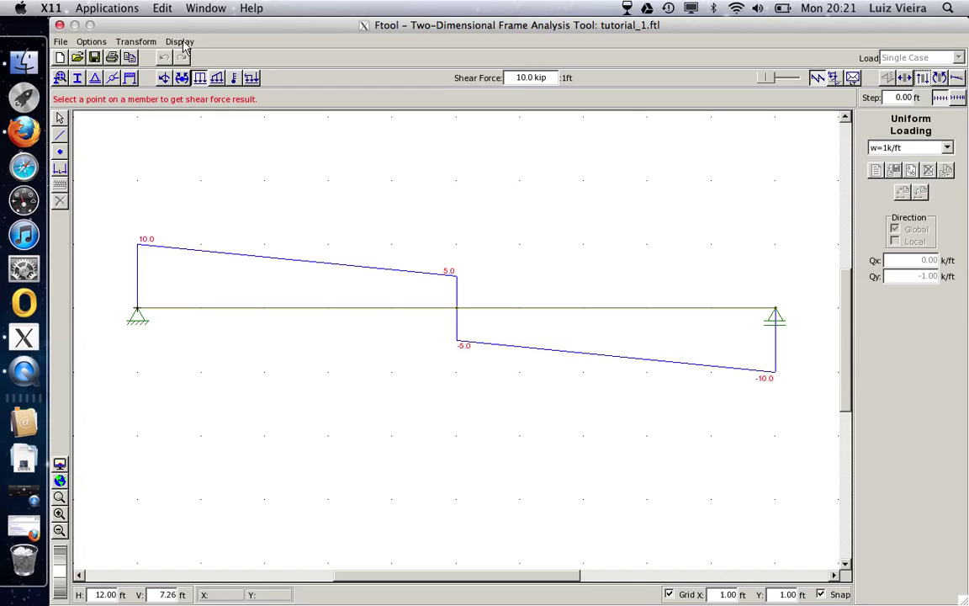
# Toggle Reactions in the Display menu, ending with support reactions hidden on the shear diagram
pyautogui.click(178, 40)
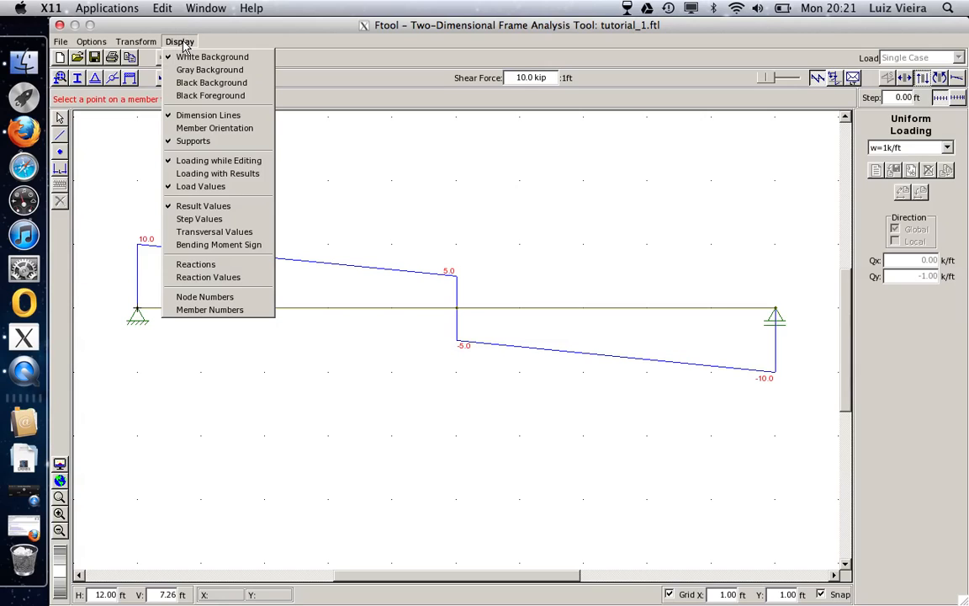
pyautogui.moveTo(200, 186)
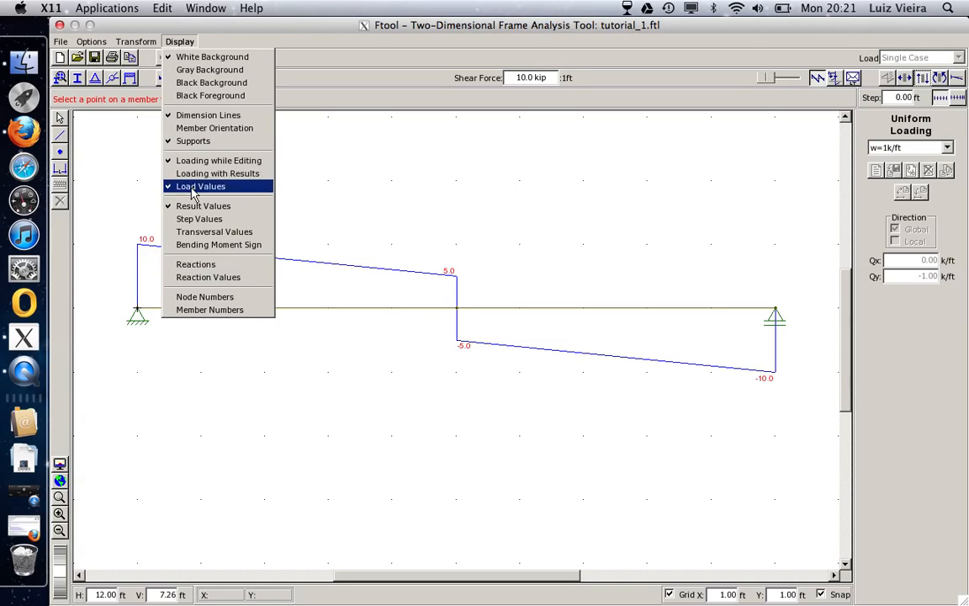
pyautogui.click(195, 262)
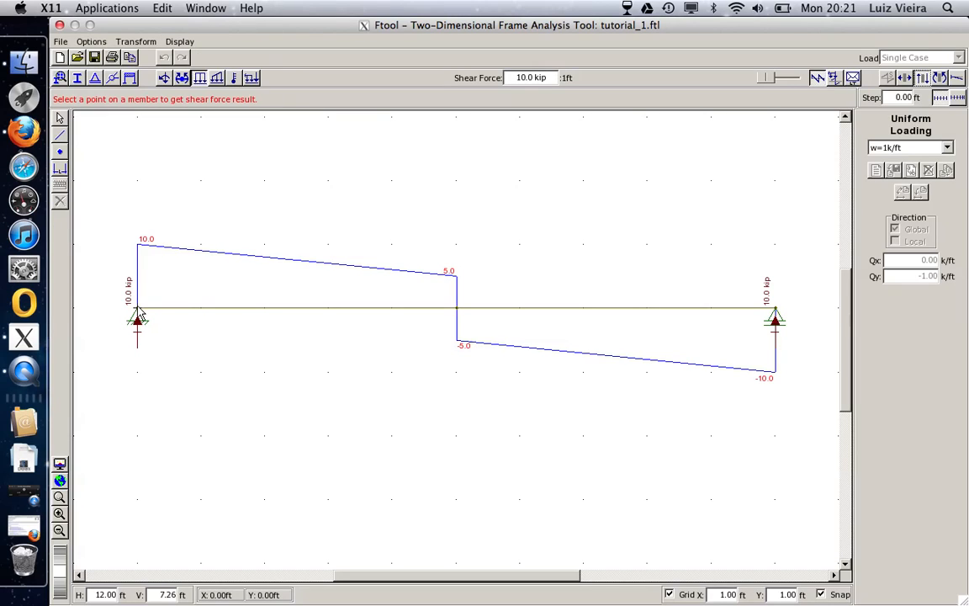
pyautogui.moveTo(134, 339)
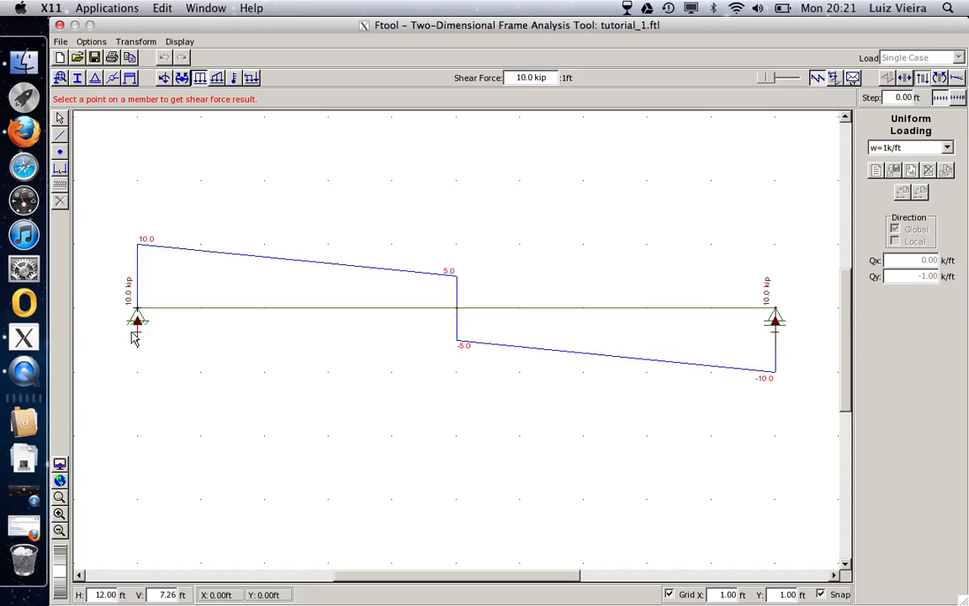
pyautogui.moveTo(118, 339)
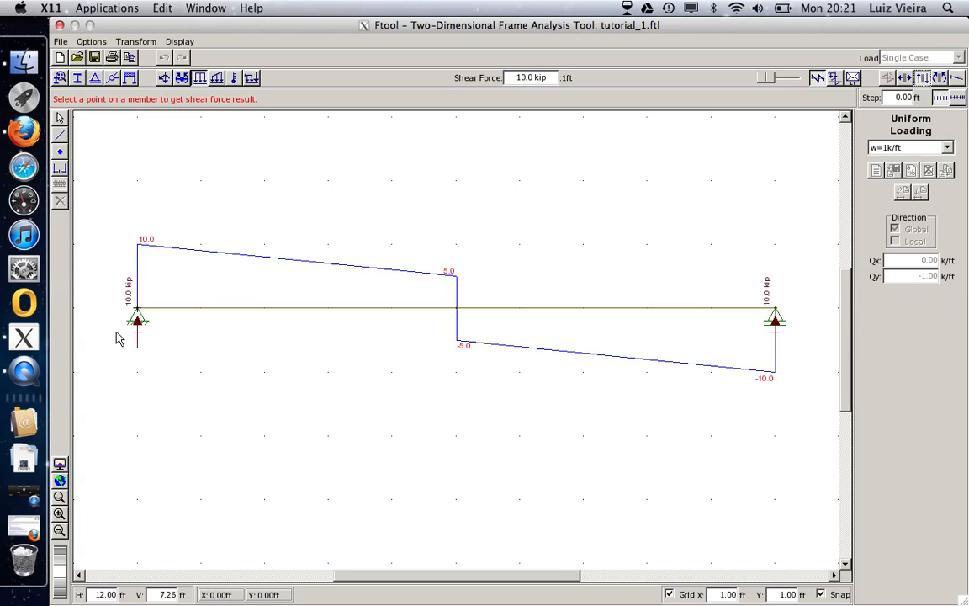
pyautogui.moveTo(141, 364)
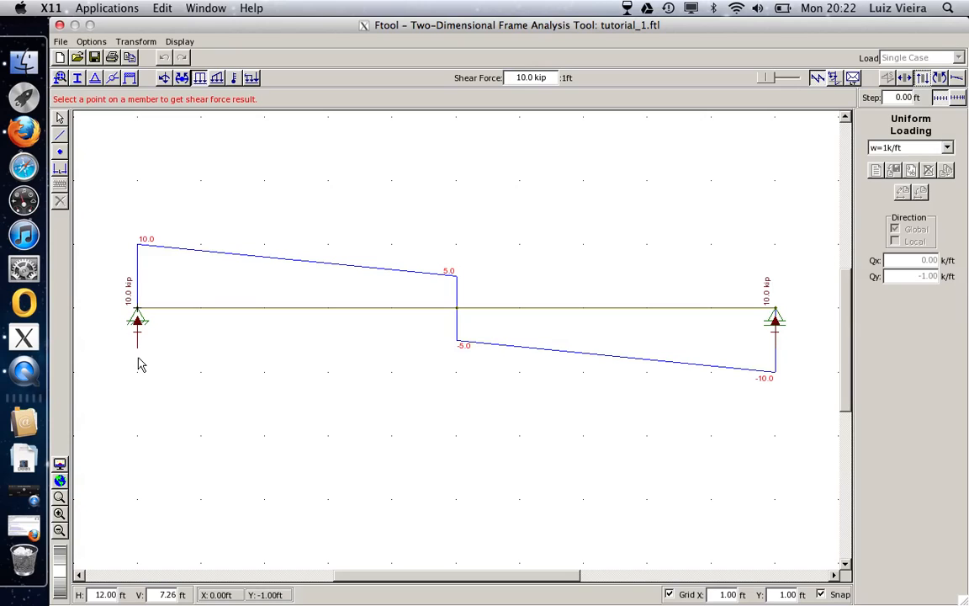
pyautogui.moveTo(131, 267)
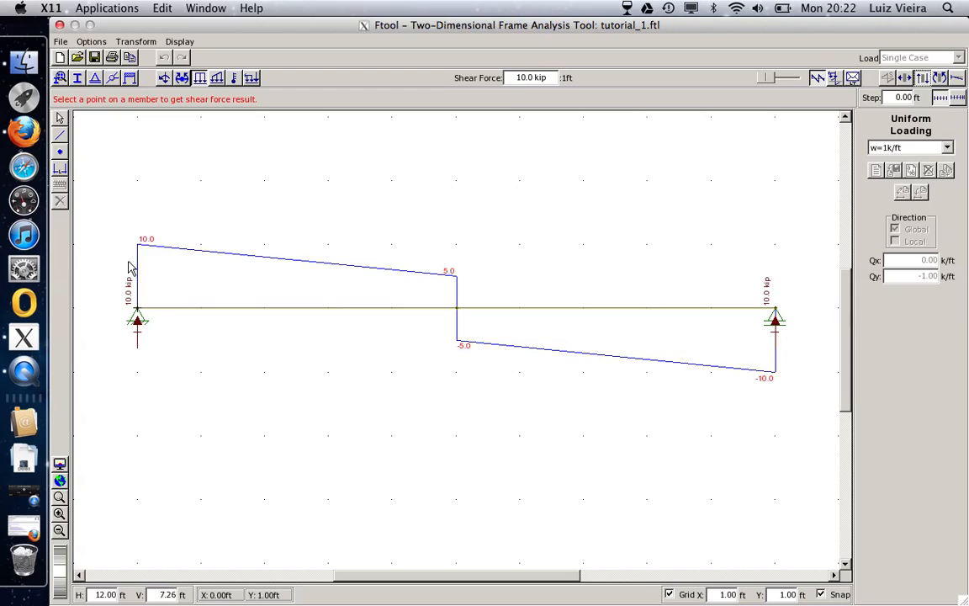
pyautogui.moveTo(809, 363)
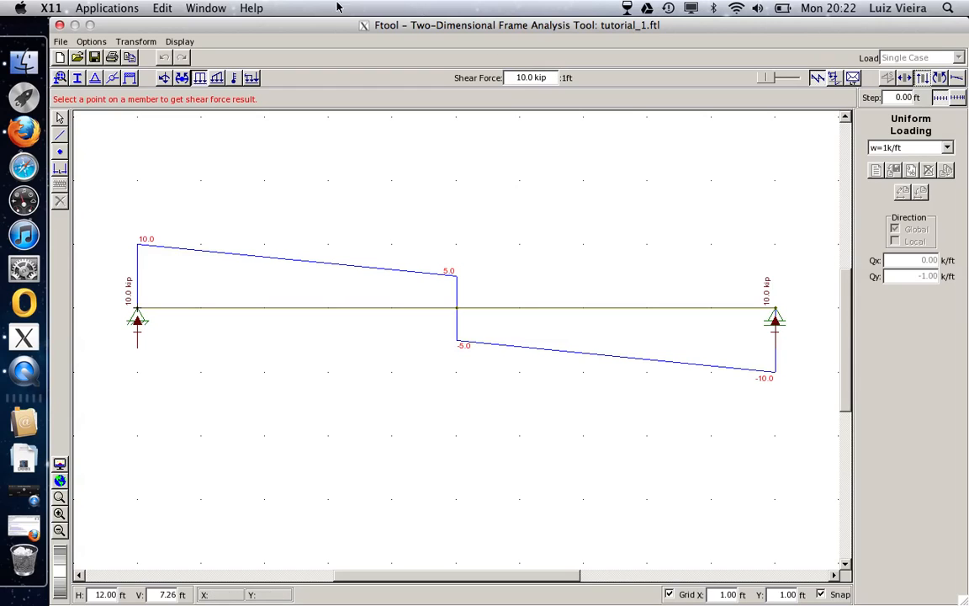
pyautogui.click(178, 40)
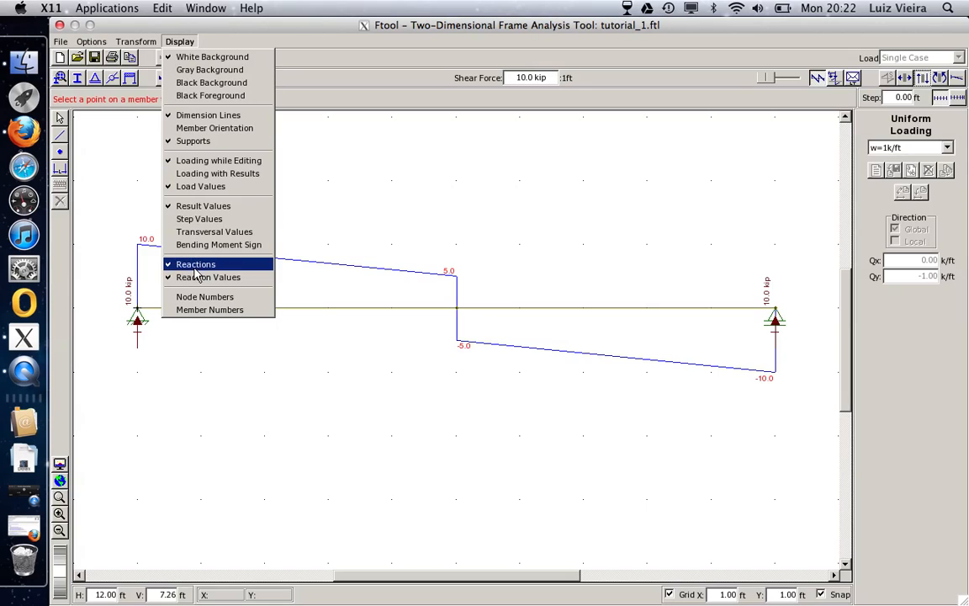
pyautogui.click(195, 262)
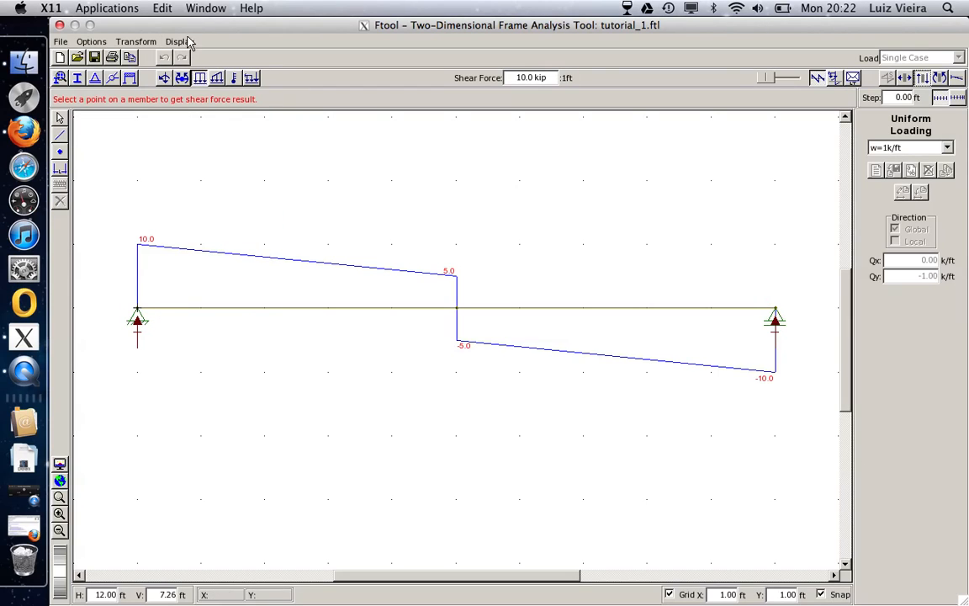
pyautogui.click(178, 41)
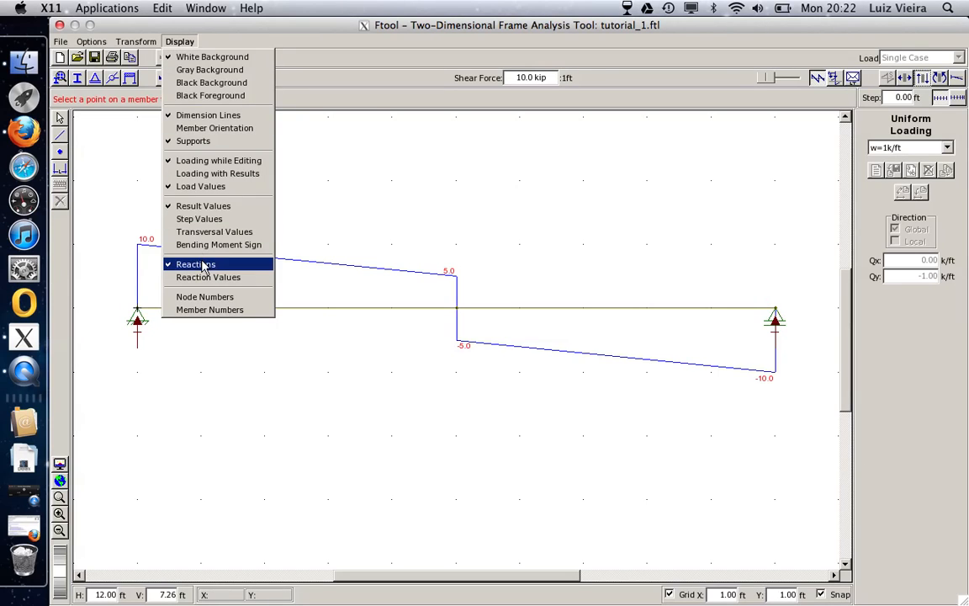
pyautogui.click(195, 264)
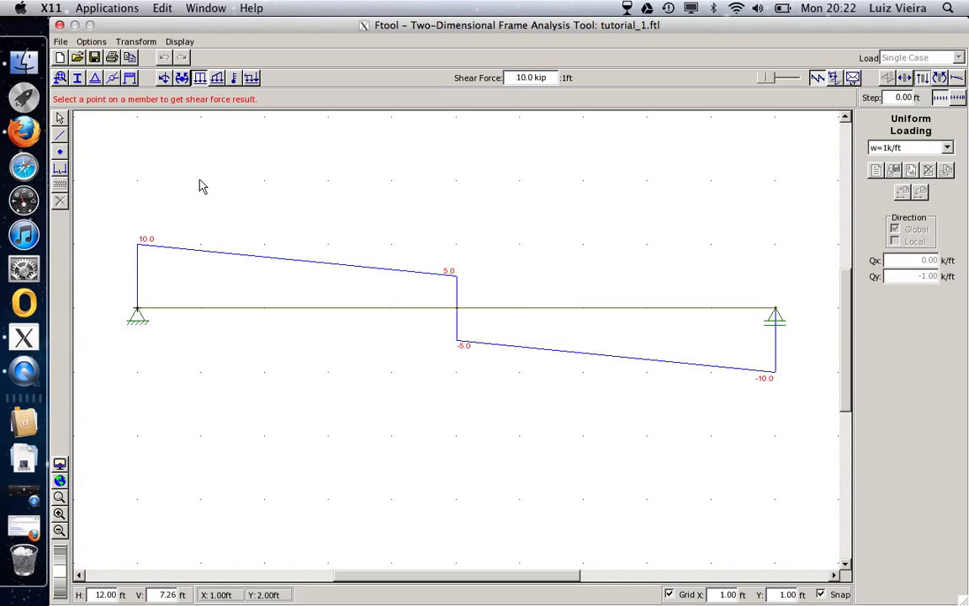
pyautogui.moveTo(420, 177)
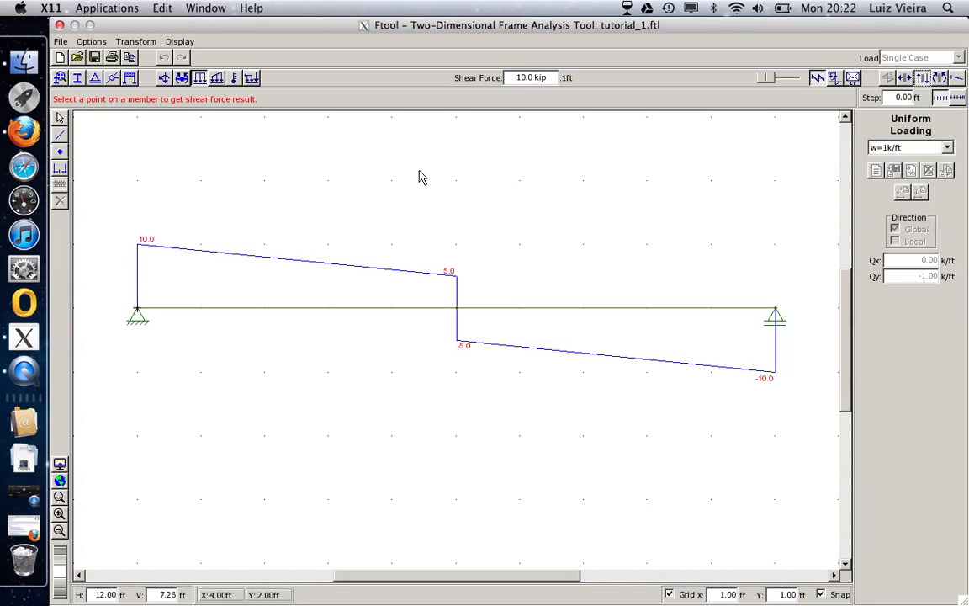
pyautogui.moveTo(958, 77)
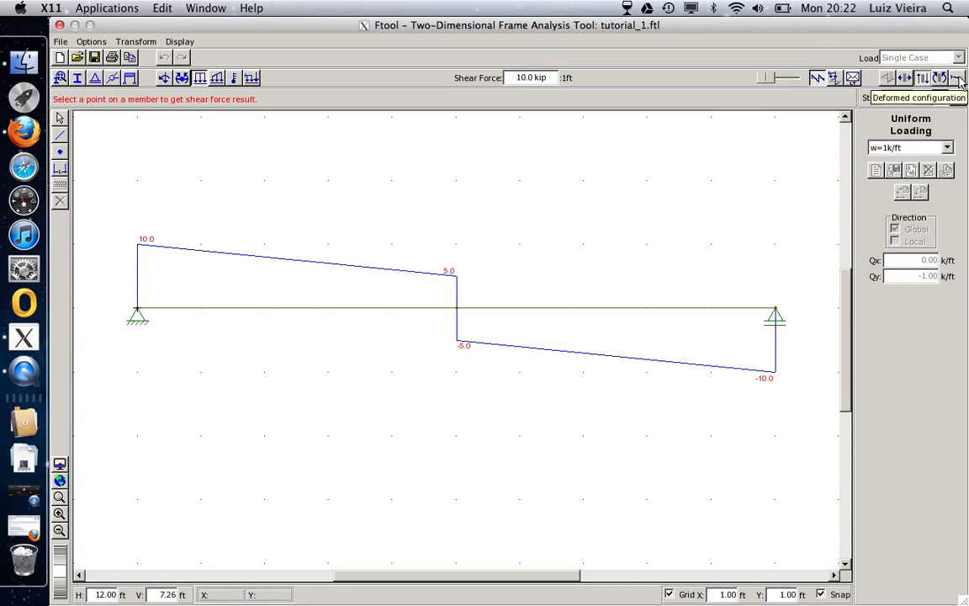
# Show the deformed configuration and read a deflection of about -3.71e-02 in along the span
pyautogui.click(949, 81)
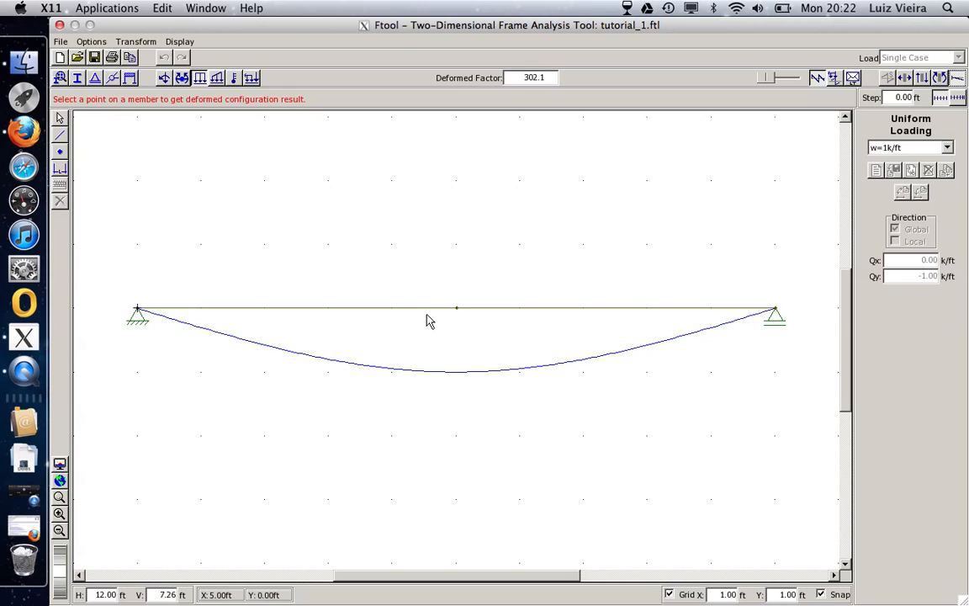
pyautogui.moveTo(391, 311)
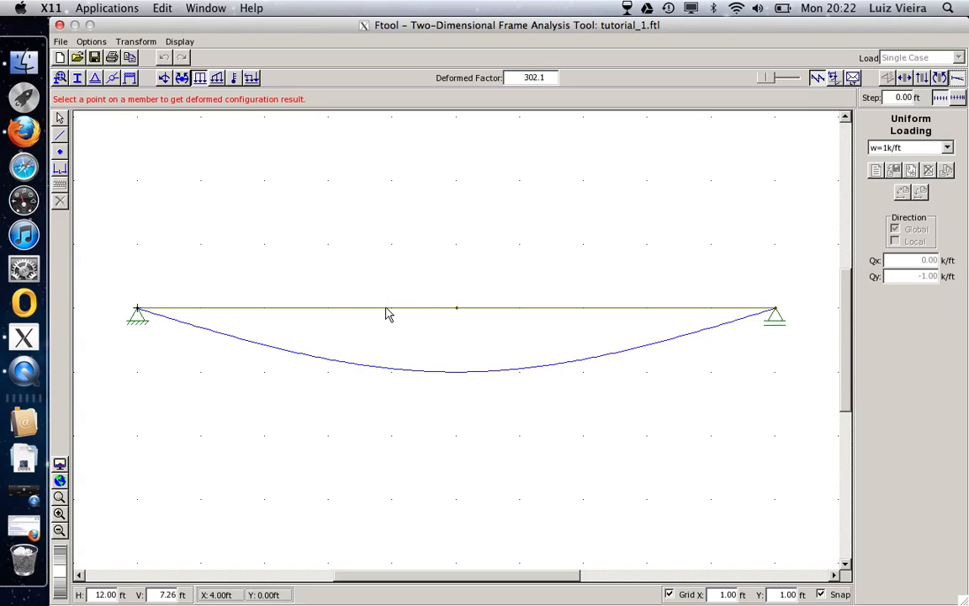
pyautogui.click(385, 311)
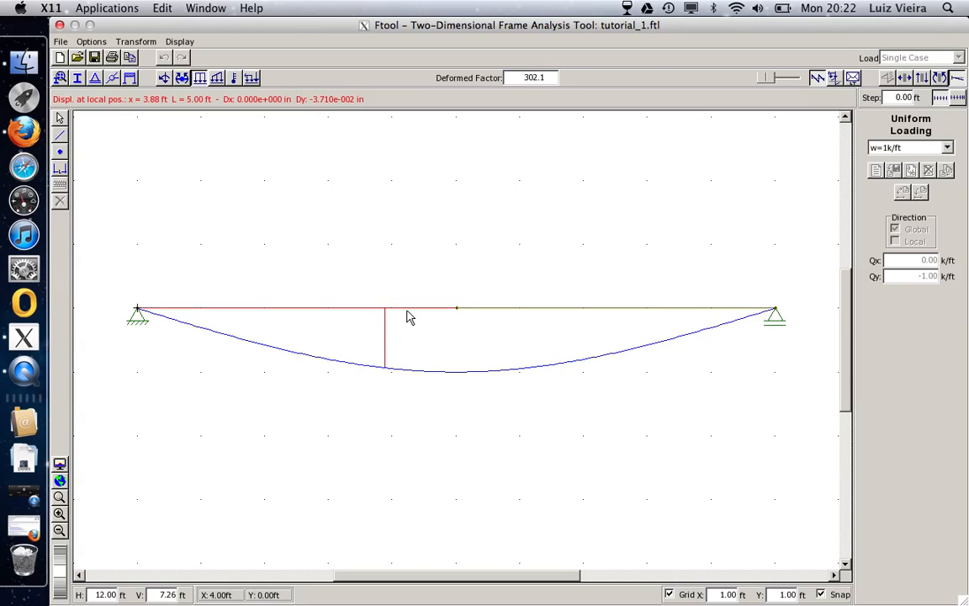
pyautogui.moveTo(44, 99)
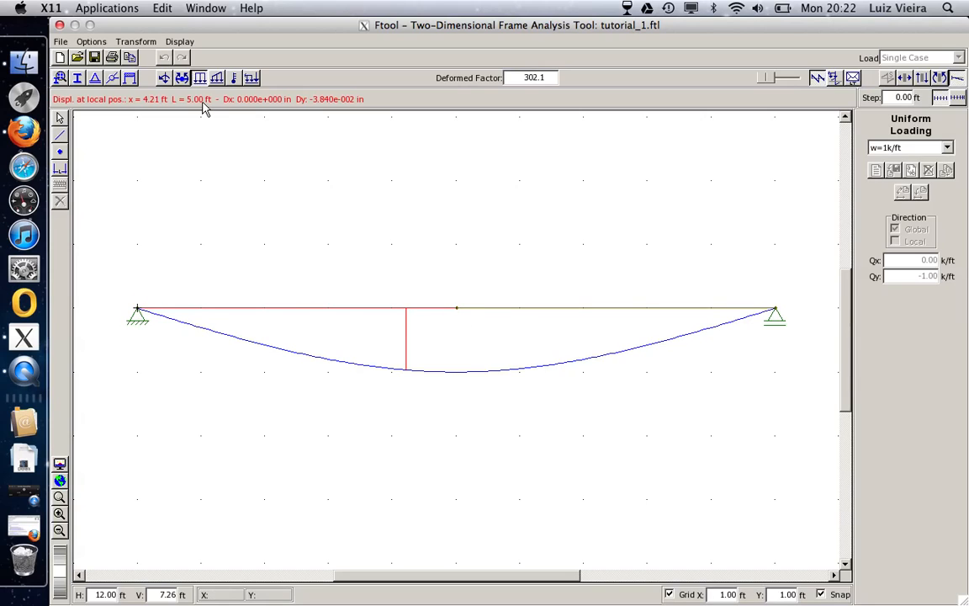
pyautogui.moveTo(155, 114)
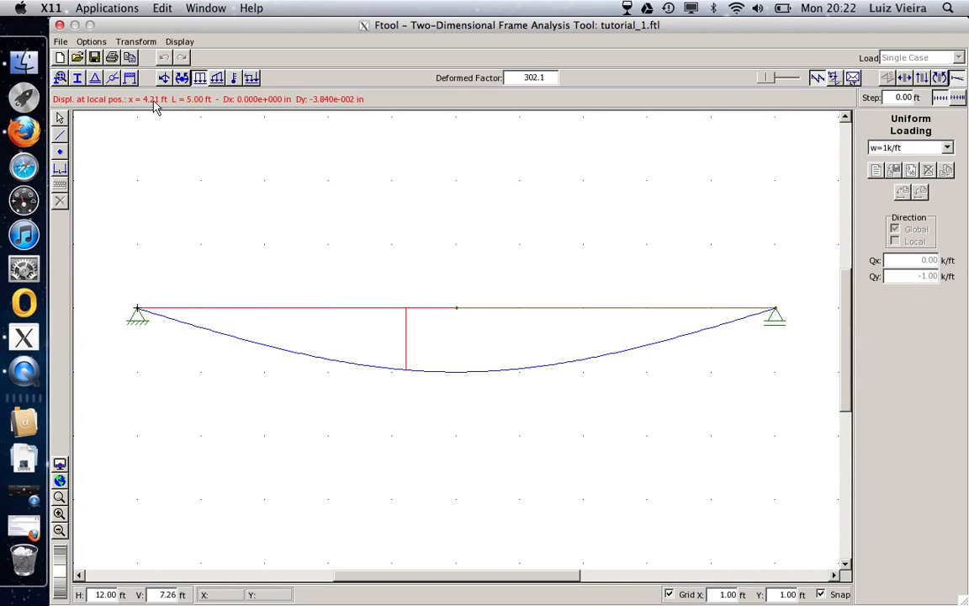
pyautogui.moveTo(178, 116)
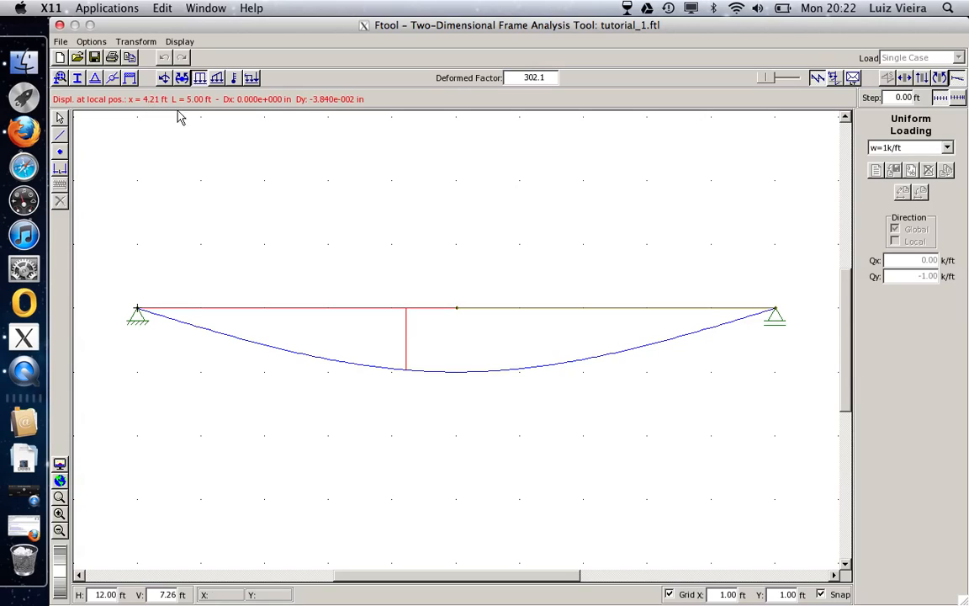
pyautogui.moveTo(315, 111)
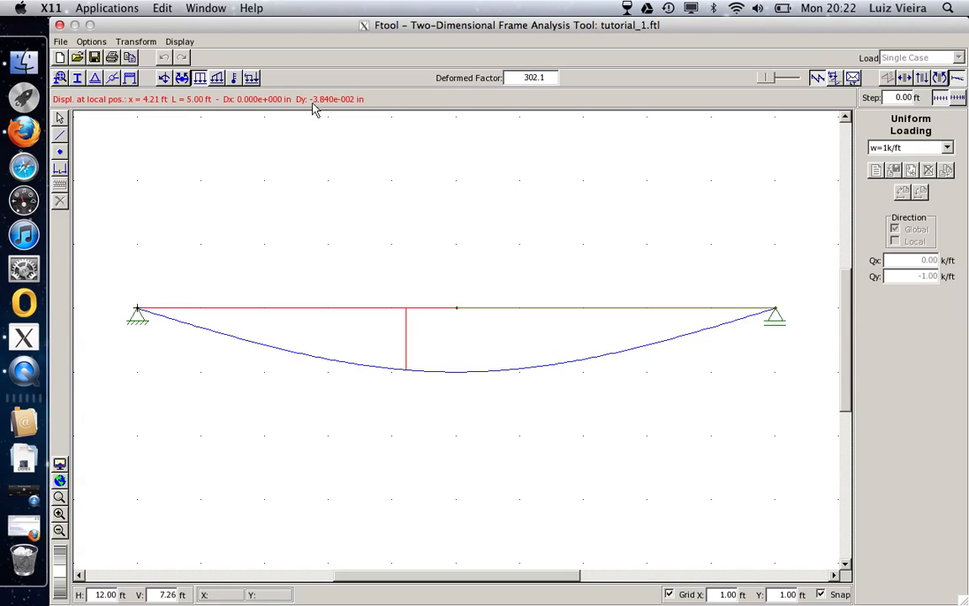
pyautogui.moveTo(337, 108)
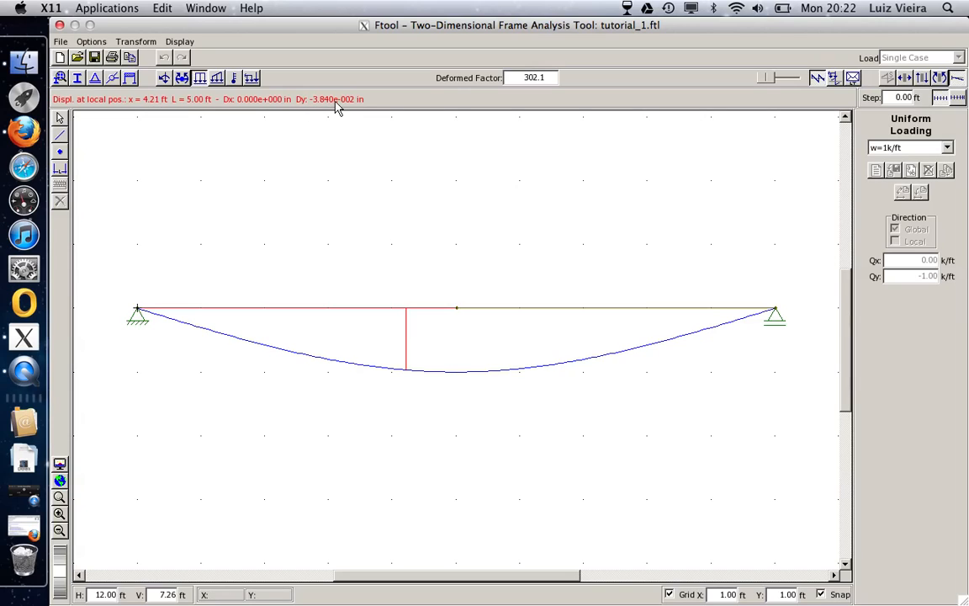
pyautogui.moveTo(448, 289)
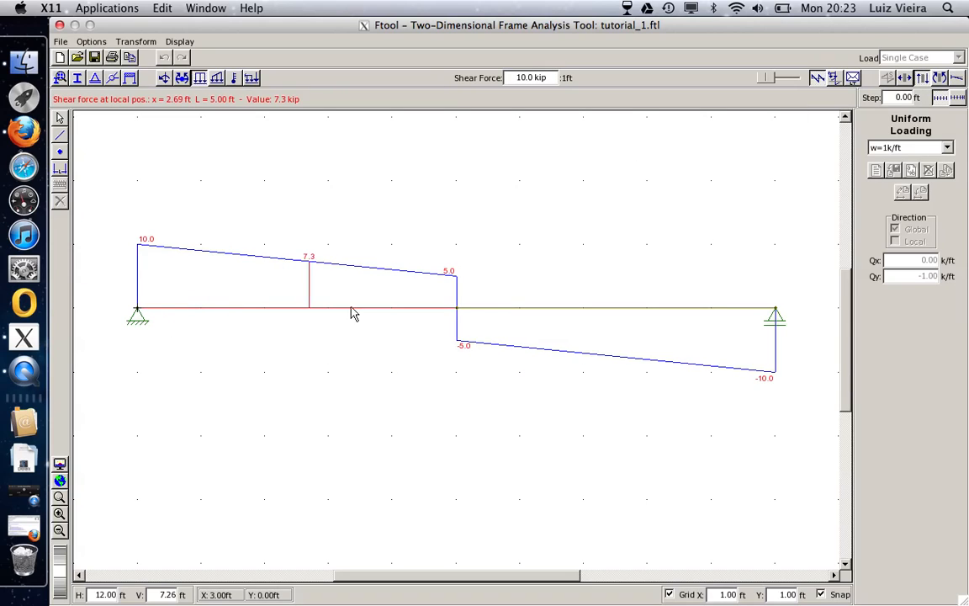
pyautogui.moveTo(400, 313)
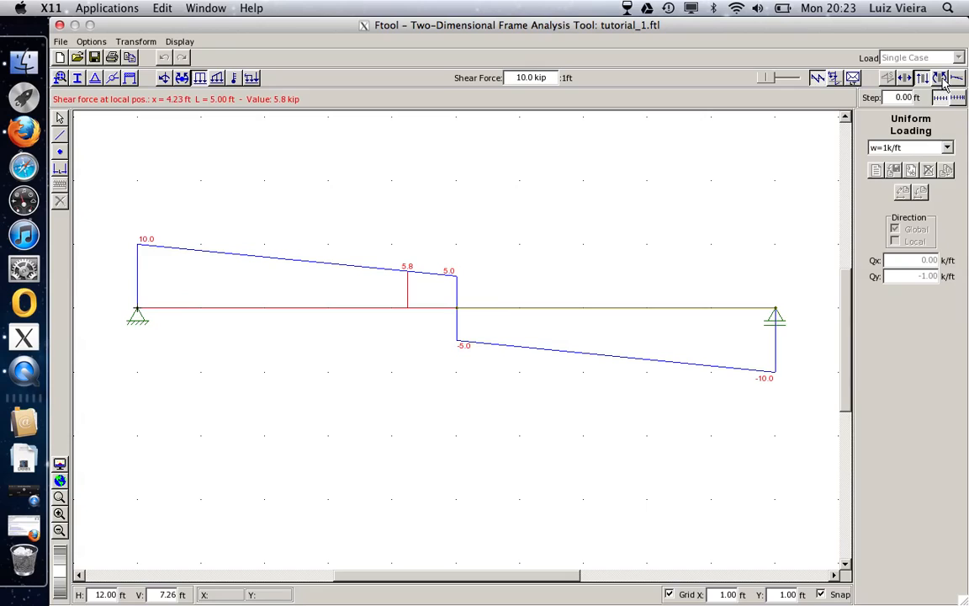
pyautogui.moveTo(935, 77)
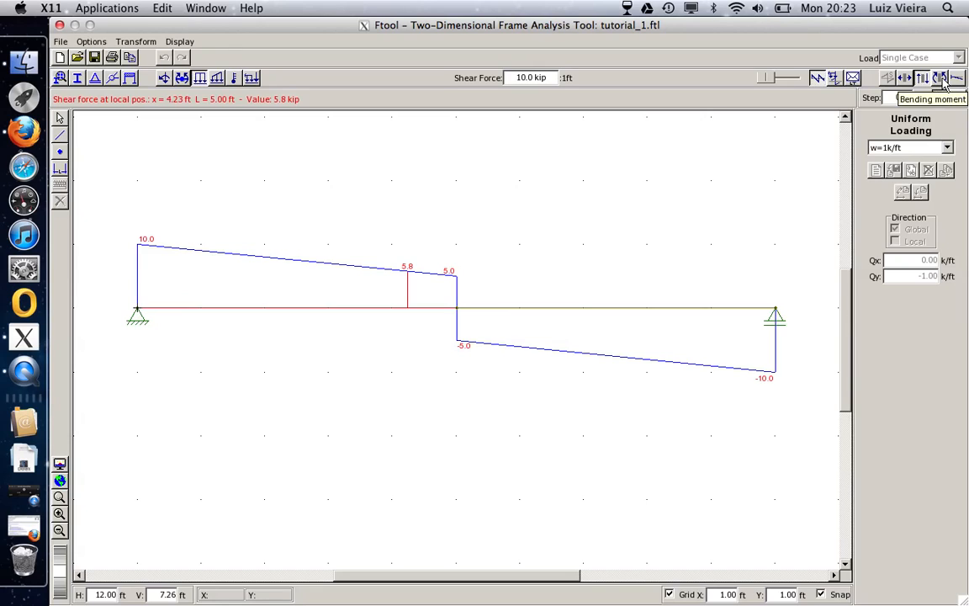
# Show the bending moment diagram, peaking at 37.5 ft·k at mid-span
pyautogui.click(946, 79)
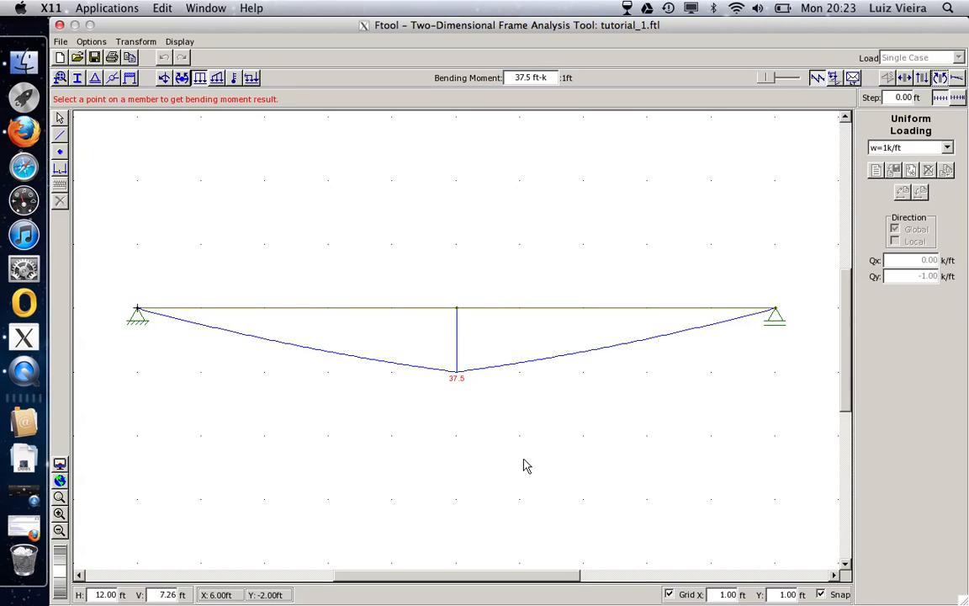
pyautogui.moveTo(451, 451)
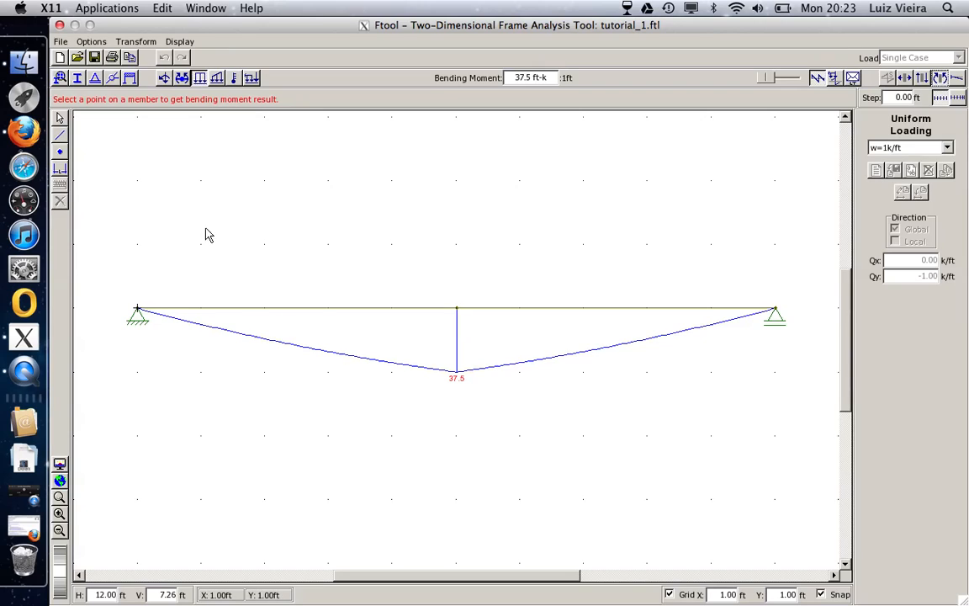
pyautogui.moveTo(259, 392)
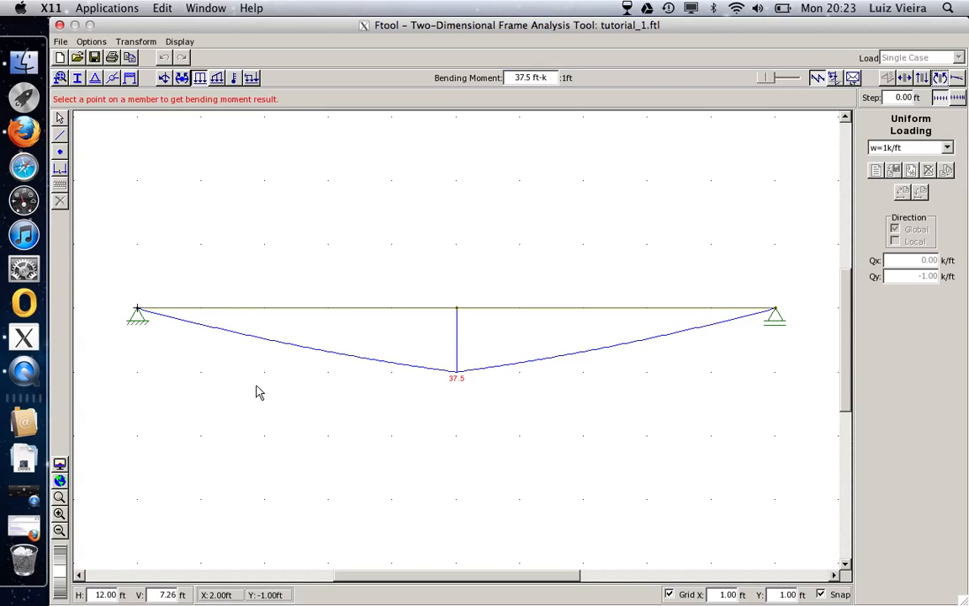
pyautogui.moveTo(259, 233)
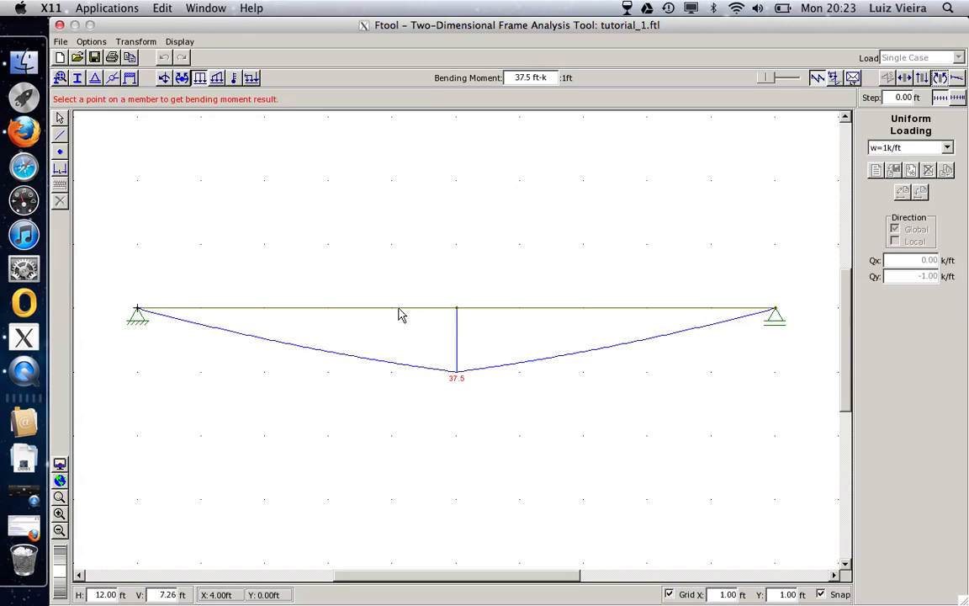
pyautogui.moveTo(465, 185)
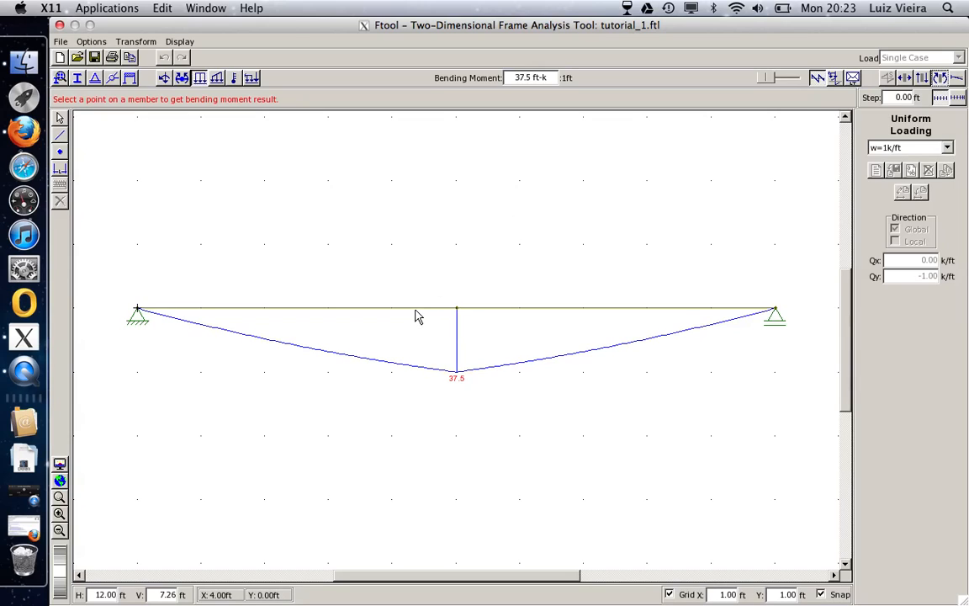
pyautogui.moveTo(414, 315)
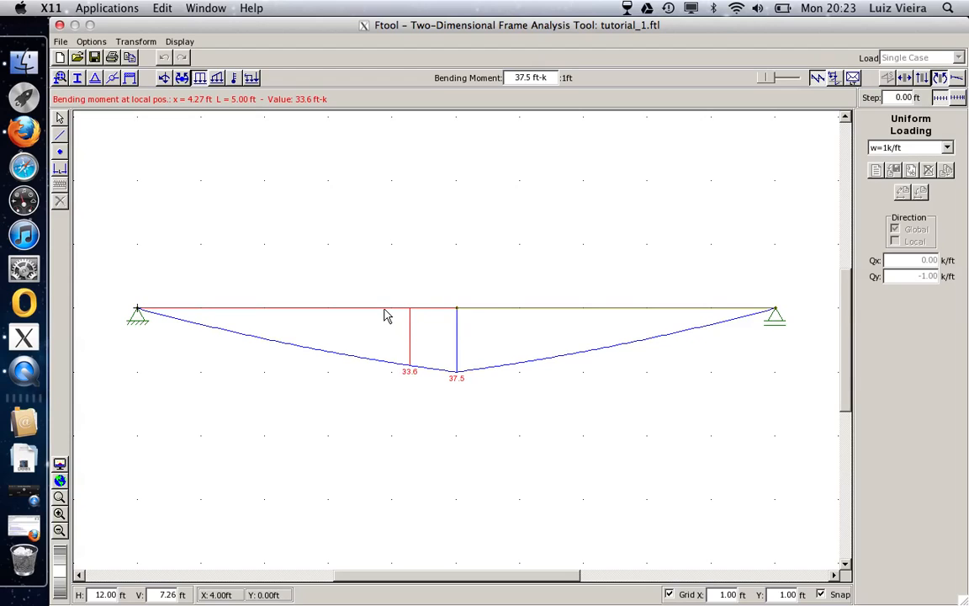
pyautogui.moveTo(457, 313)
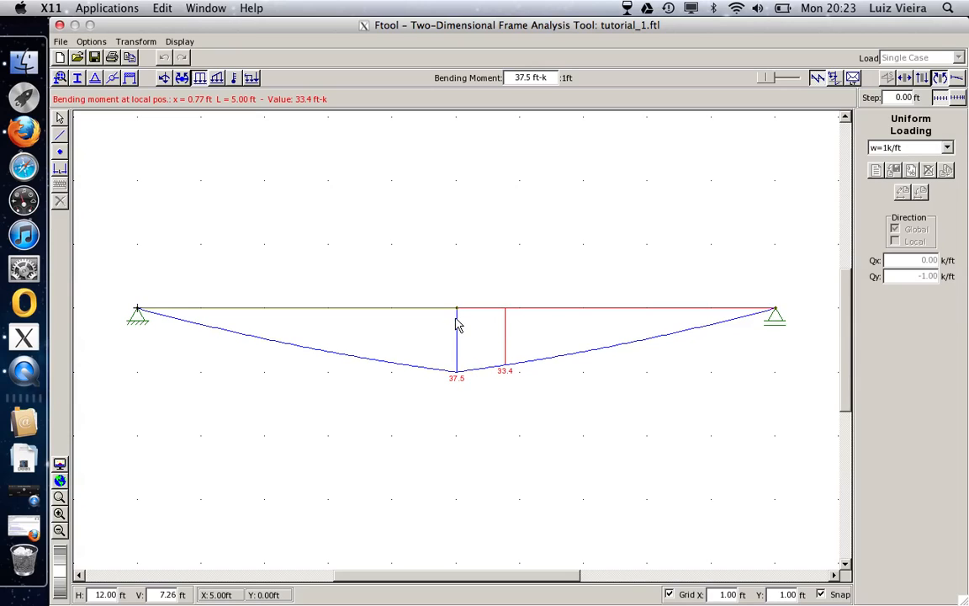
pyautogui.moveTo(451, 384)
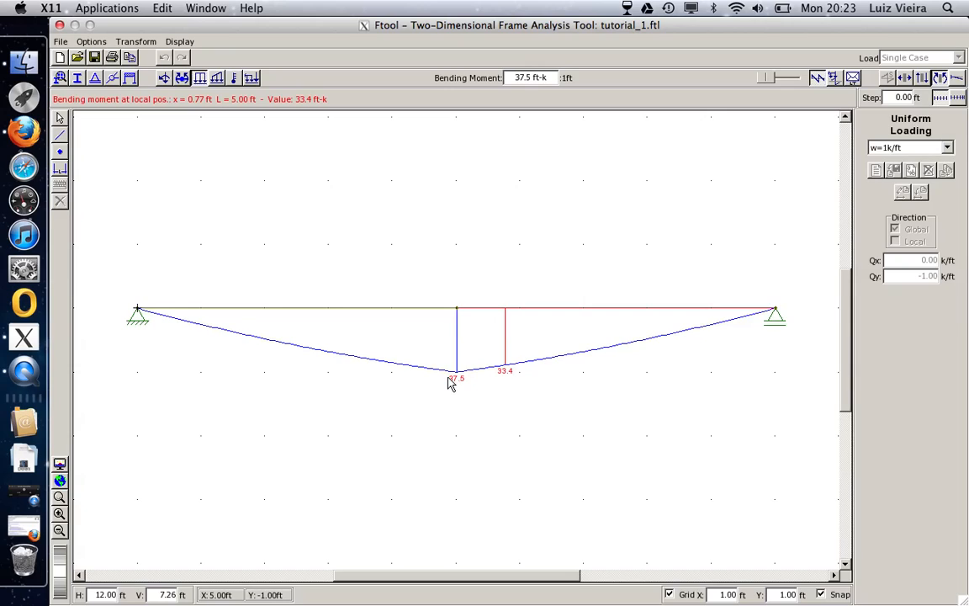
pyautogui.moveTo(455, 391)
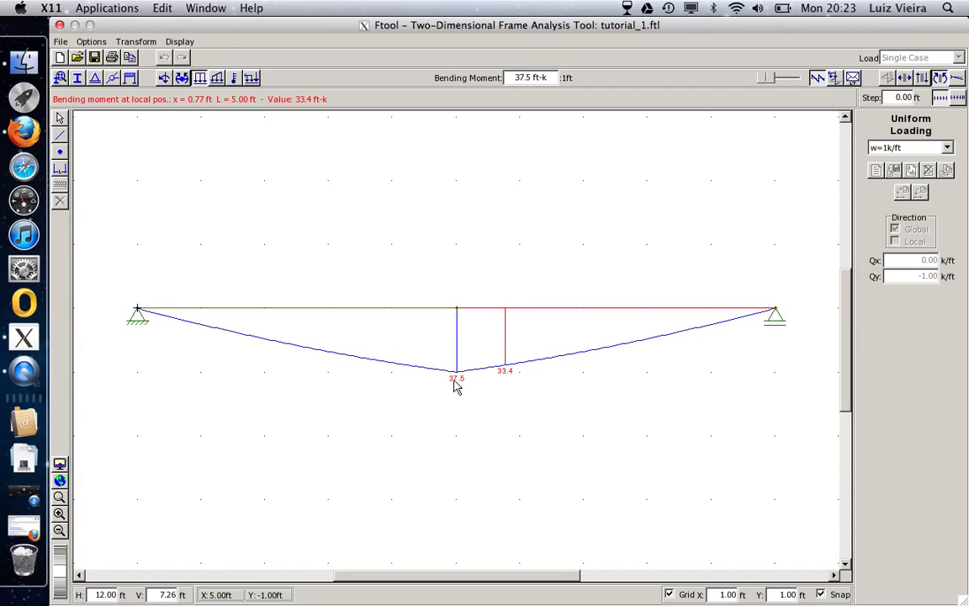
pyautogui.moveTo(770, 192)
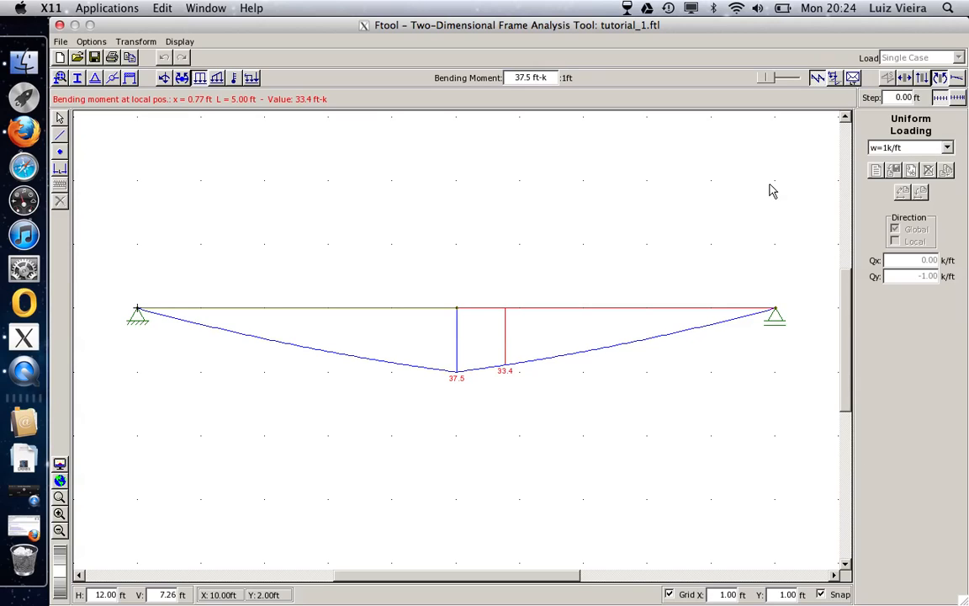
pyautogui.moveTo(347, 345)
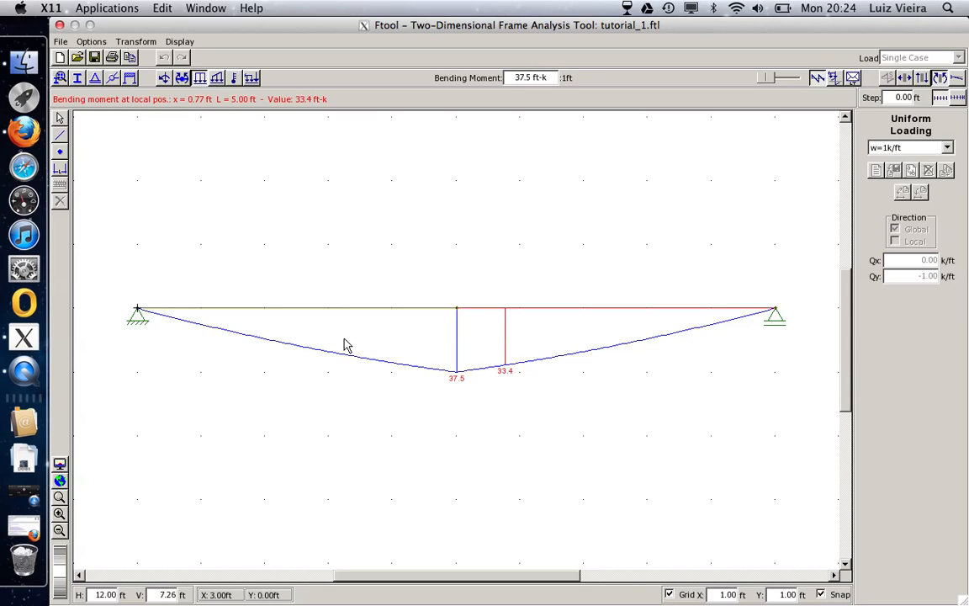